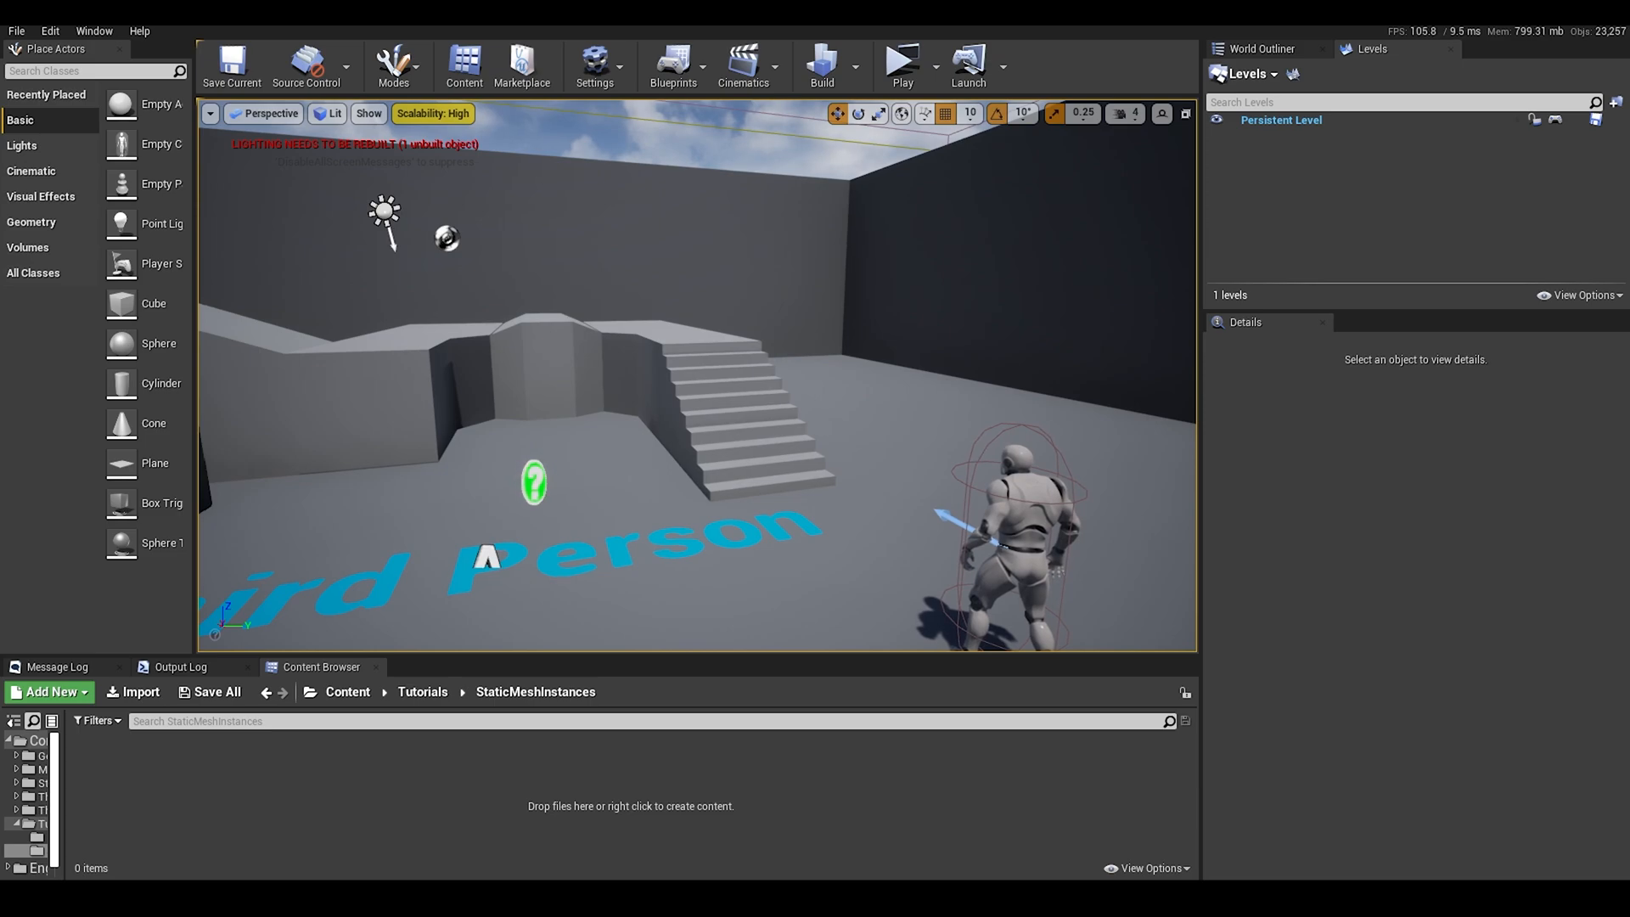
Step: Create the Actor Blueprint BP_InstanceTest in StaticMeshInstances and open it in the editor
right_click(630, 806)
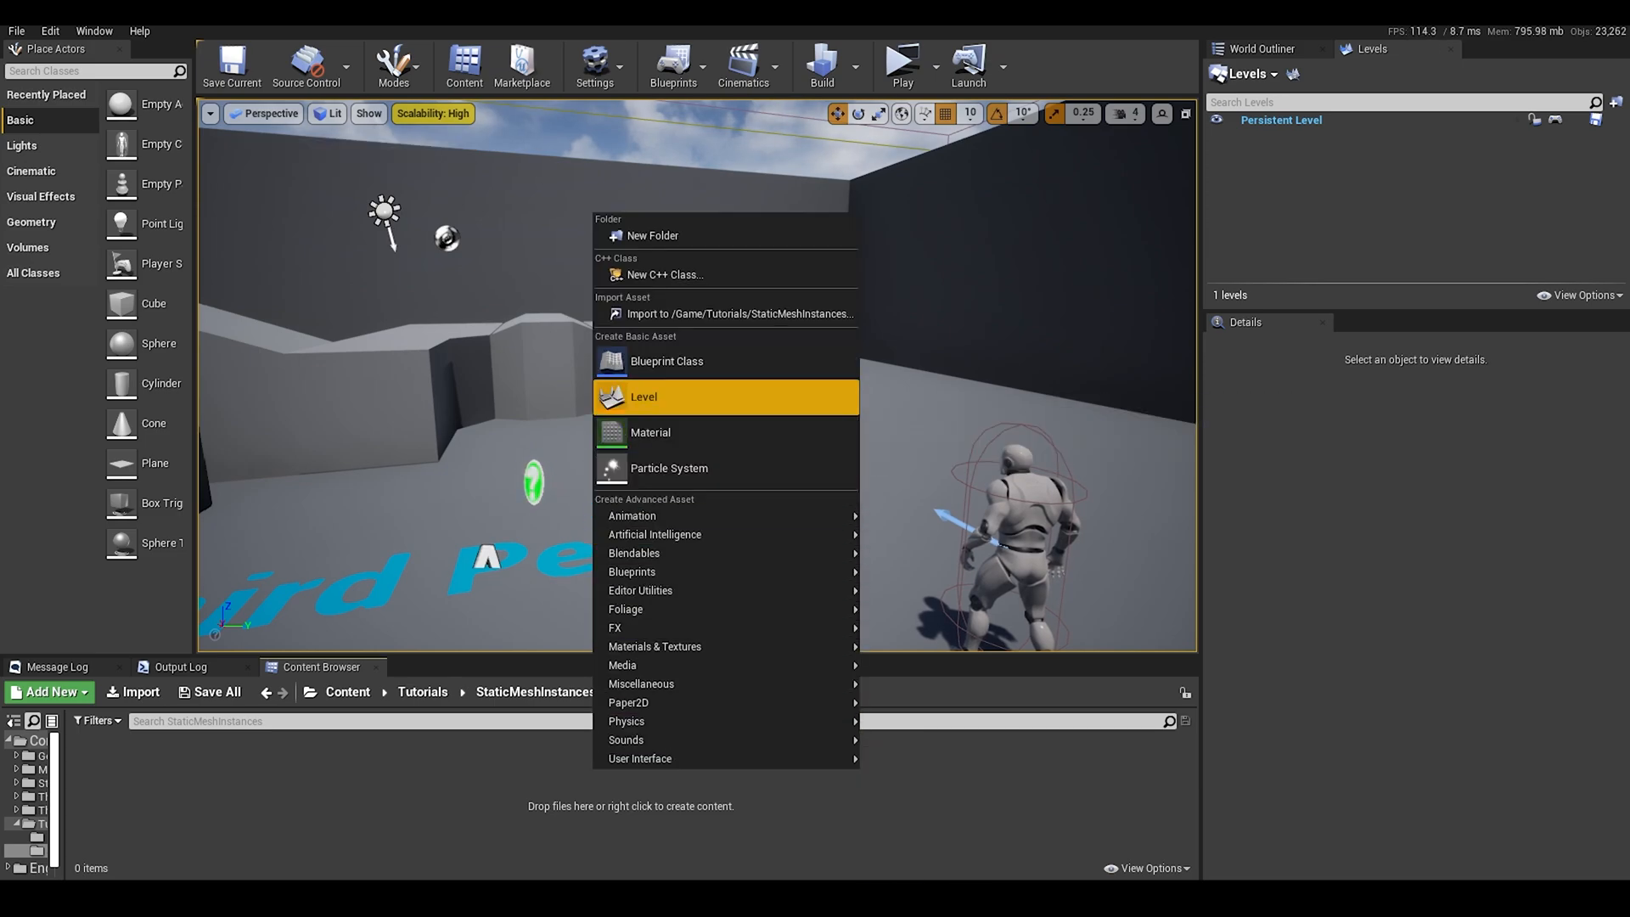
left_click(644, 397)
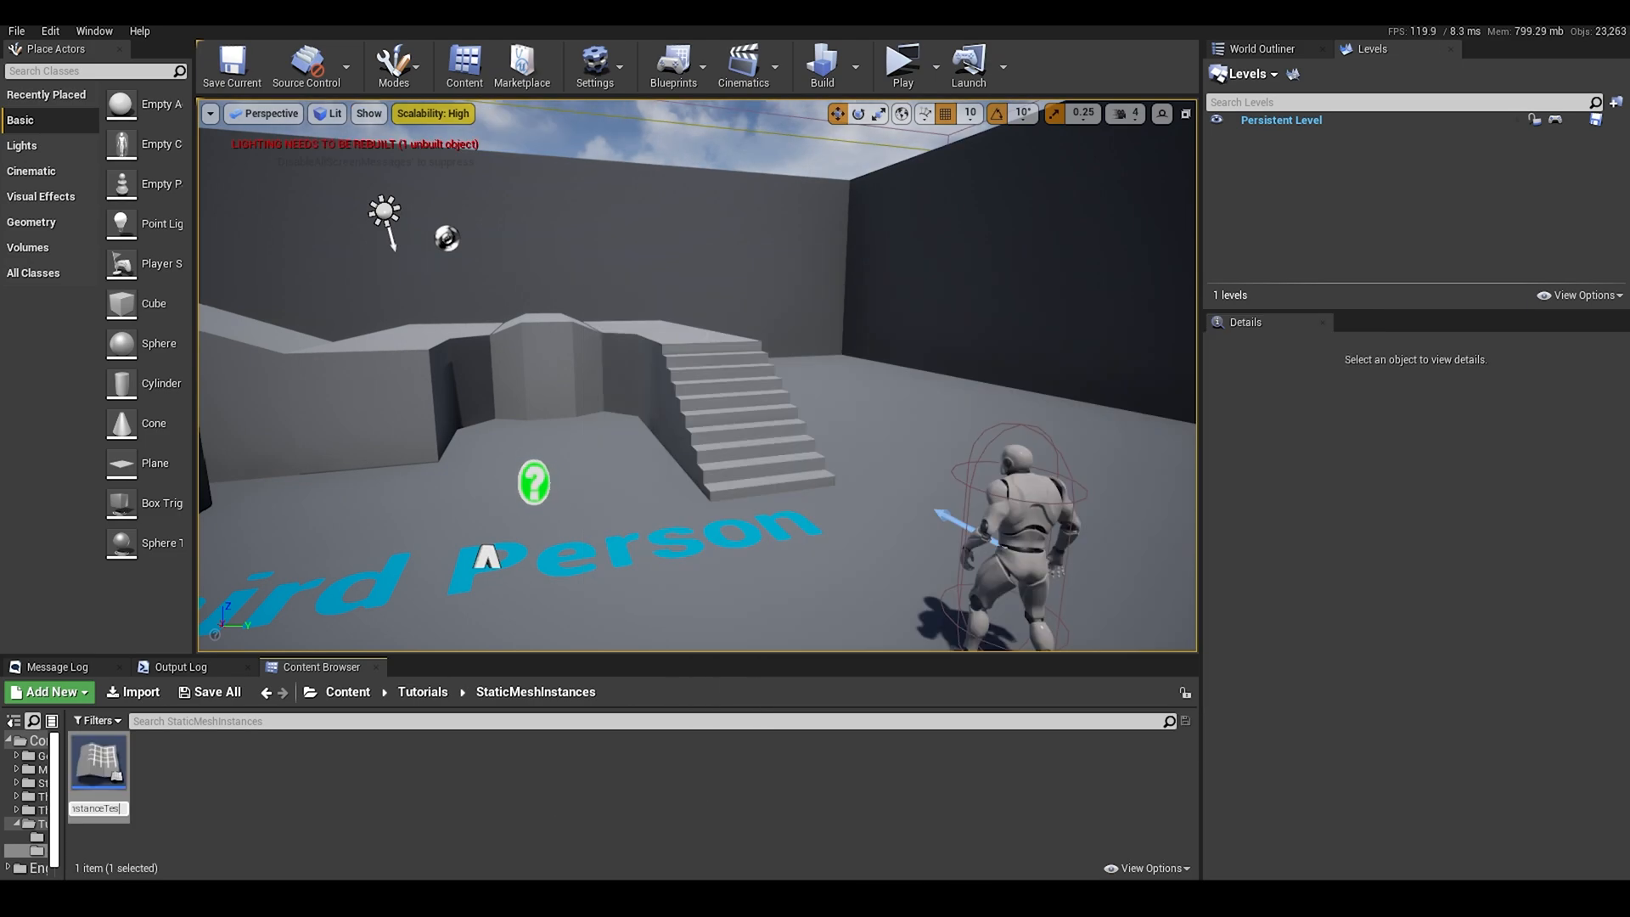
double_click(97, 759)
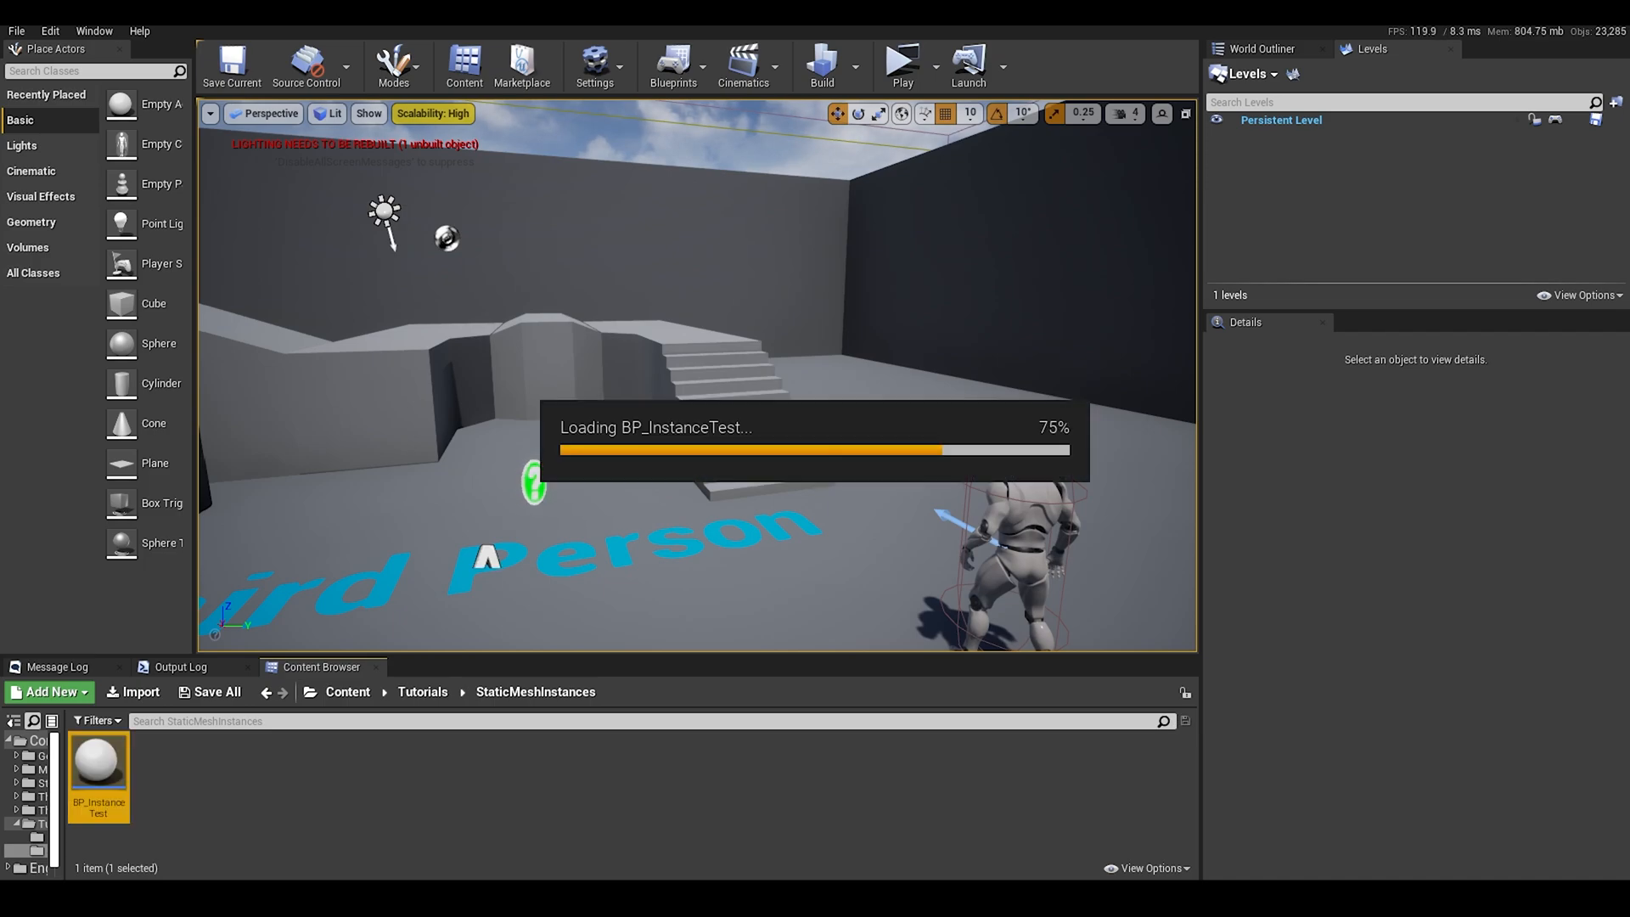
double_click(98, 760)
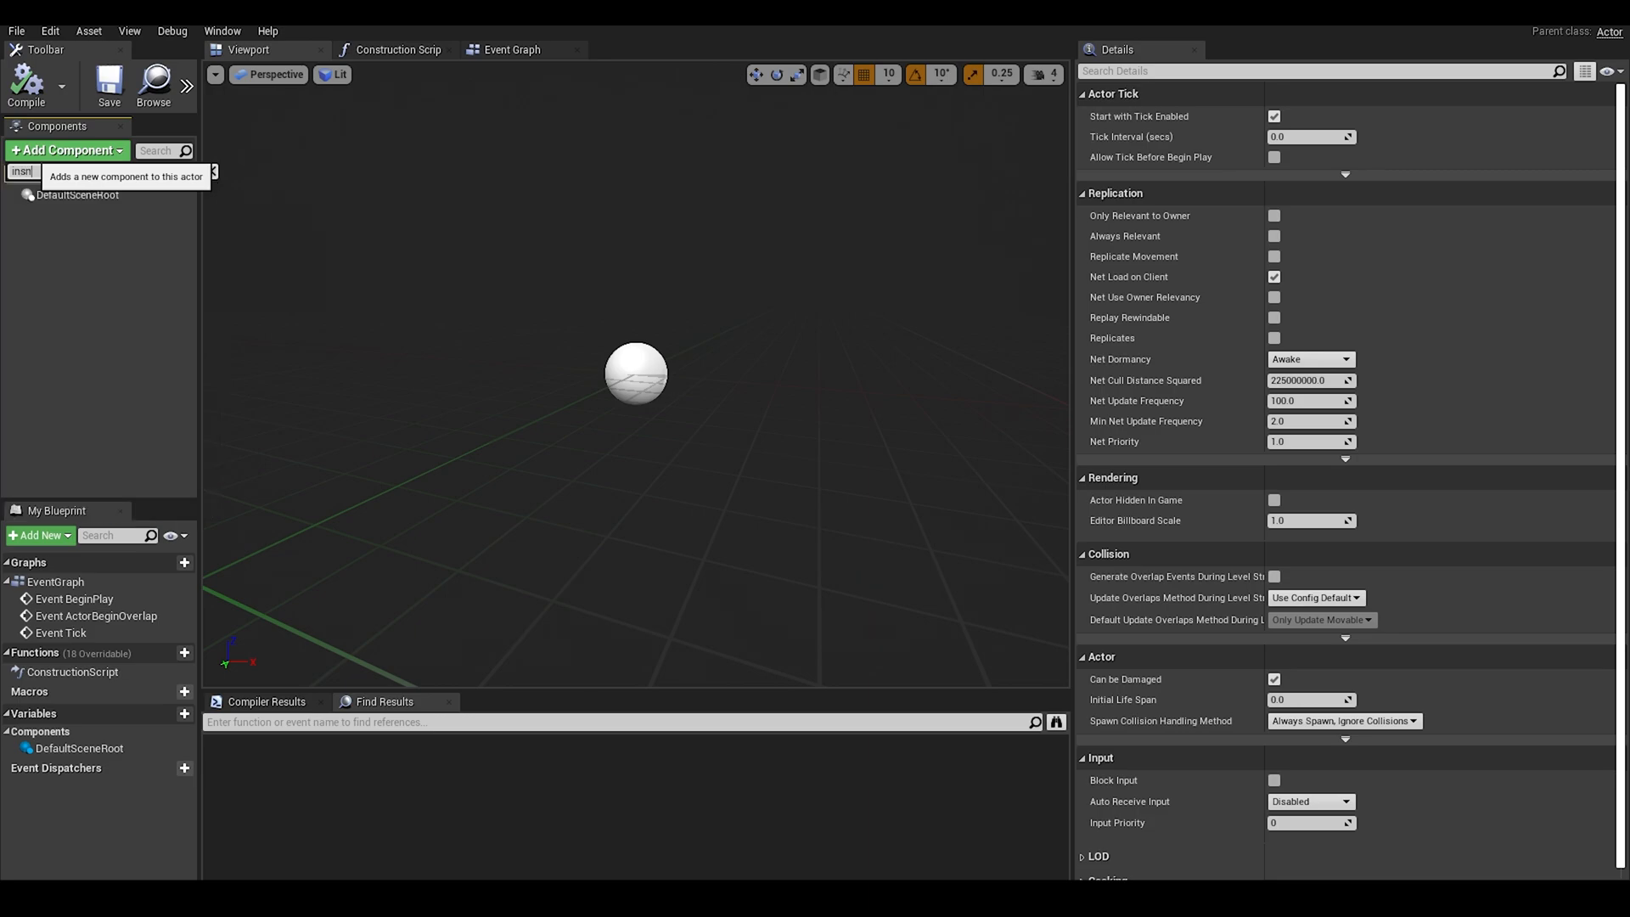
Step: Add an Instanced Static Mesh component using 1M_Cube and CubeMaterial, briefly testing one instance
type("ins")
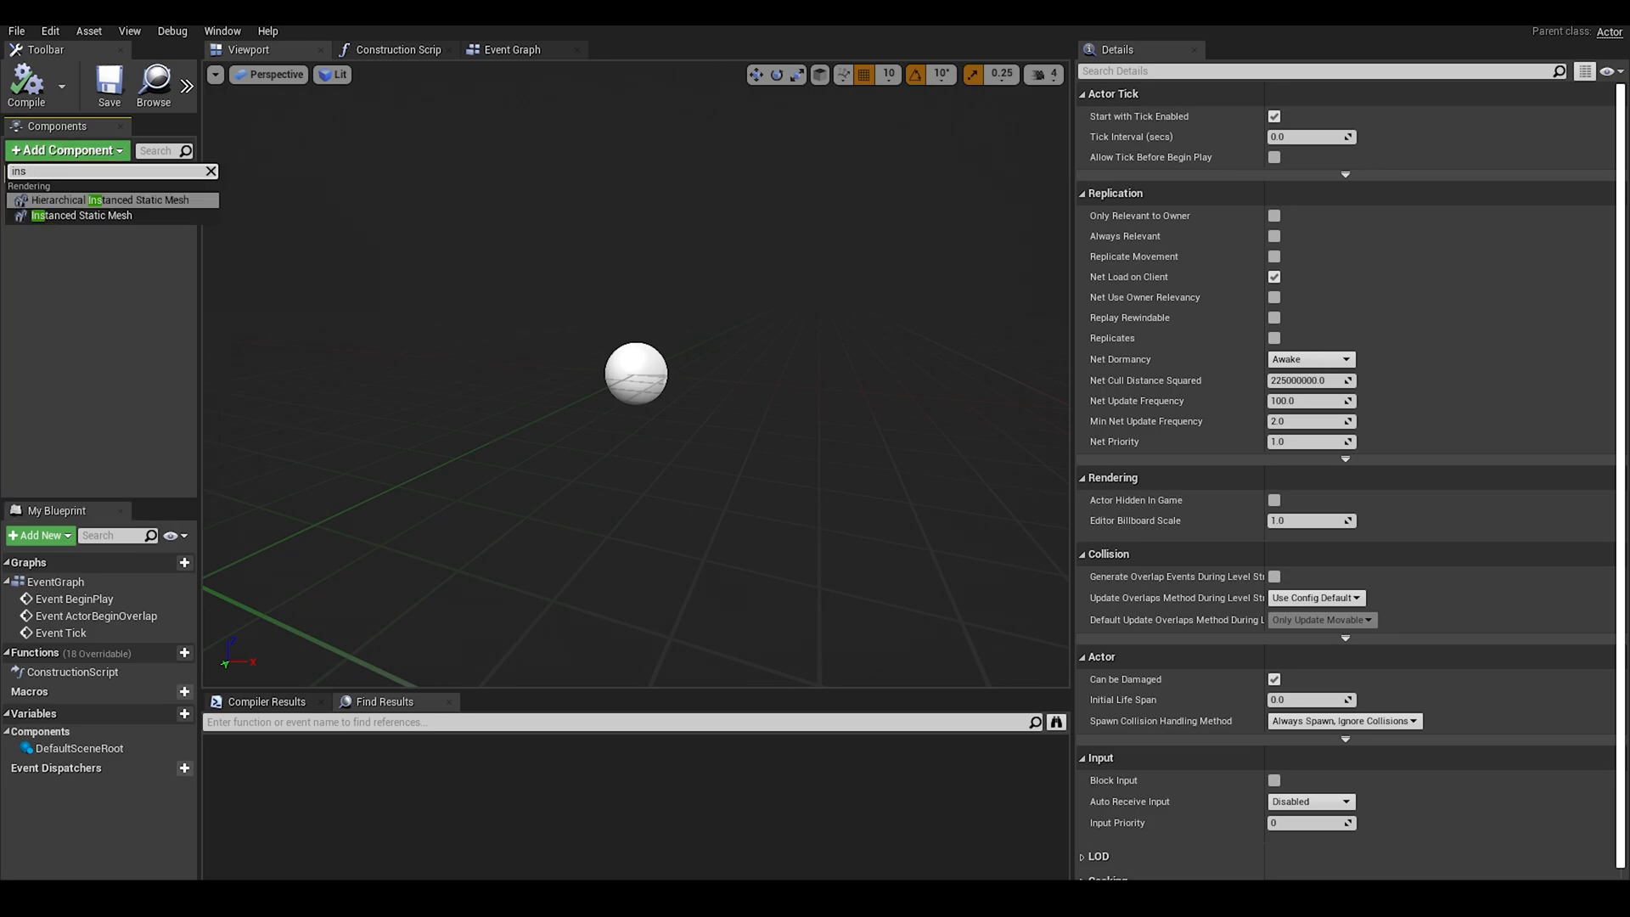
left_click(82, 215)
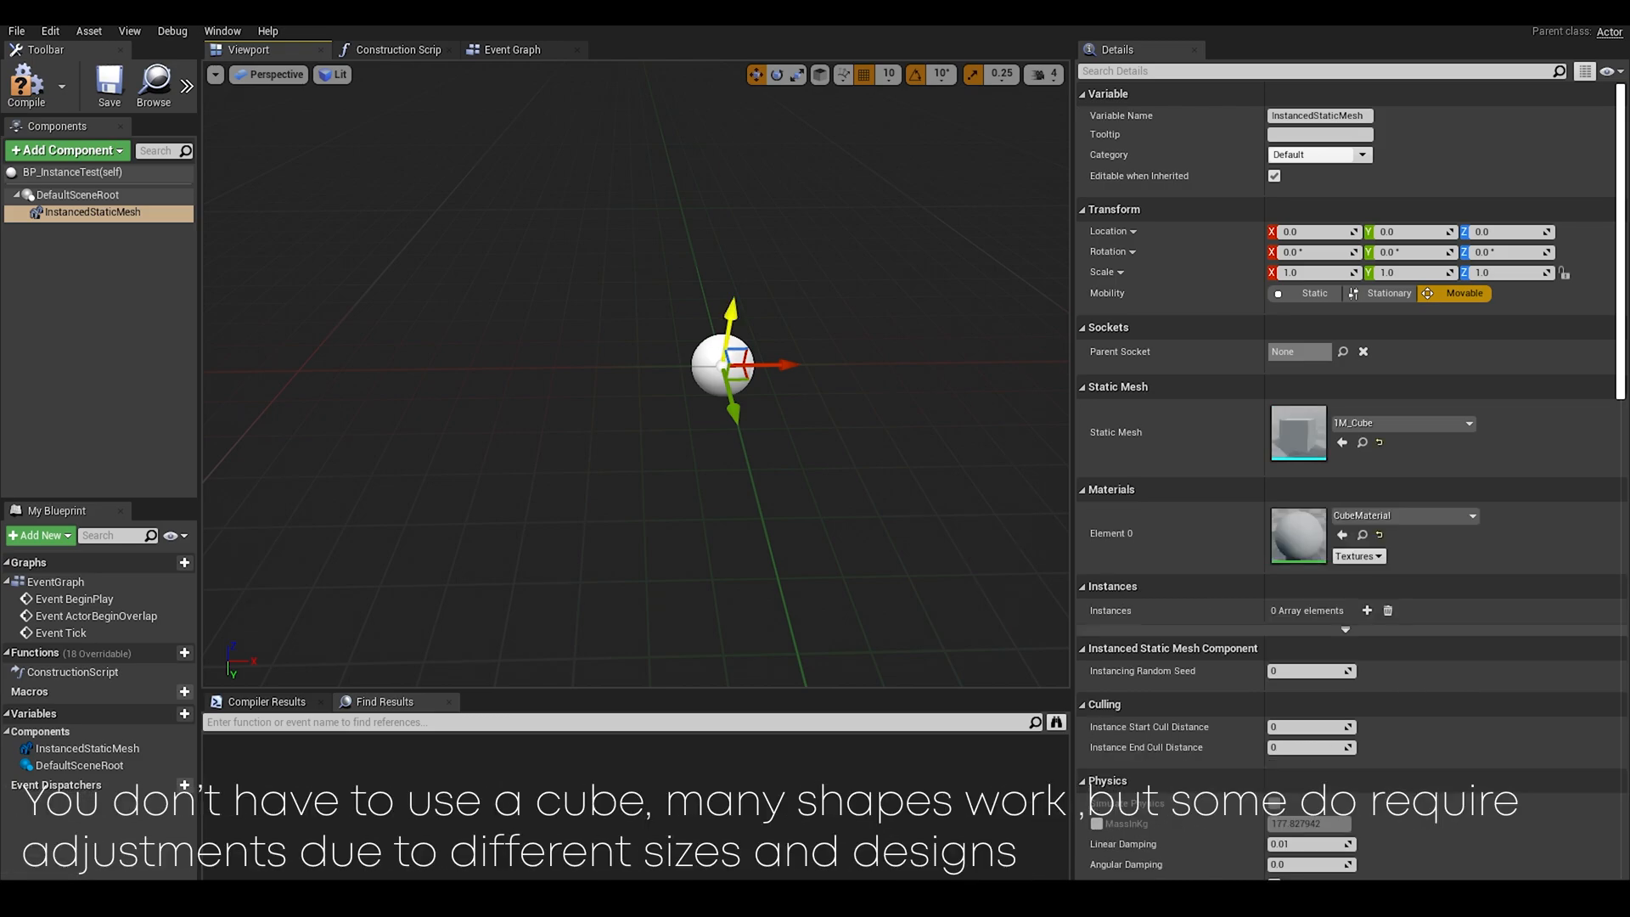
mouse_move(1367, 610)
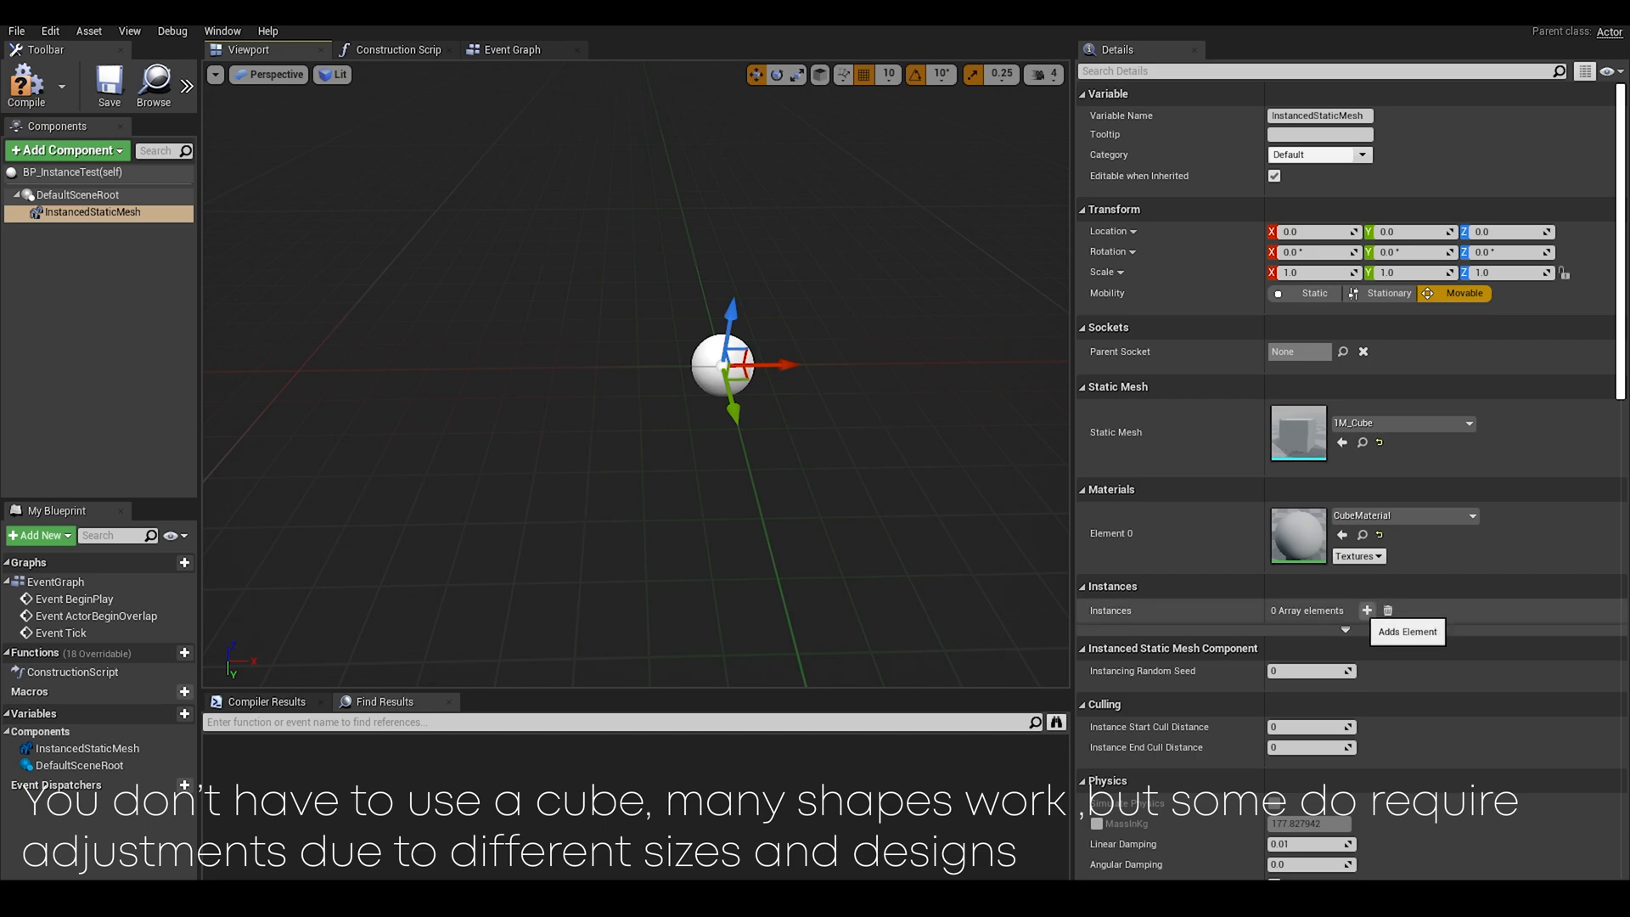
left_click(1367, 610)
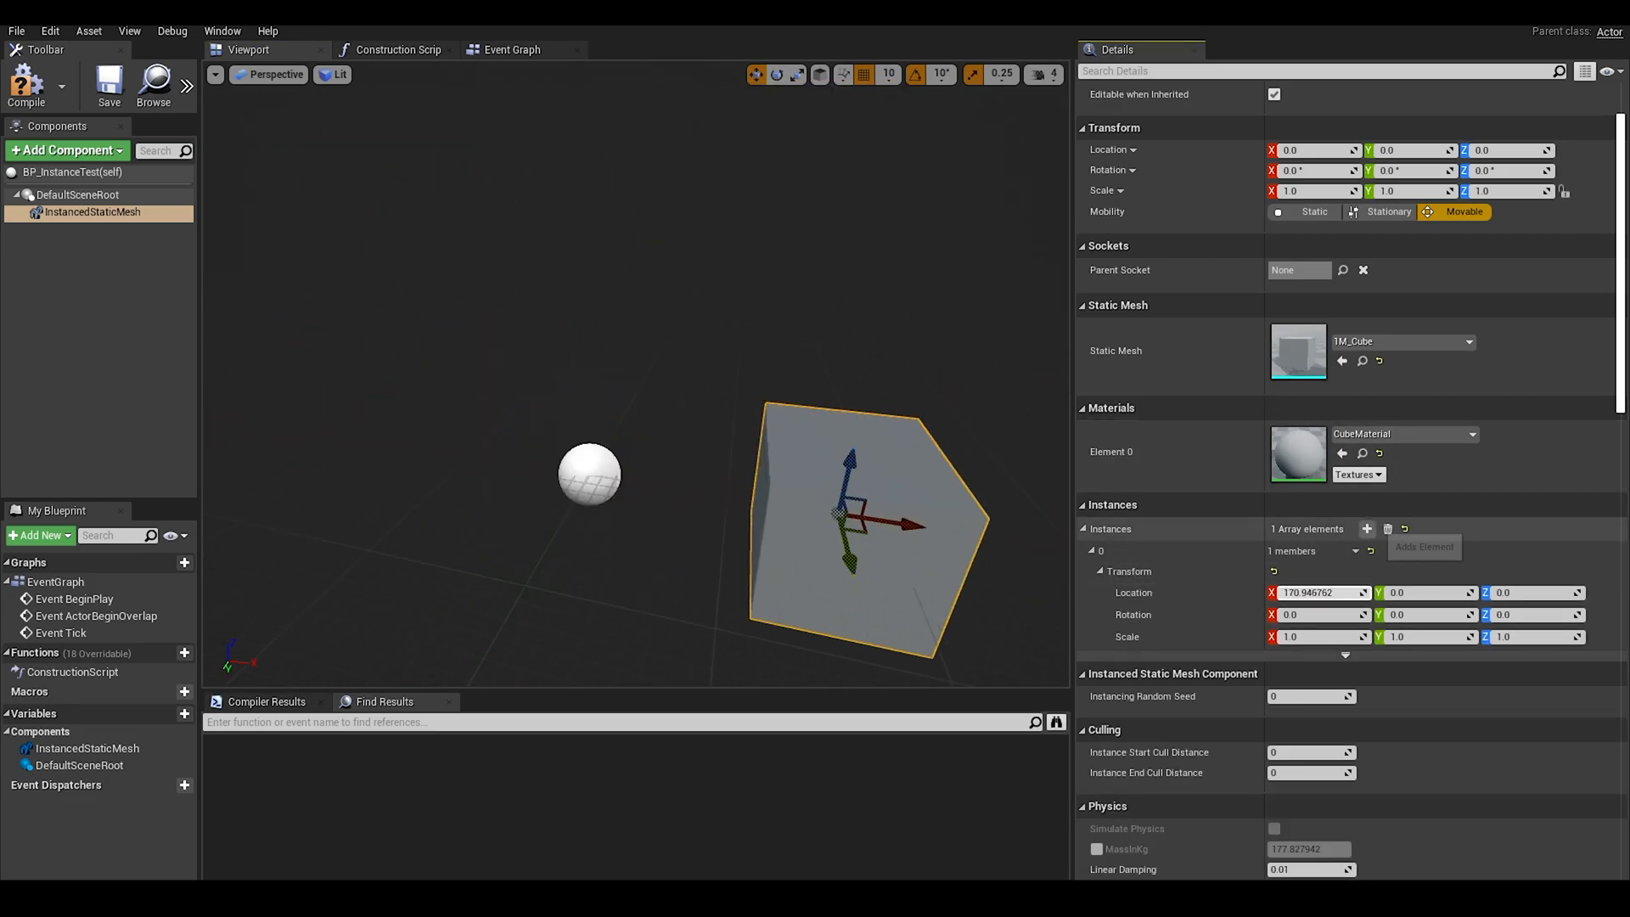
left_click(1367, 529)
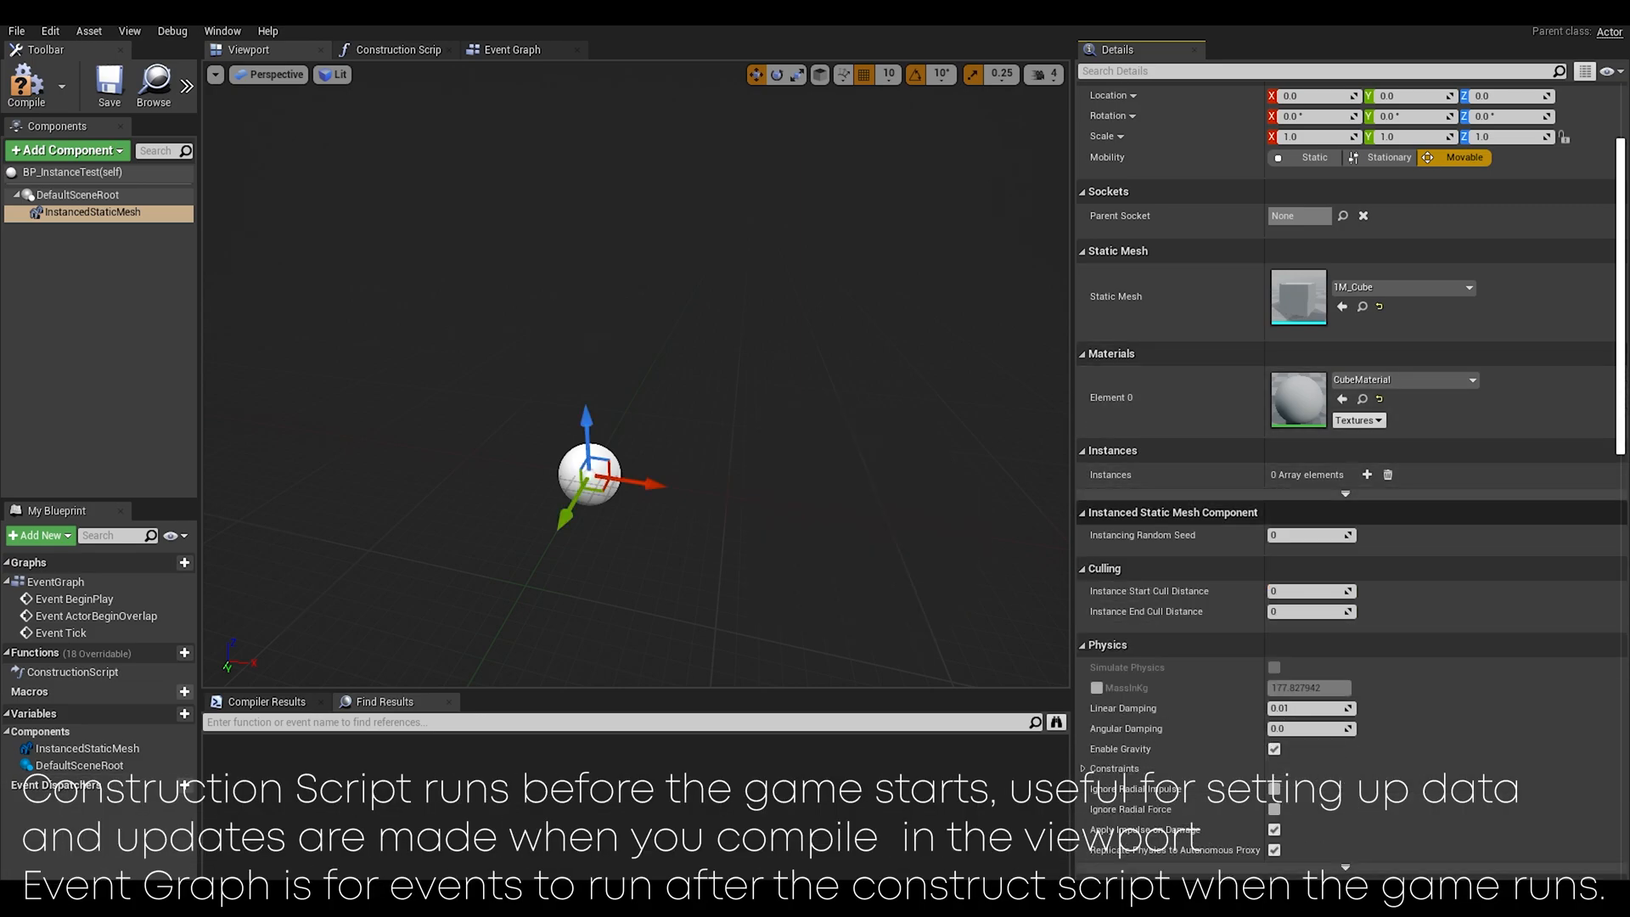
scroll("down", 3)
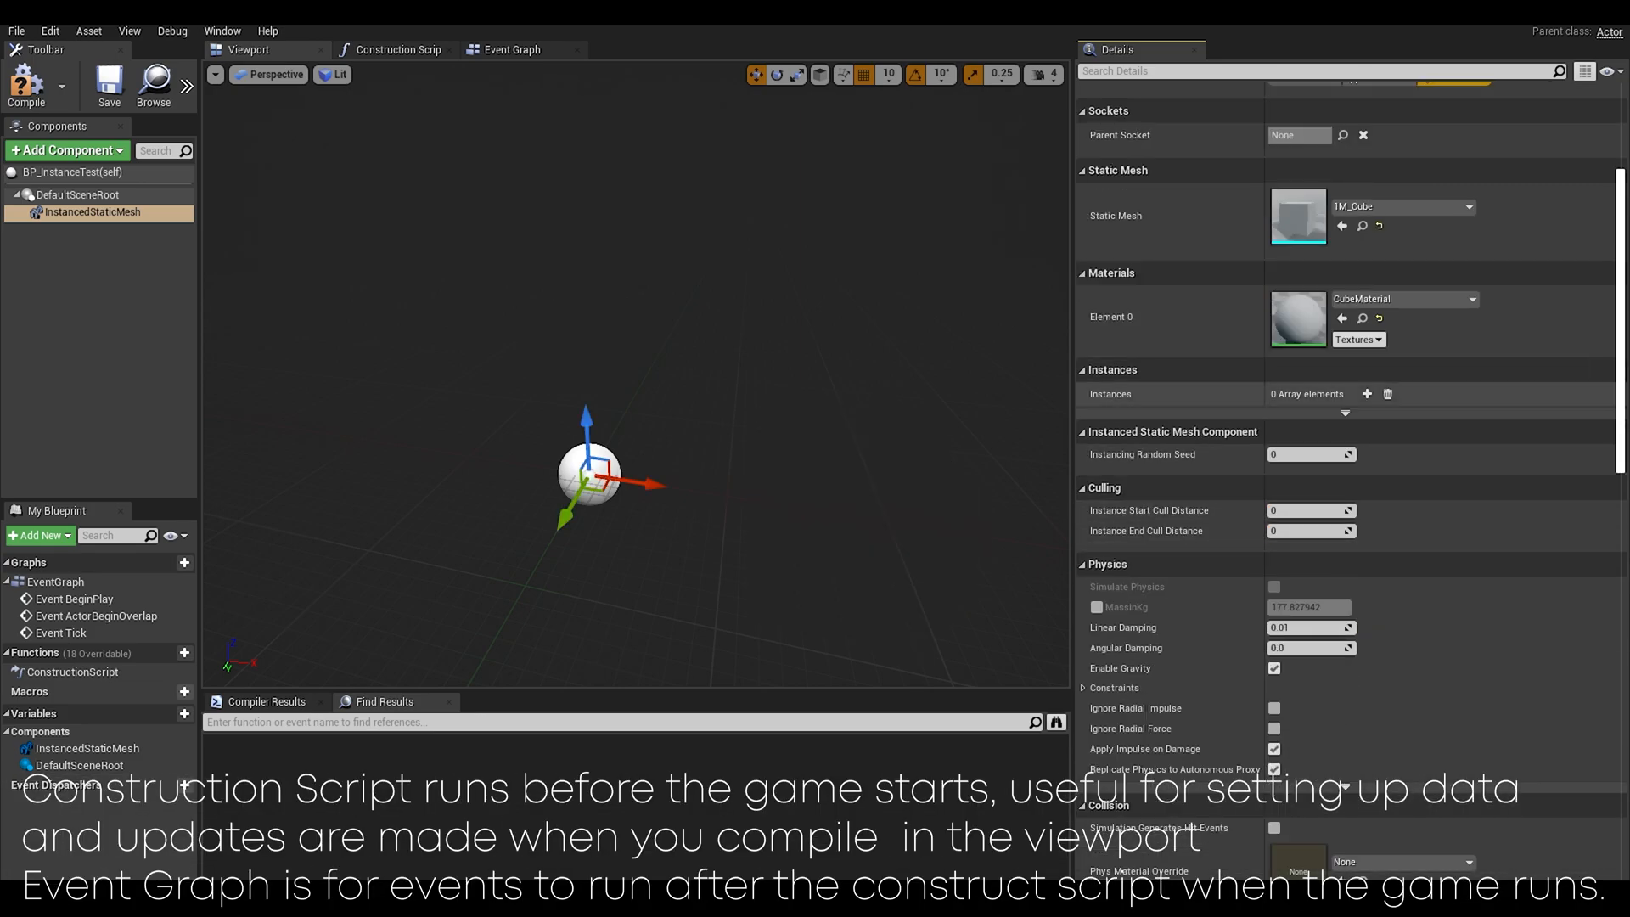
left_click(397, 49)
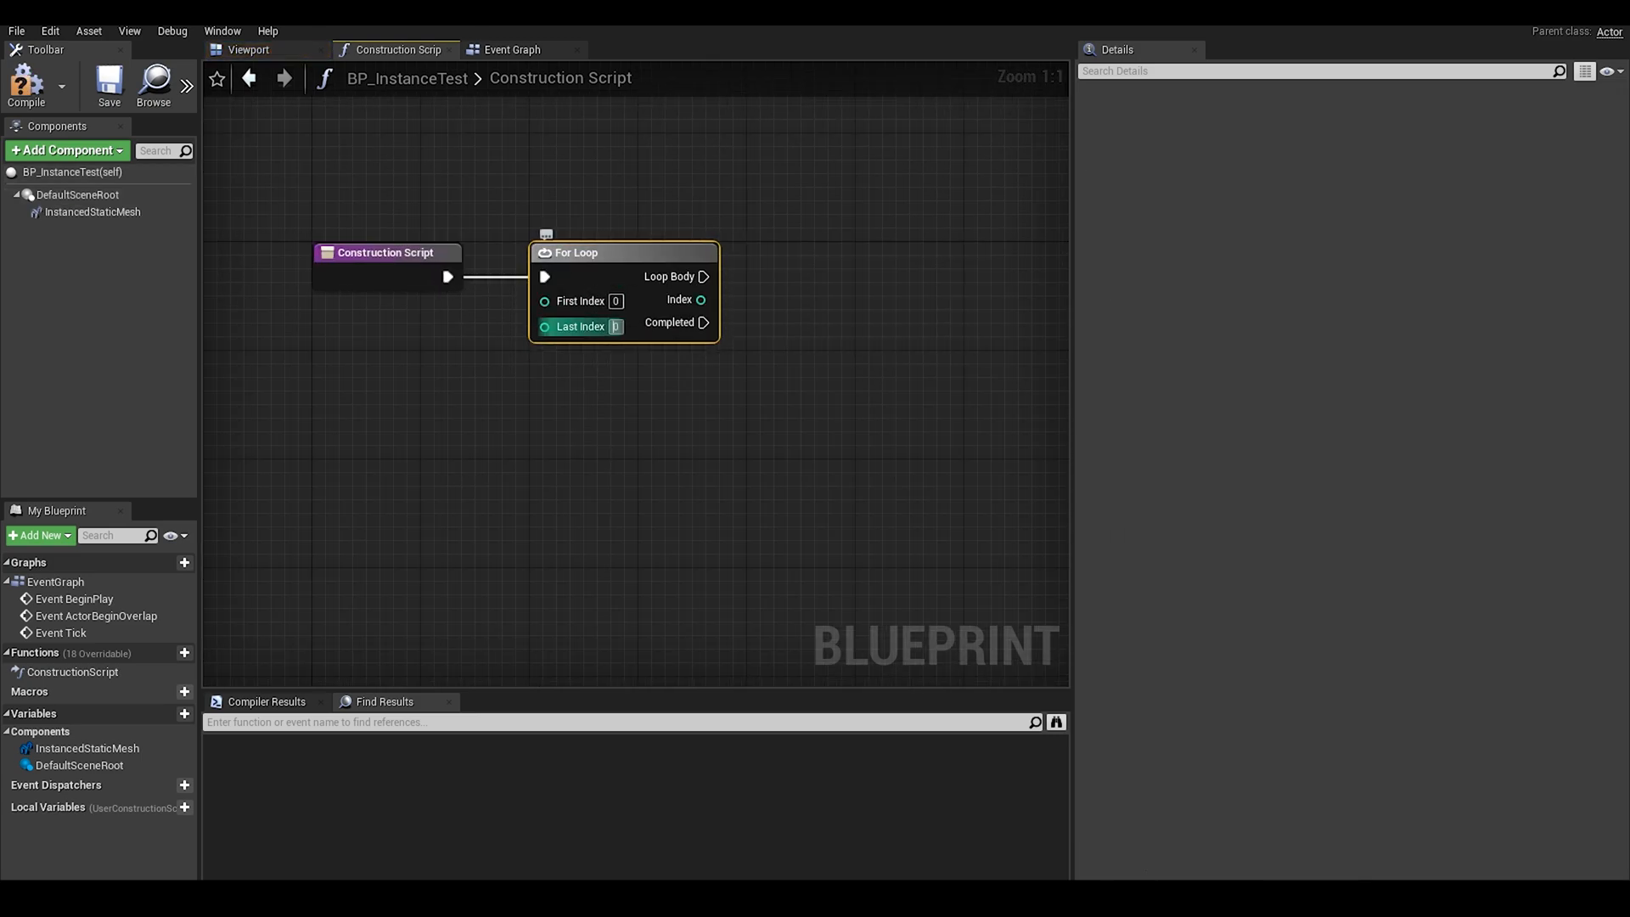
mouse_move(703, 323)
type("add insta")
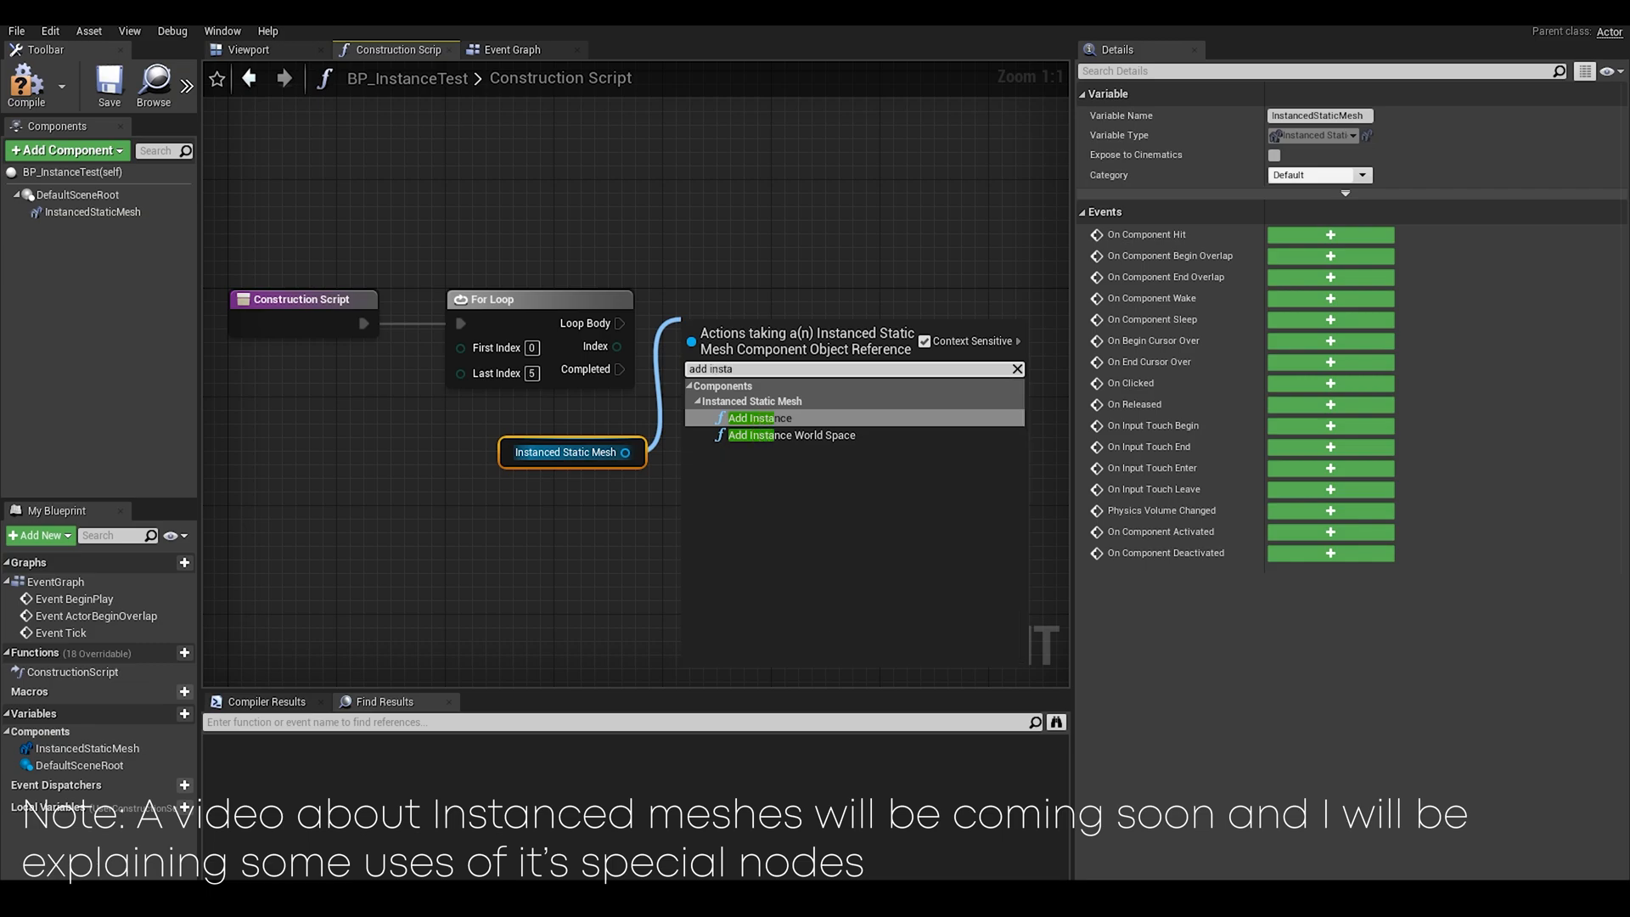
Step: Add Add Instance and Make Transform nodes after the For Loop, plus a new float variable
left_click(760, 417)
type("maketr")
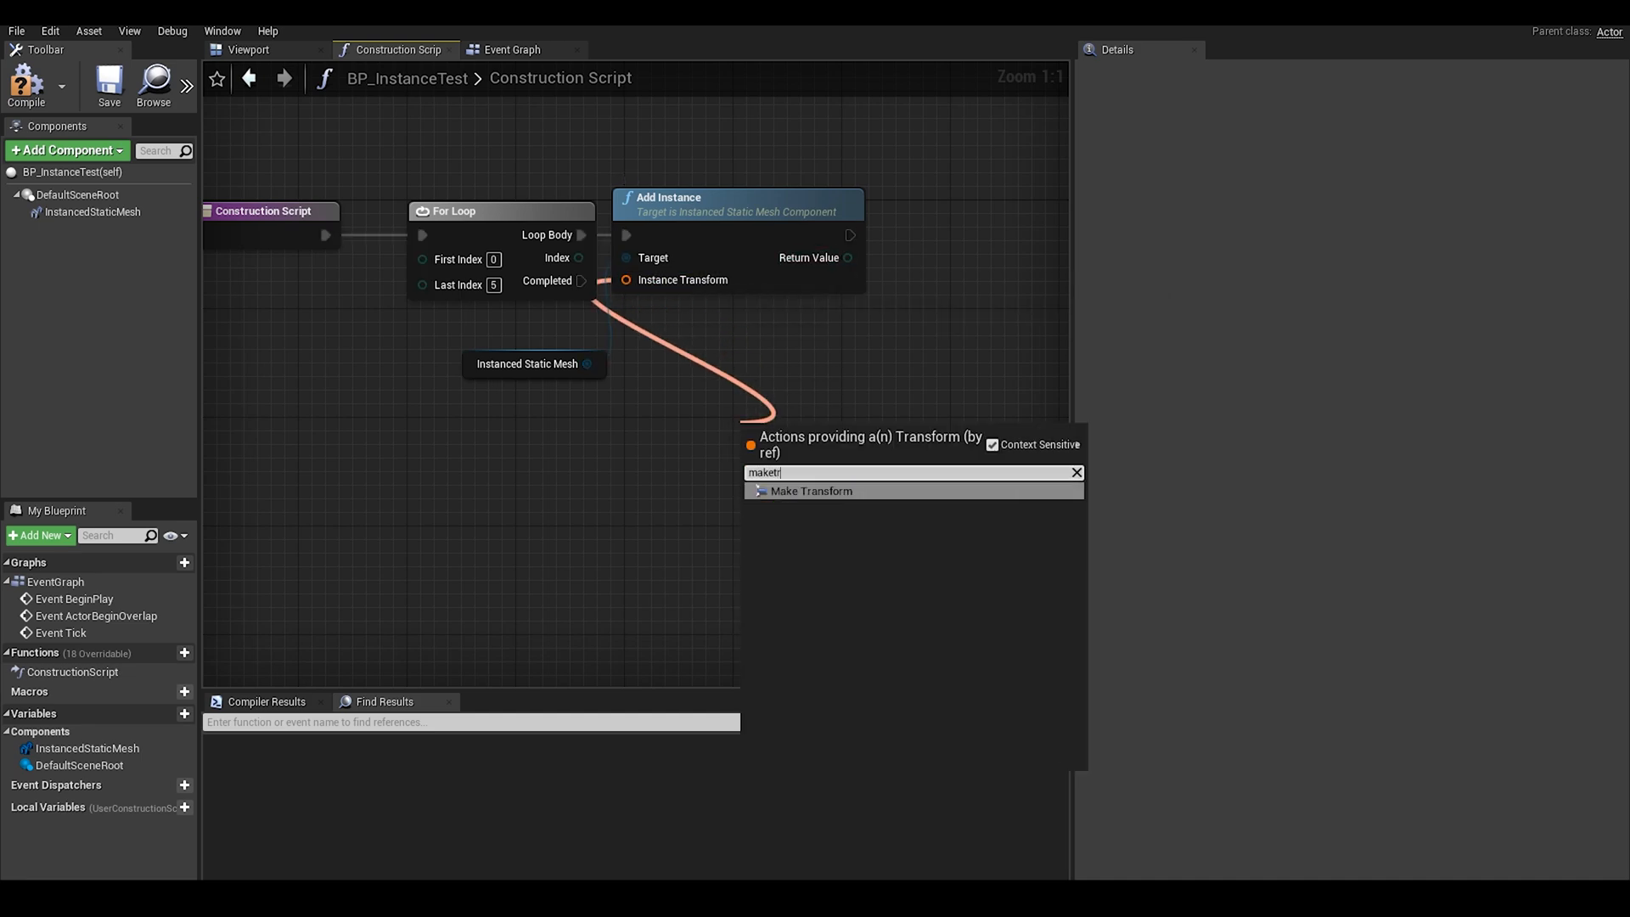
left_click(813, 491)
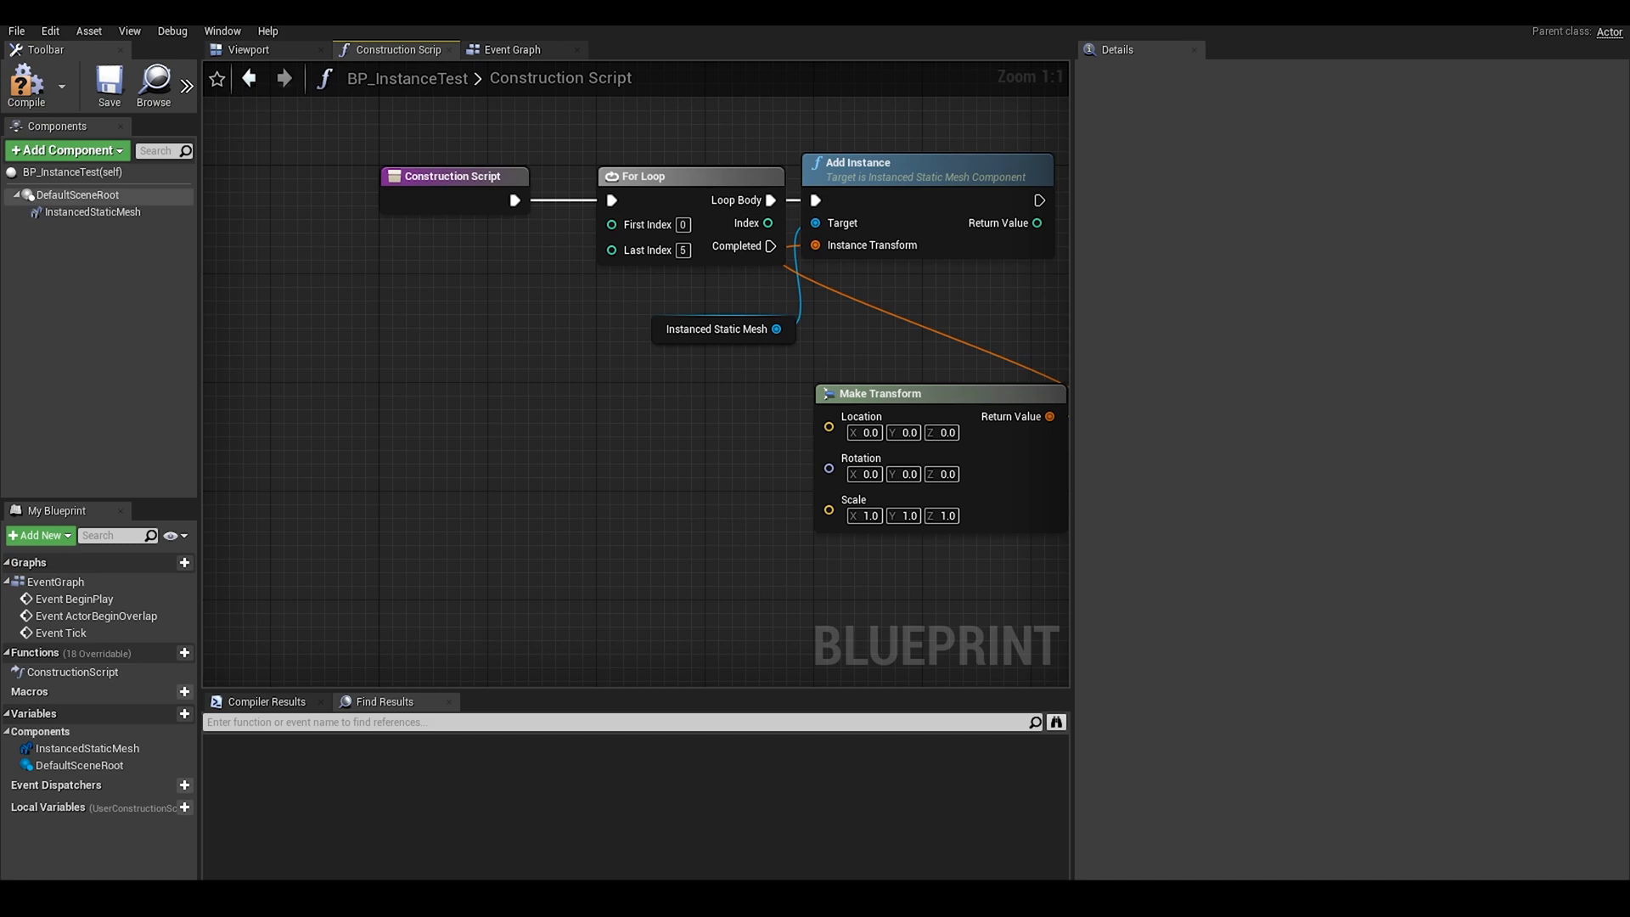
left_click(879, 393)
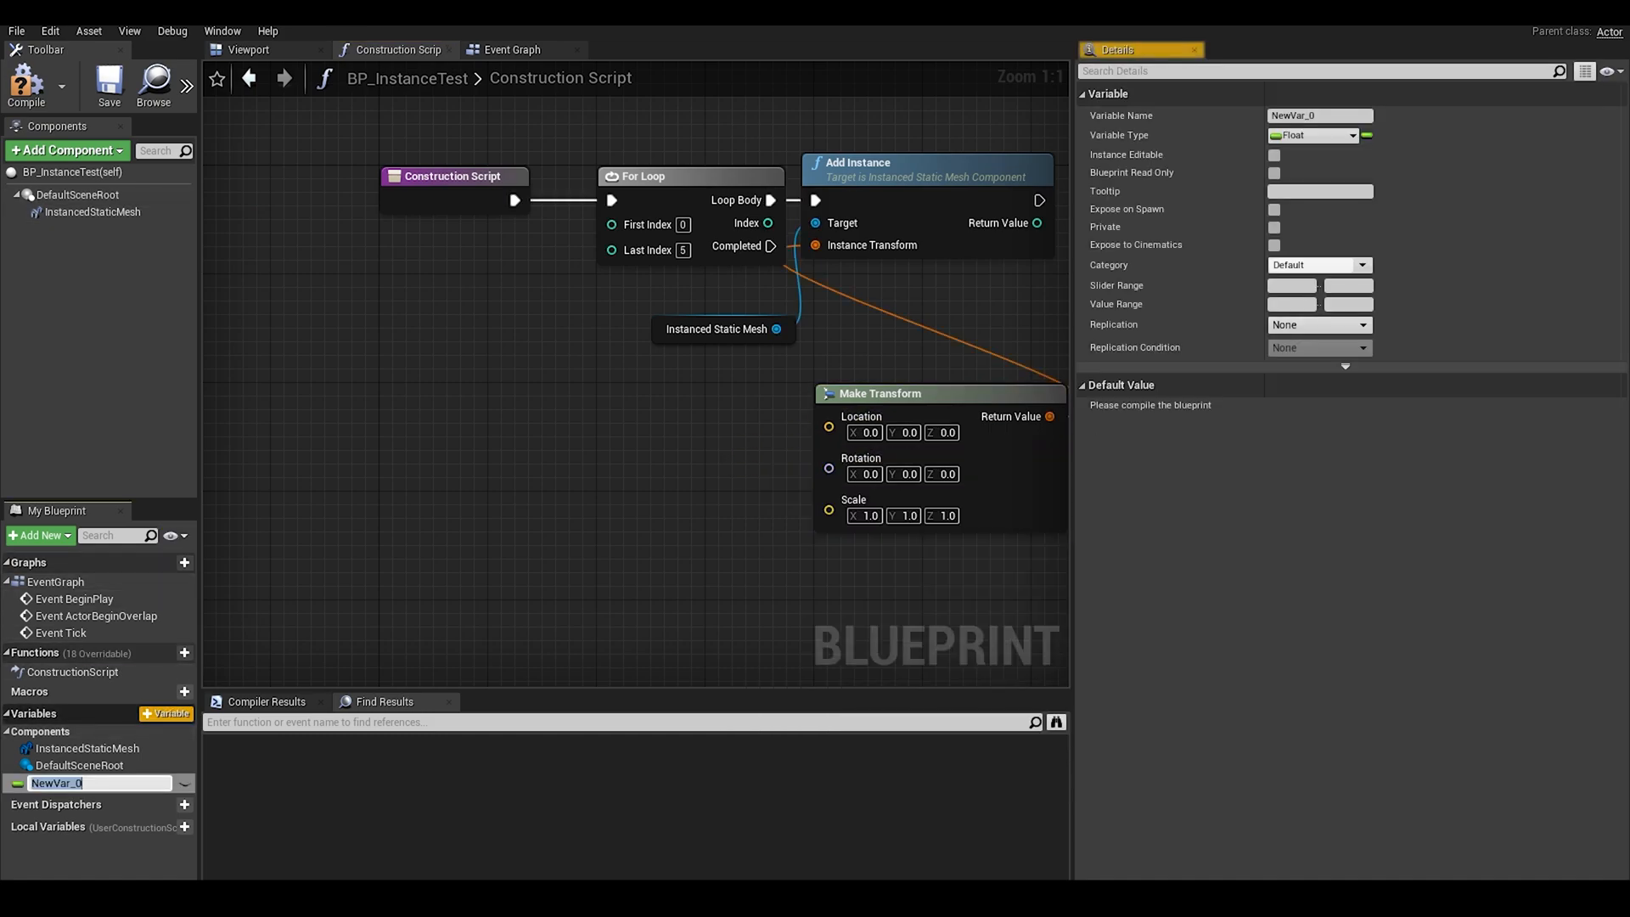
Step: Create Spacing, split the Location pin, and wire Row×Spacing and Column×Spacing to X and Y
type("Spacing")
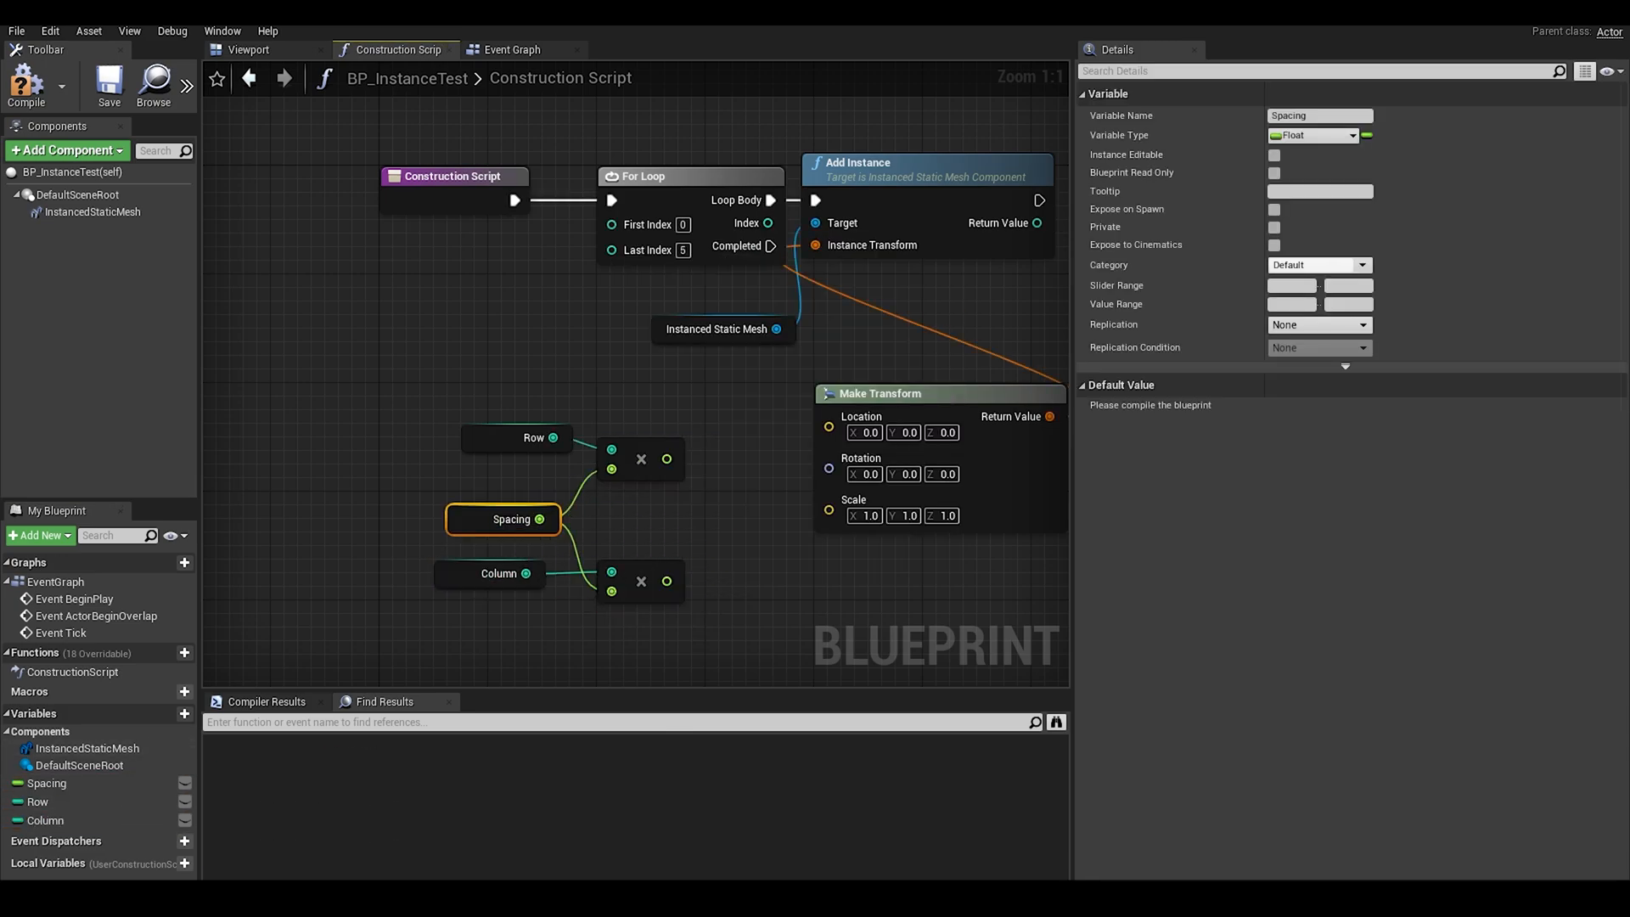
right_click(864, 431)
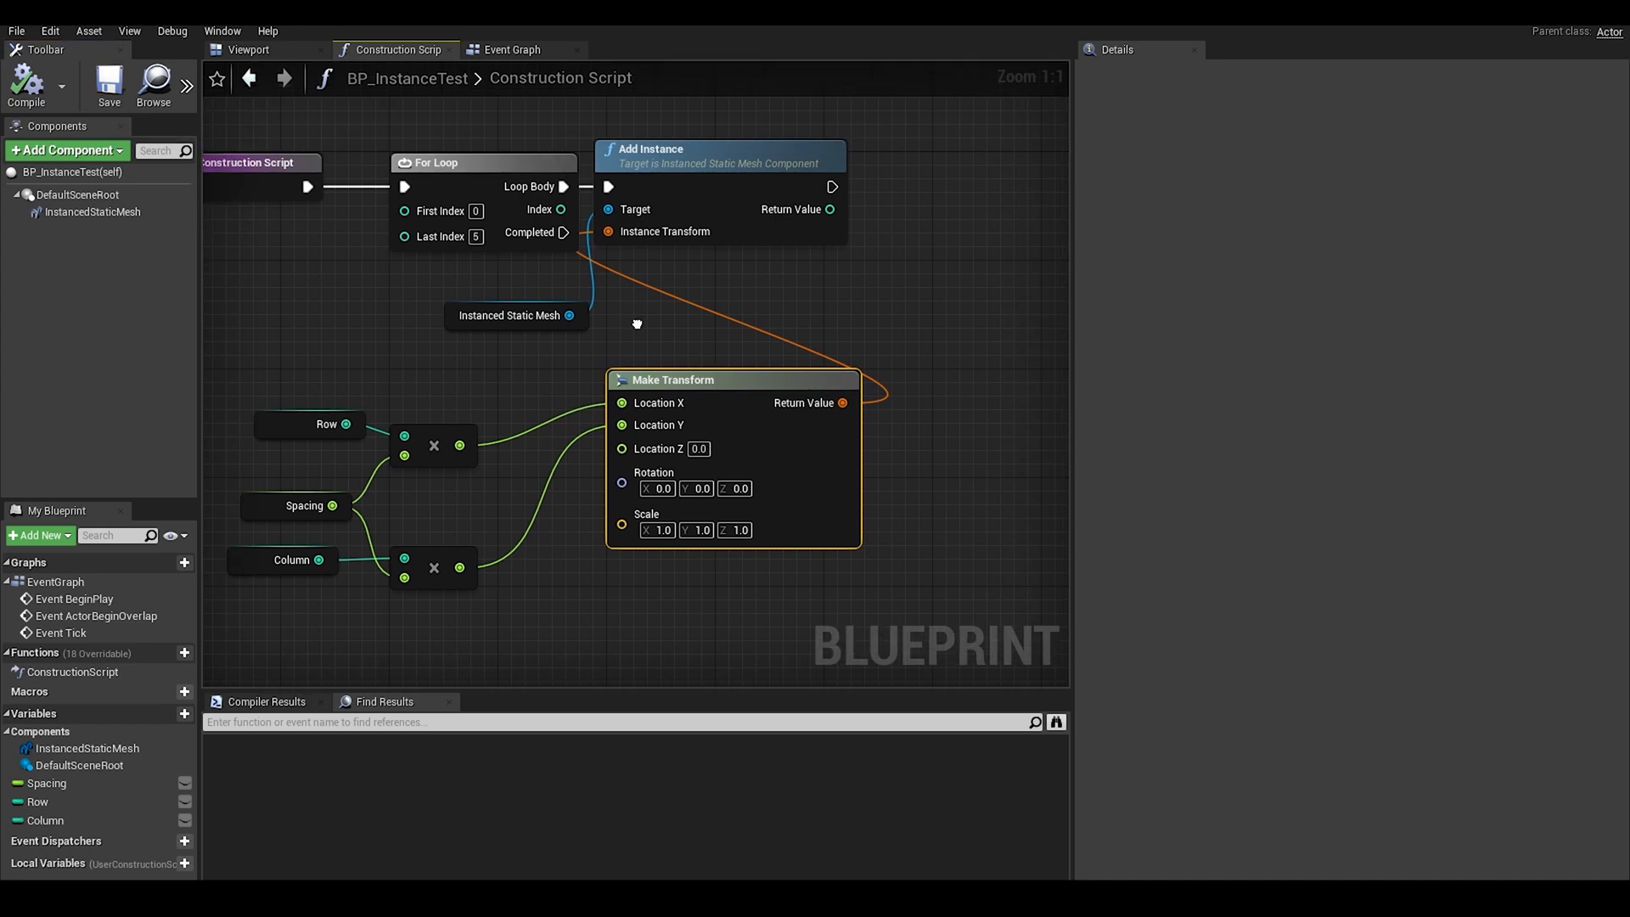
left_click(39, 801)
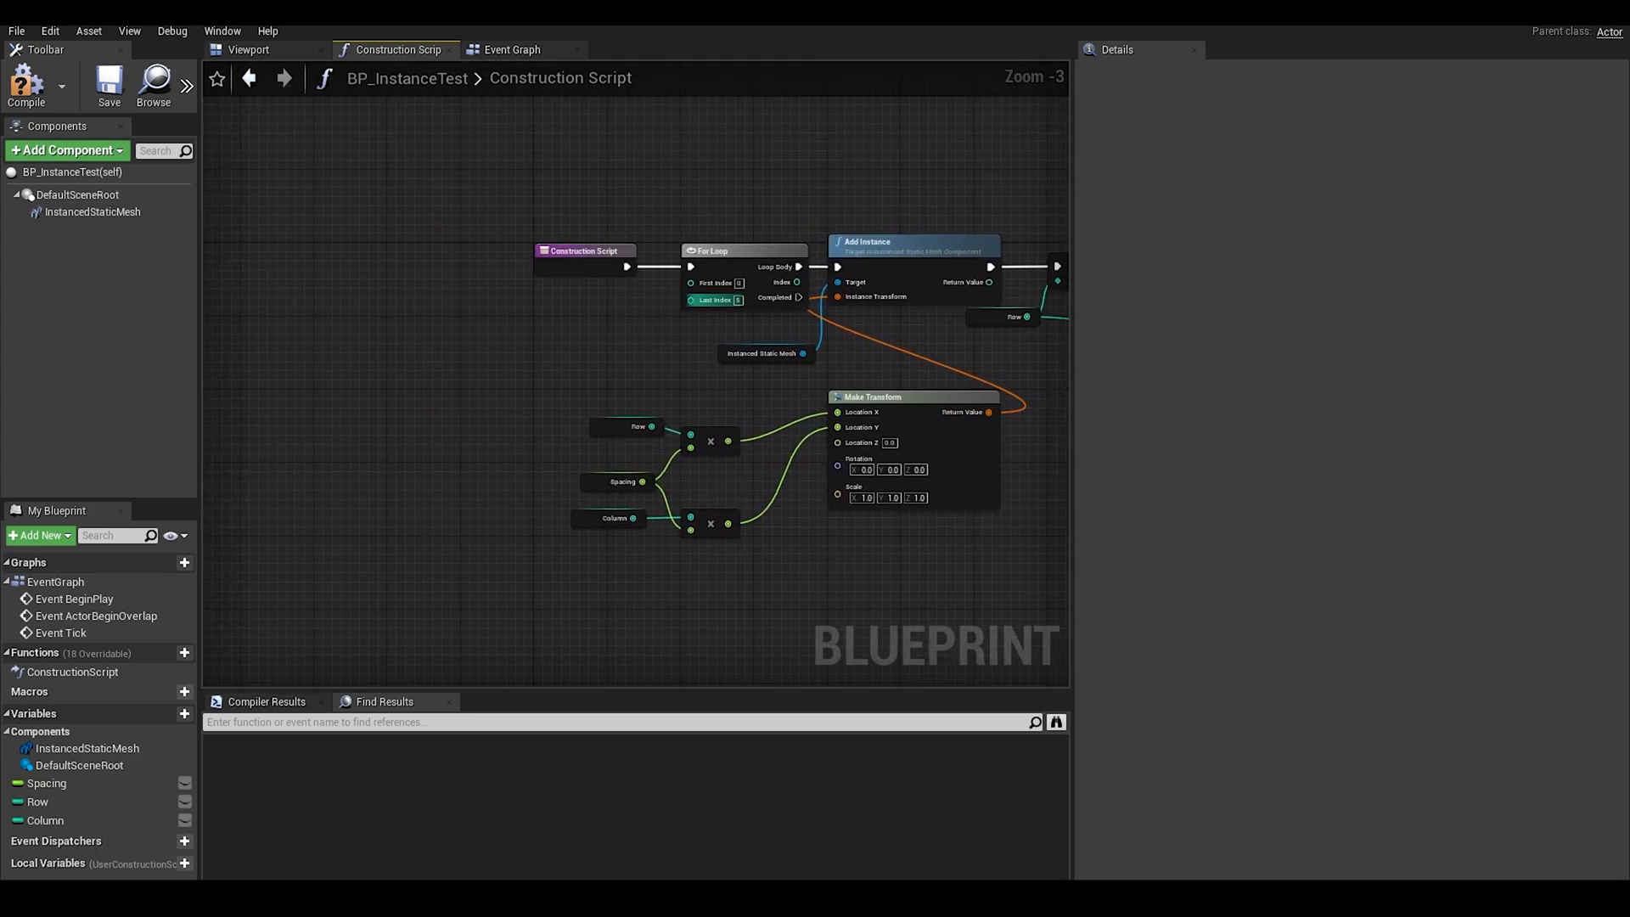
Step: Promote Last Index to NumberofInstances; a Branch increments Column when Row equals Truncate(Sqrt)
right_click(689, 301)
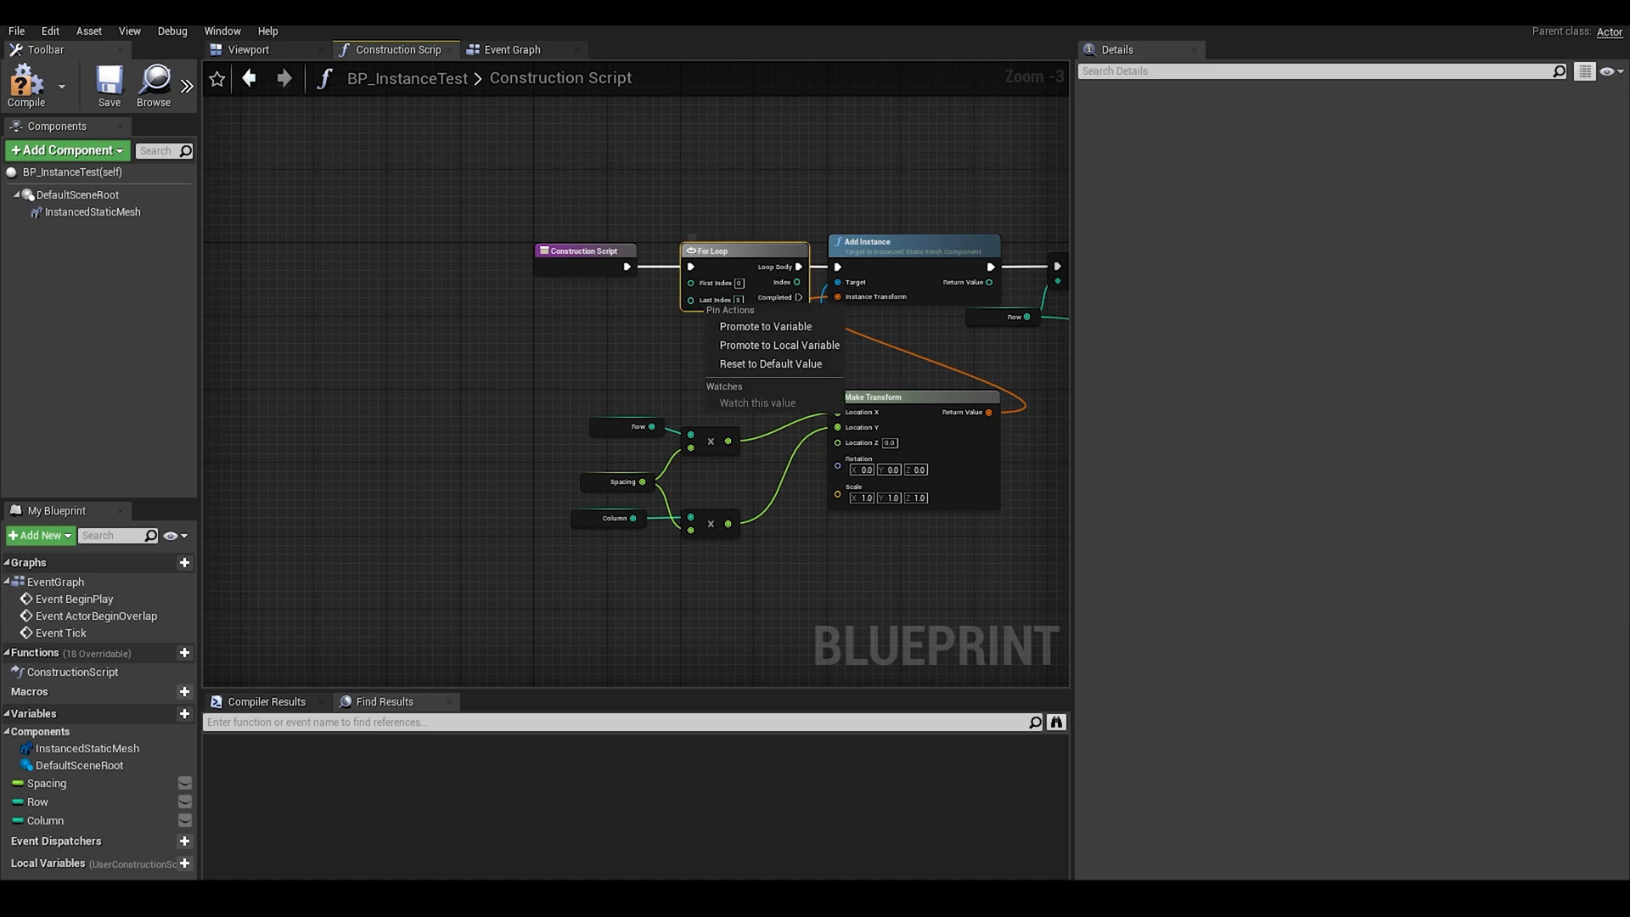
left_click(765, 325)
type("NumberofInstances")
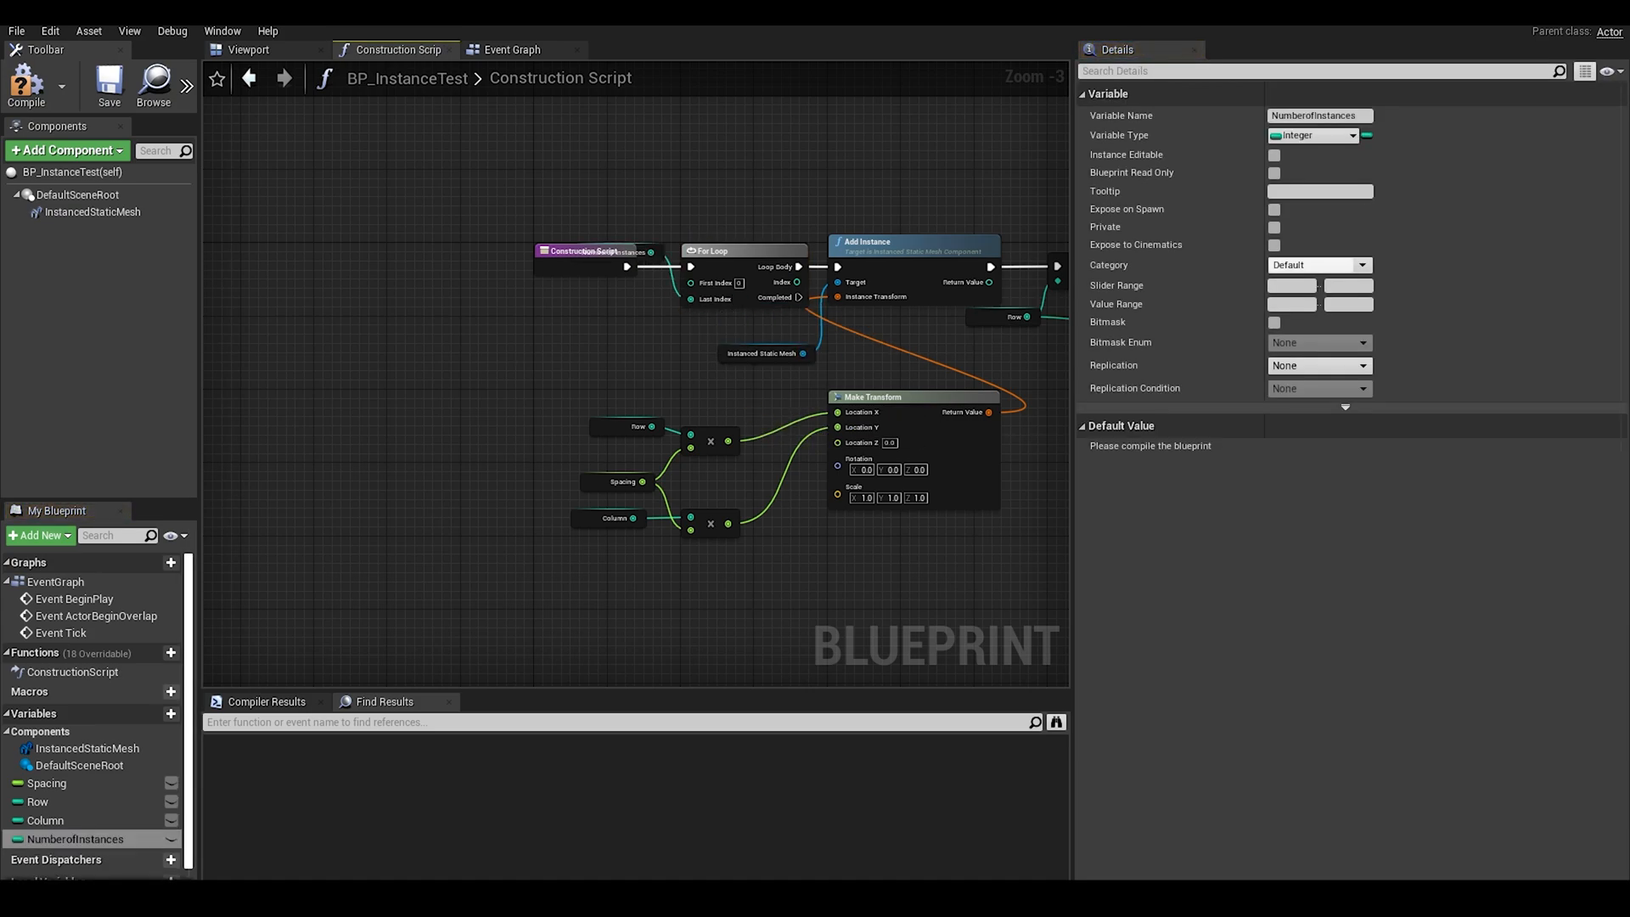
left_click(108, 85)
type("sq")
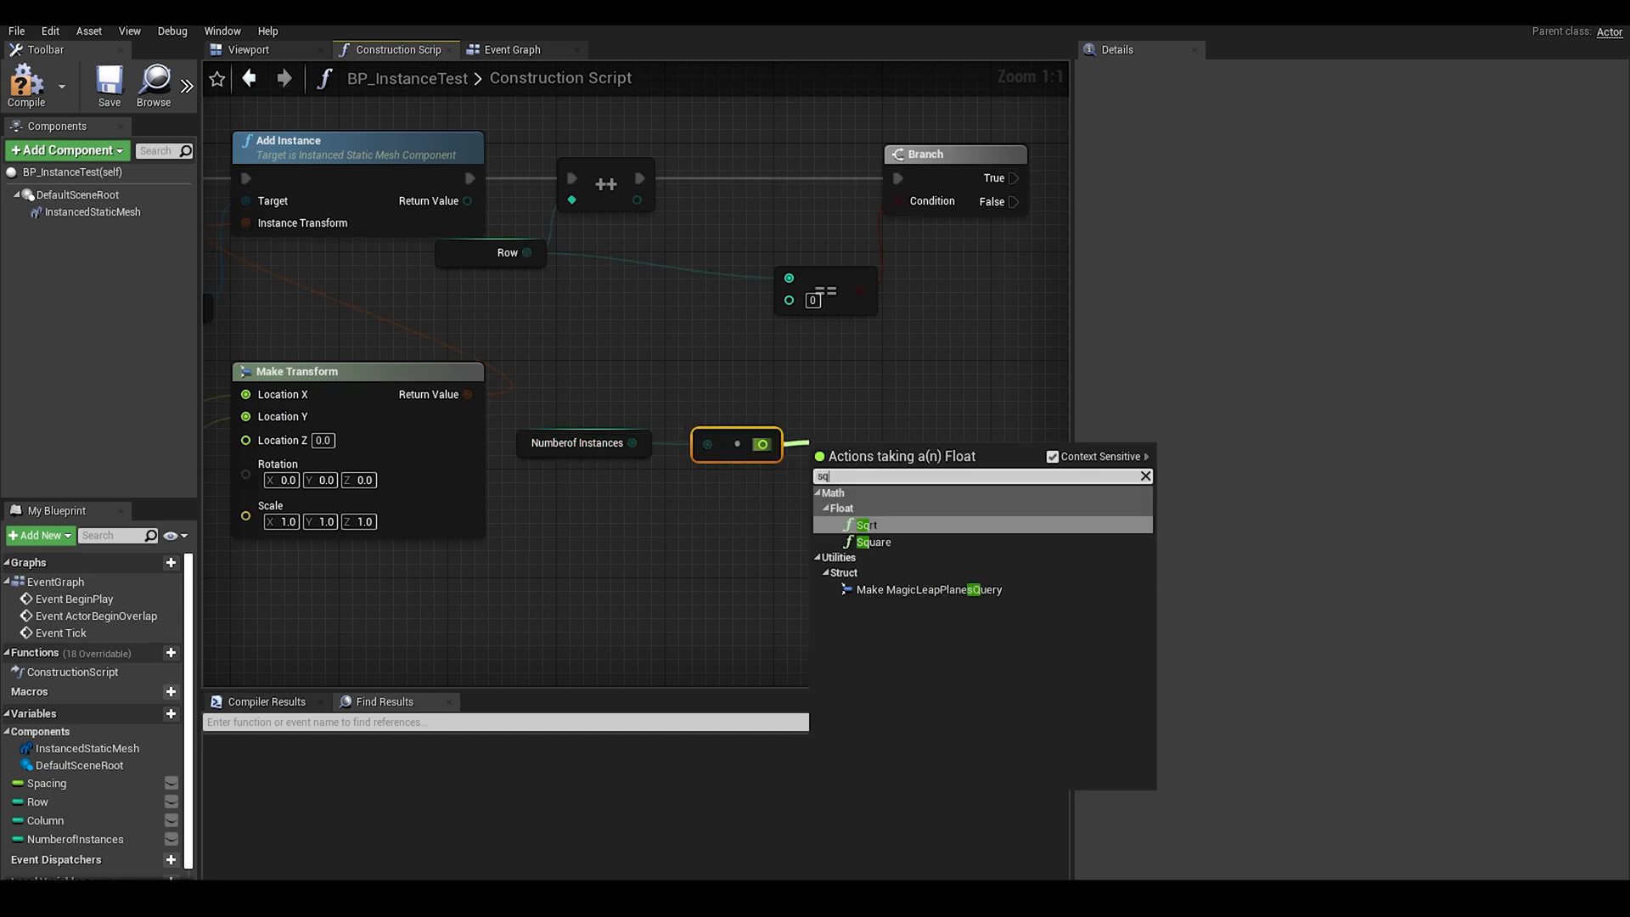
left_click(866, 524)
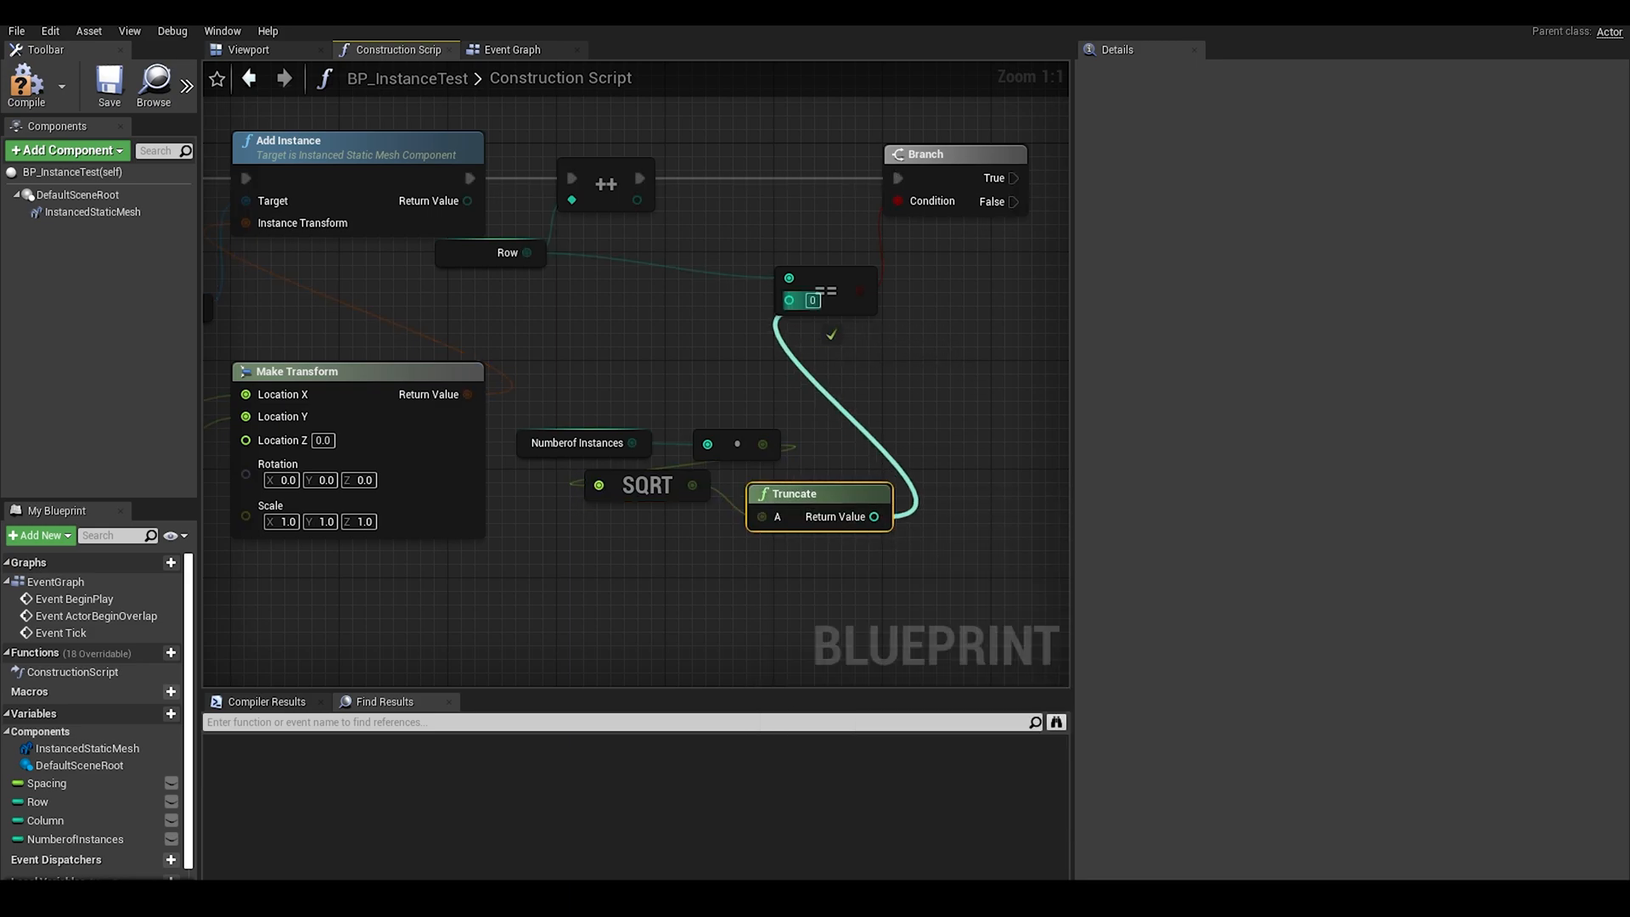
scroll("down", 3)
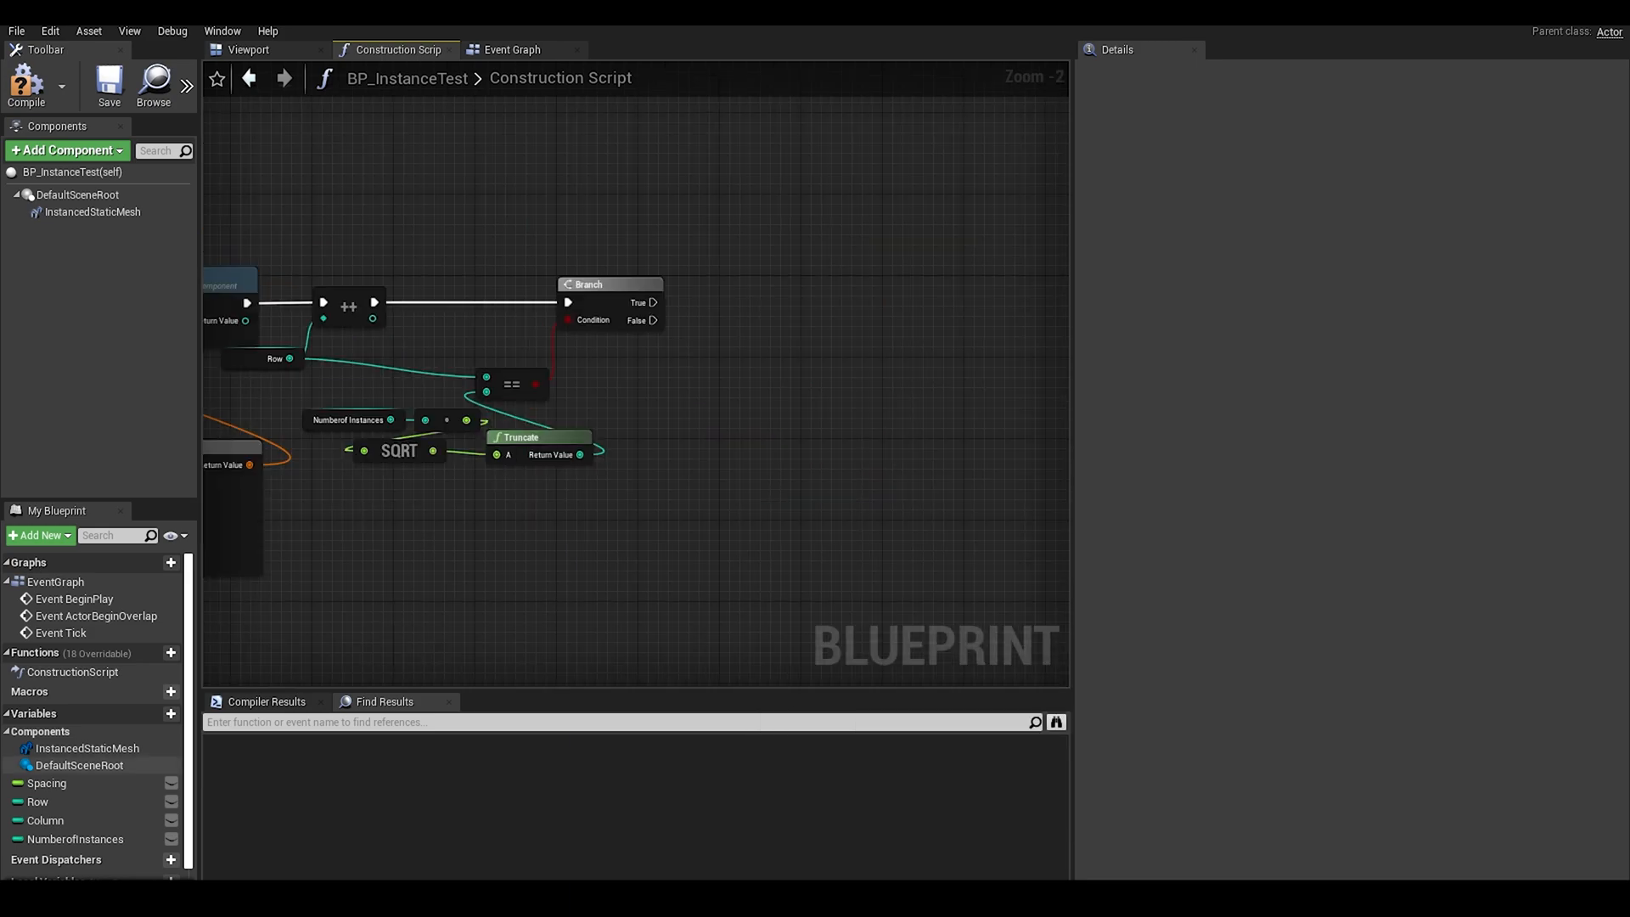
left_click(46, 820)
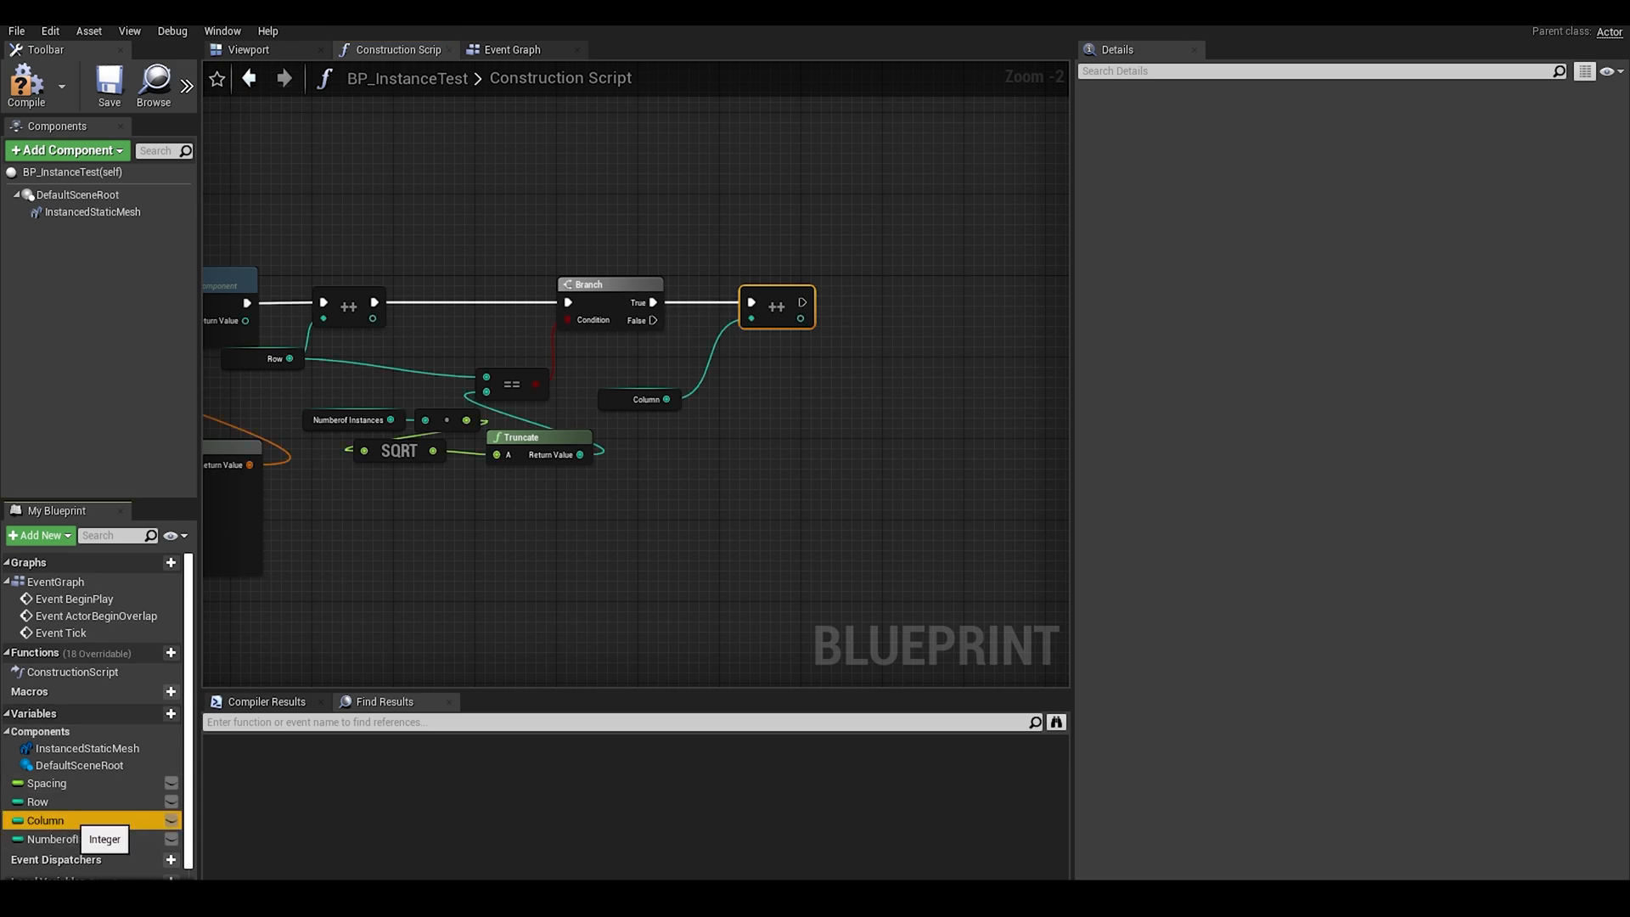
left_click(38, 801)
type("random in")
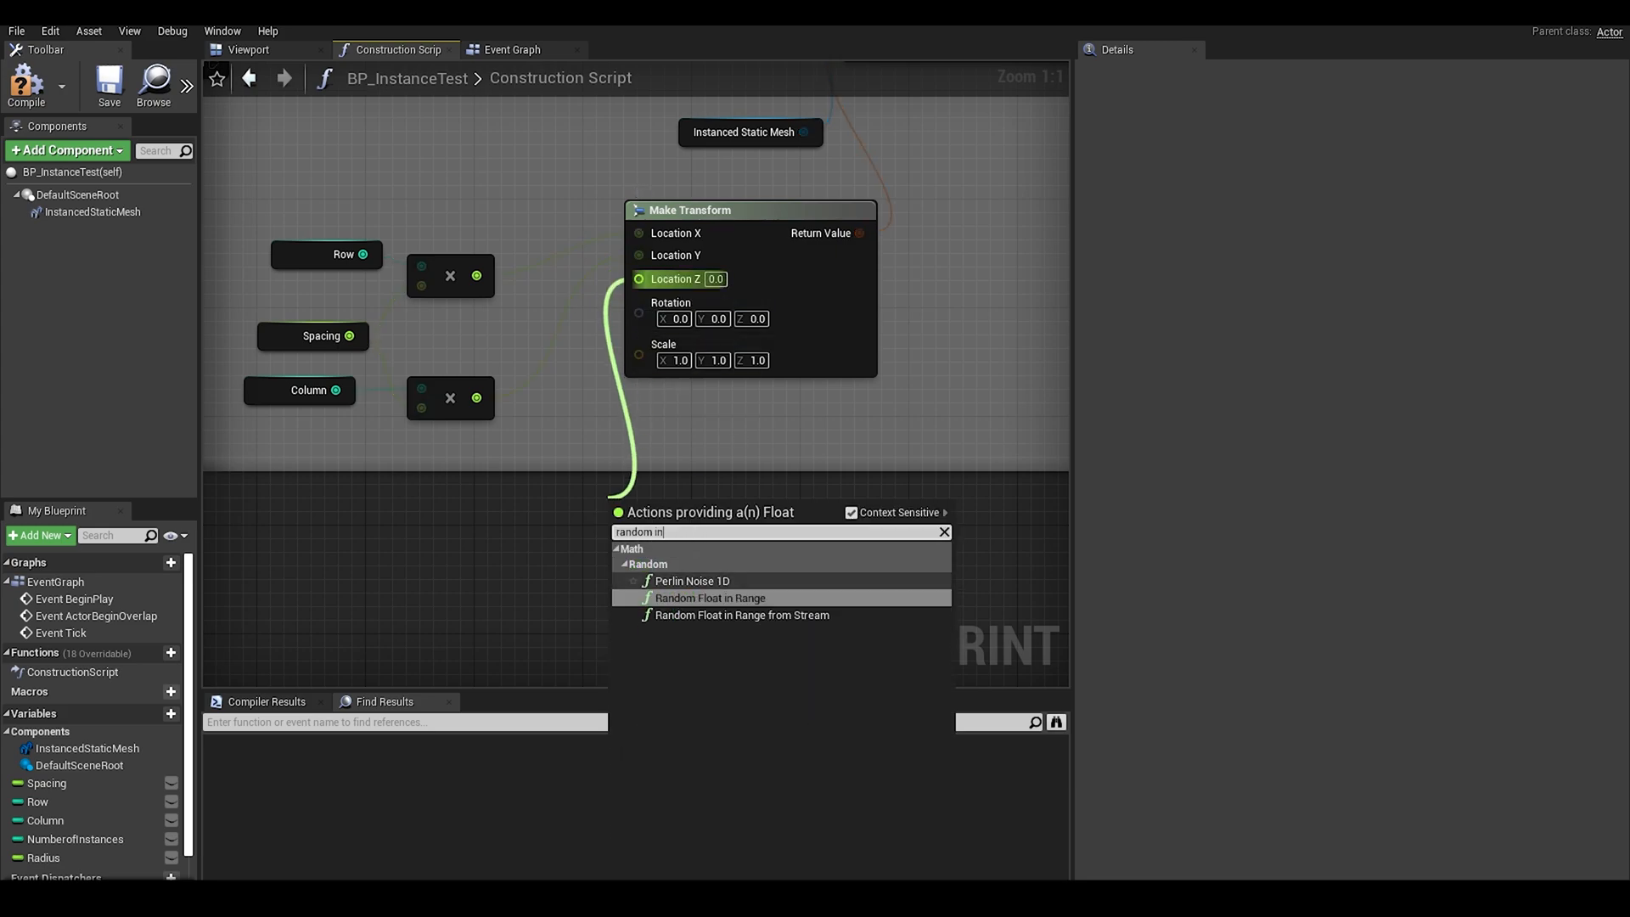
Step: Drive Location Z with Random Float in Range, min 2 and max 500, then compile
left_click(711, 597)
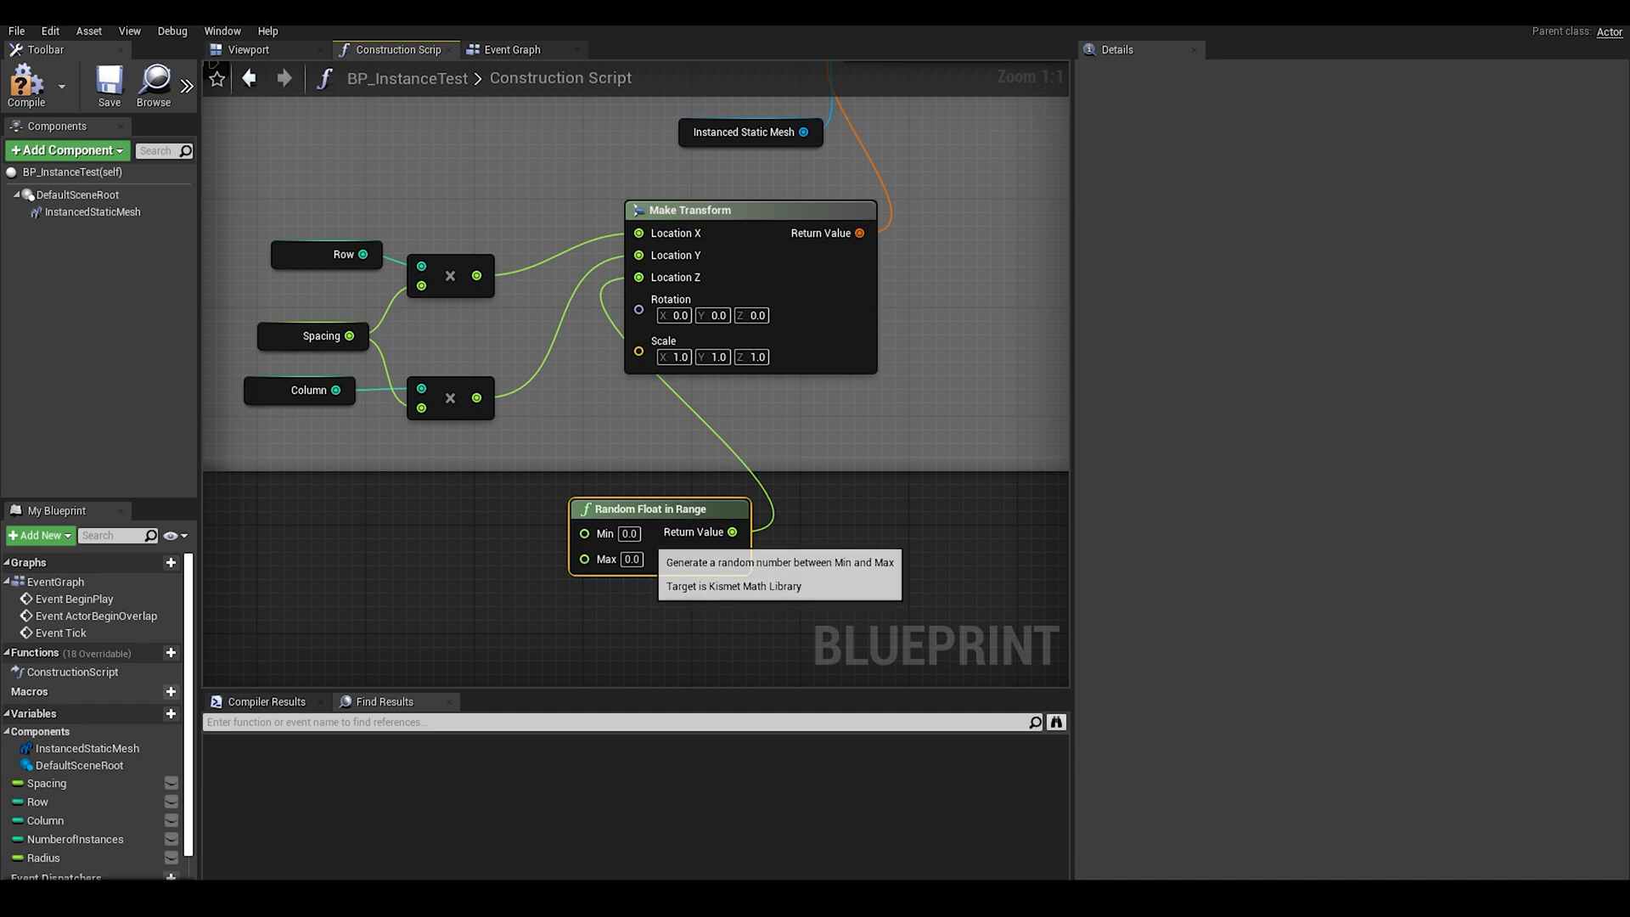
type("10.0")
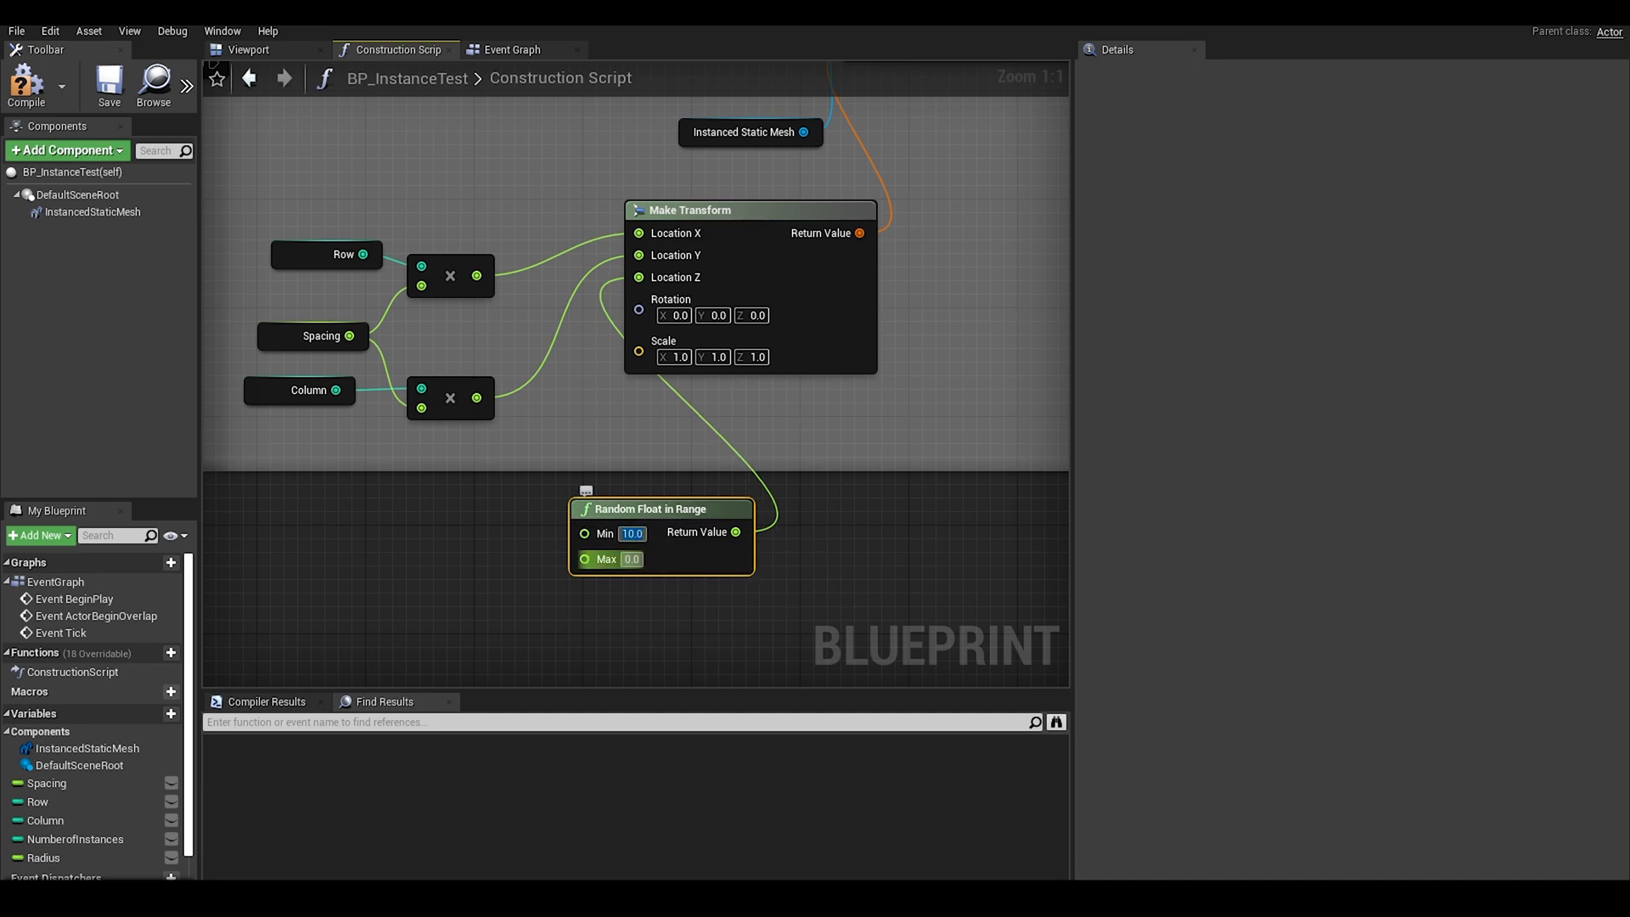
type("50")
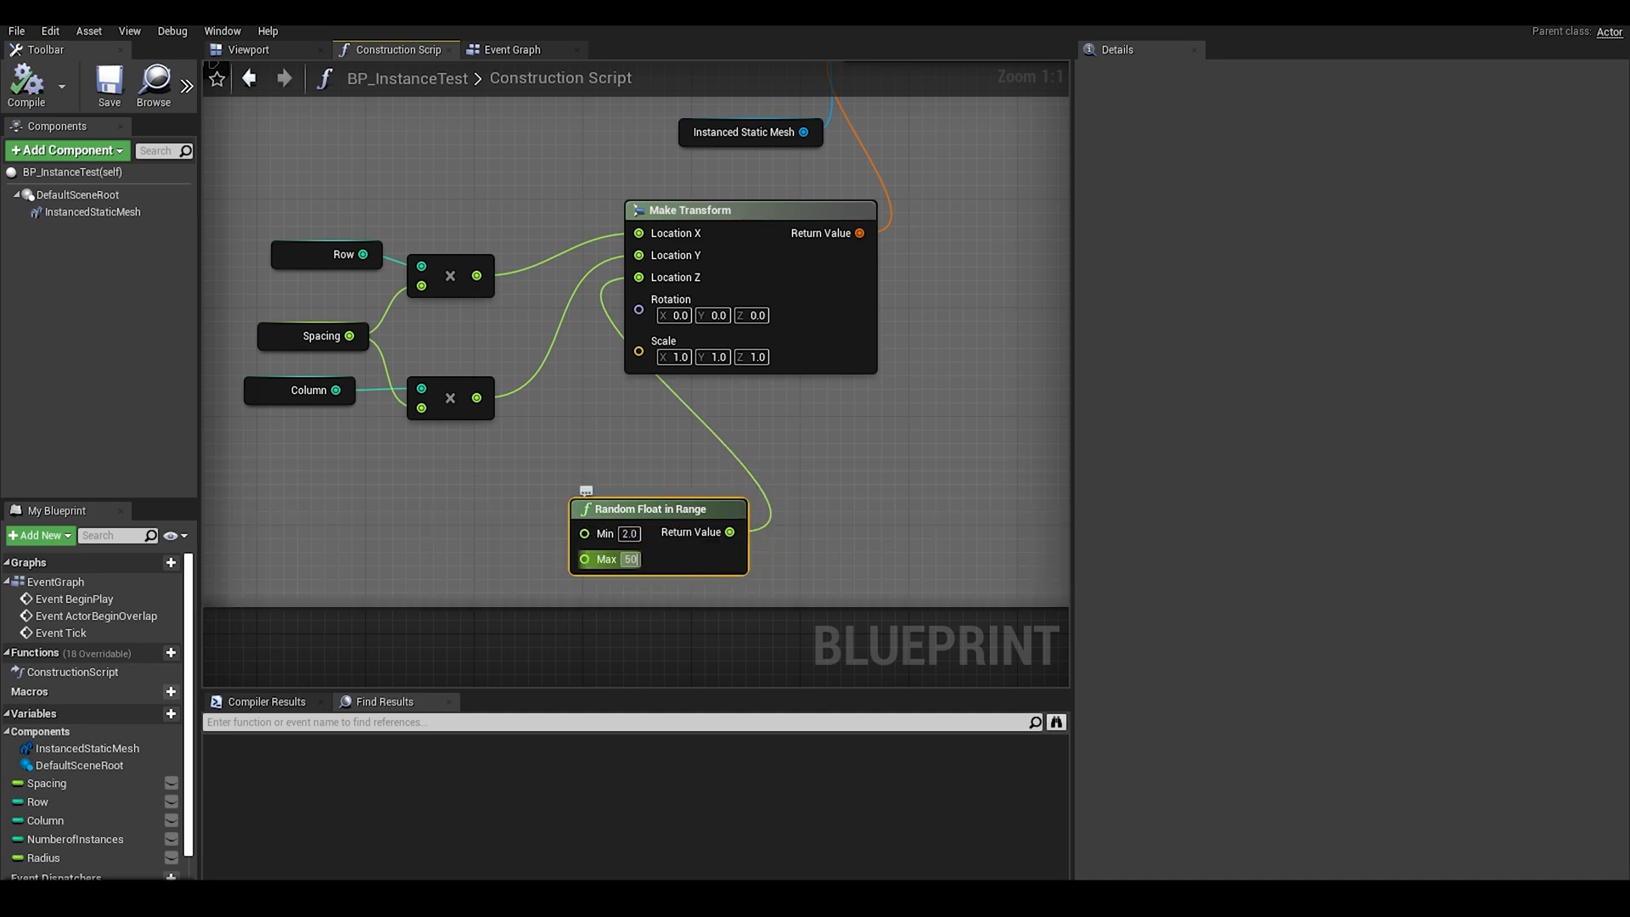
type("500.0")
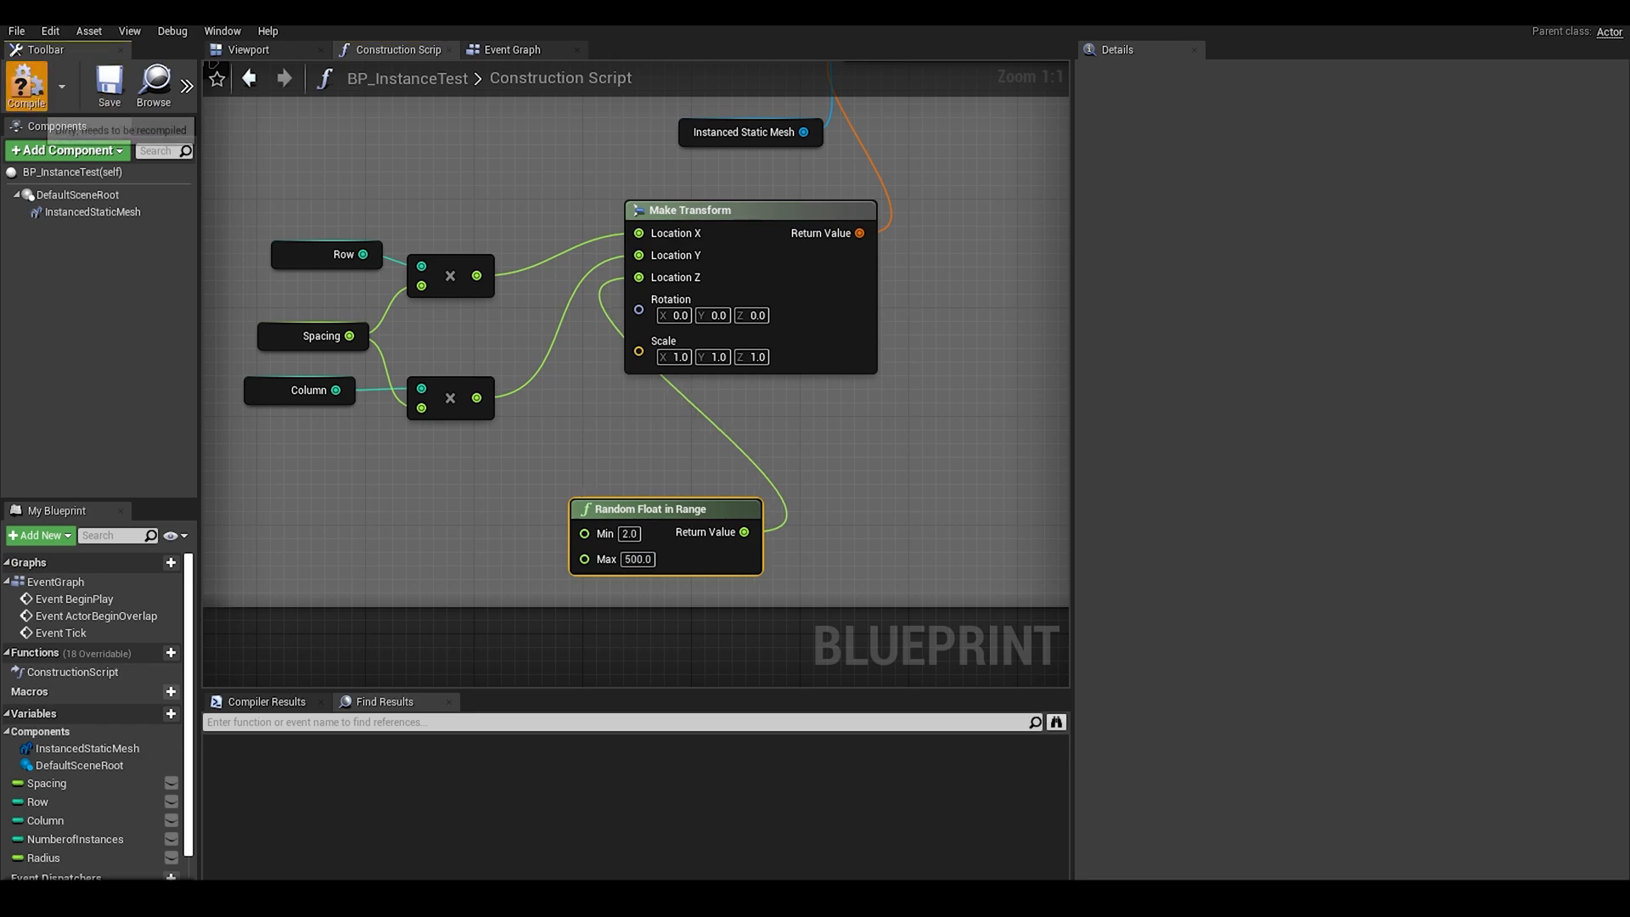
left_click(24, 84)
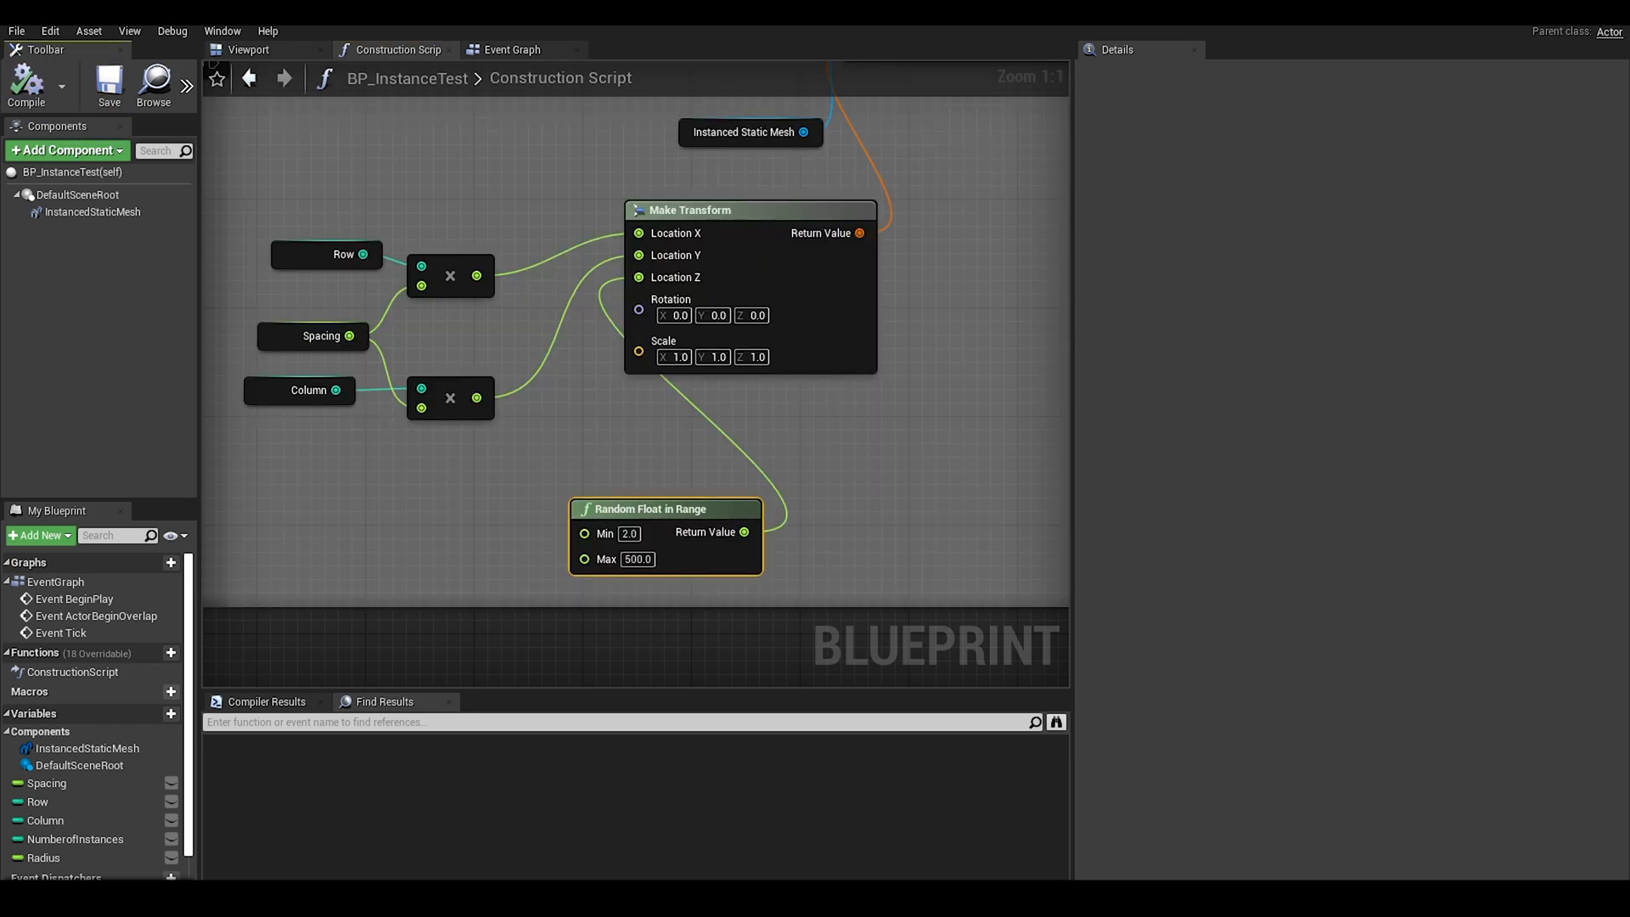
left_click(247, 49)
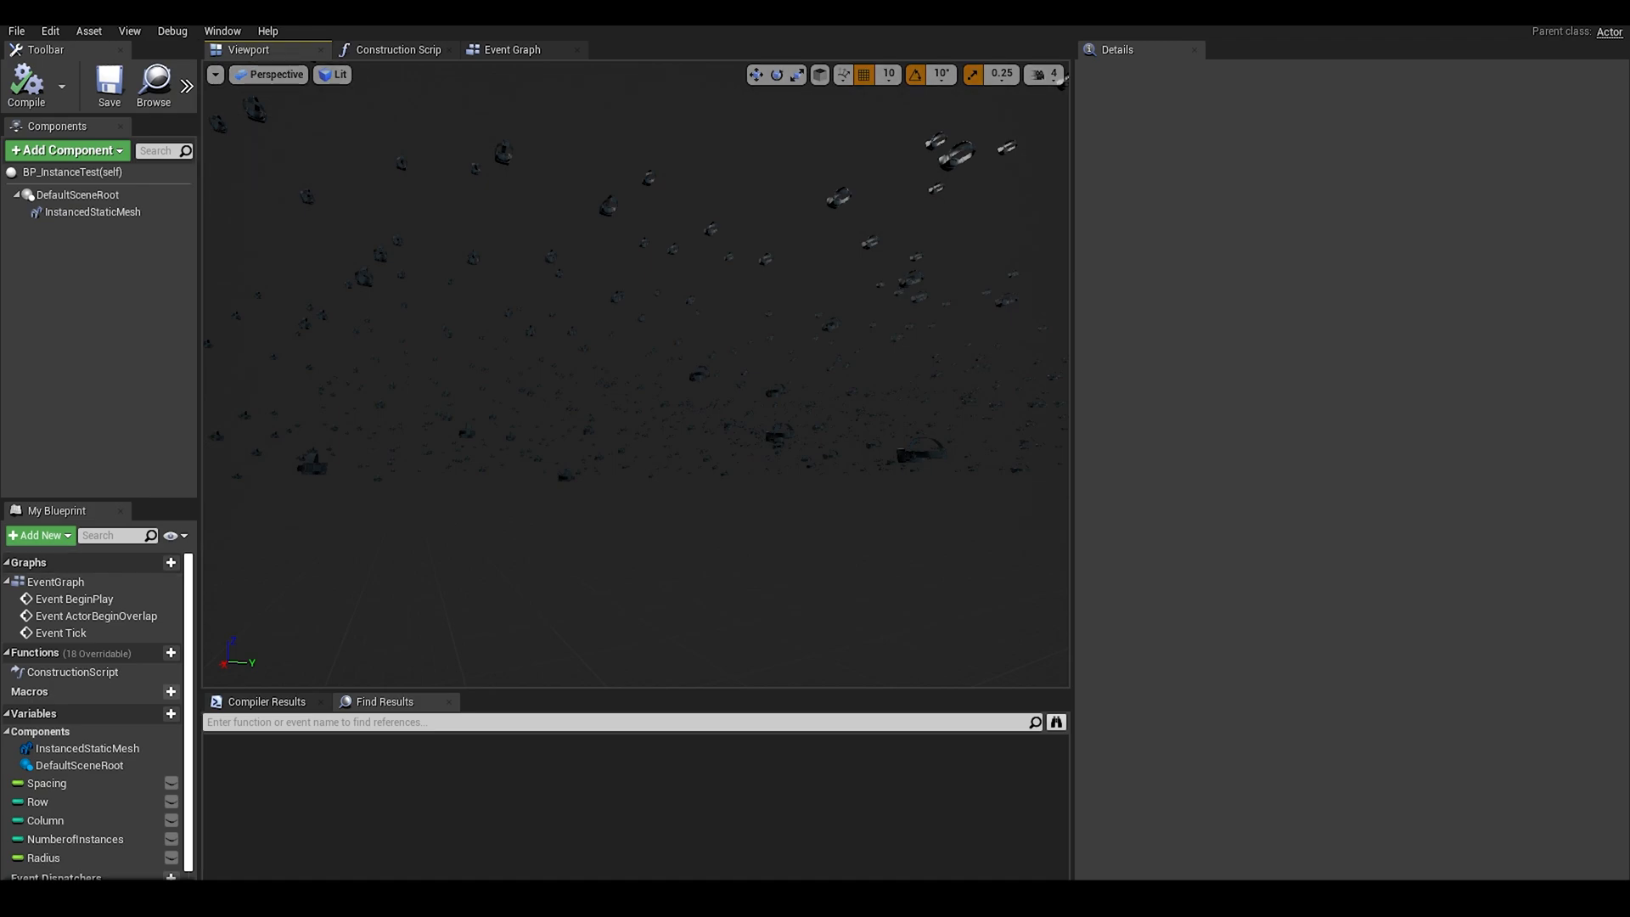
Step: Switch from the 3D preview back to BP_InstanceTest's Construction Script graph
left_click(92, 213)
type("addi")
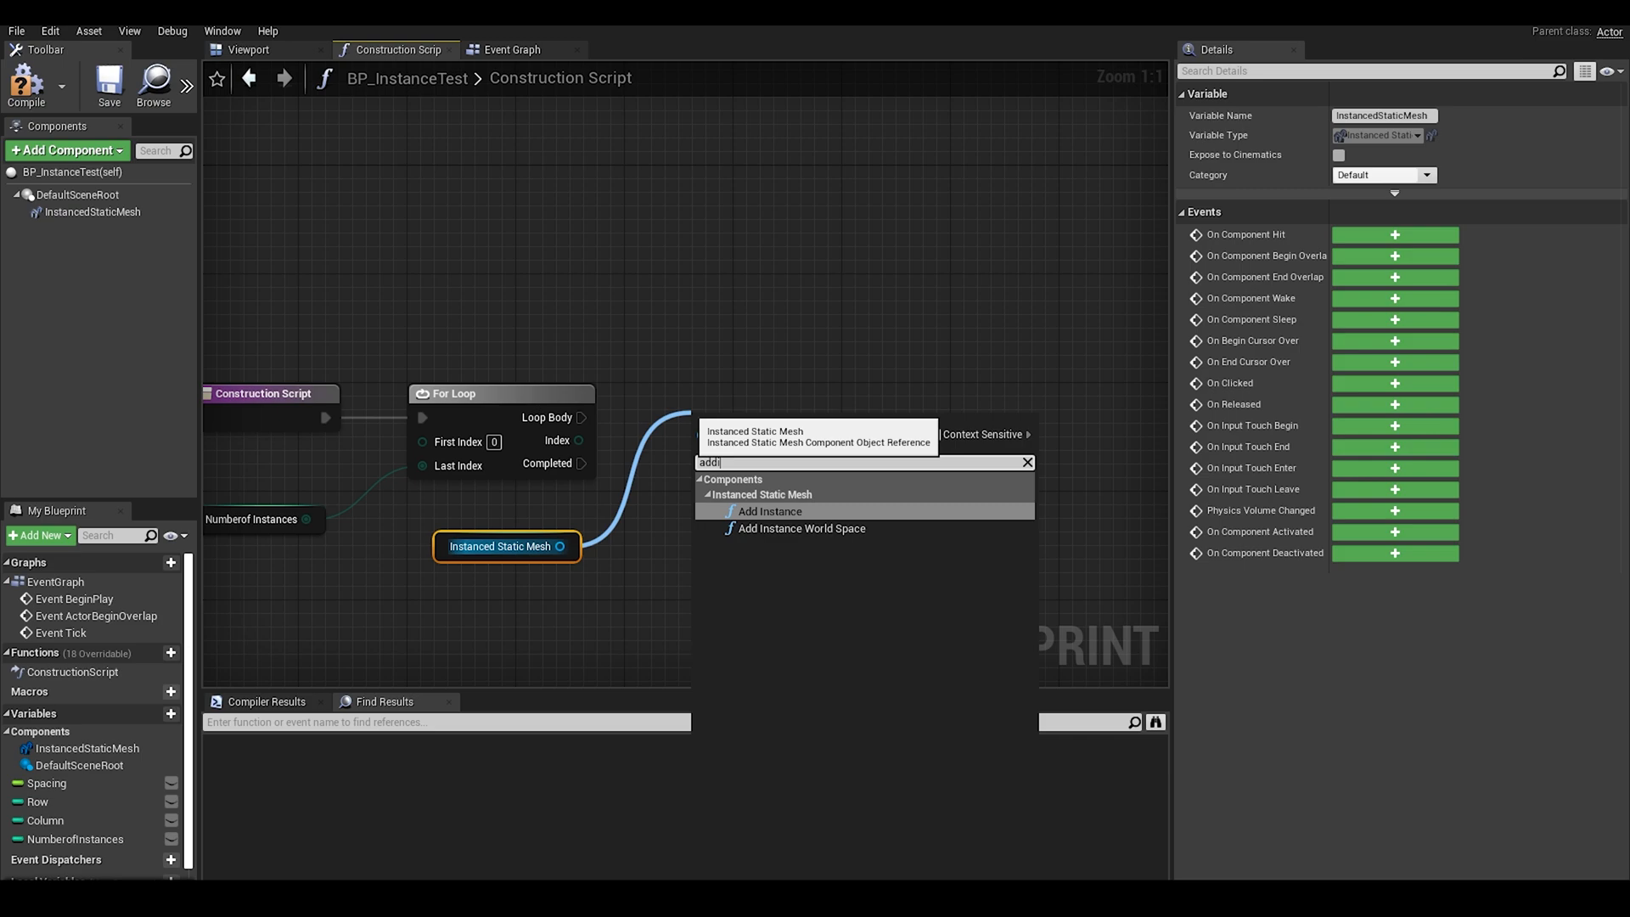
Step: Add Add Instance and Make Transform nodes, and compute Index / NumberofInstances × 360 for cosine and sine
left_click(770, 510)
type("make")
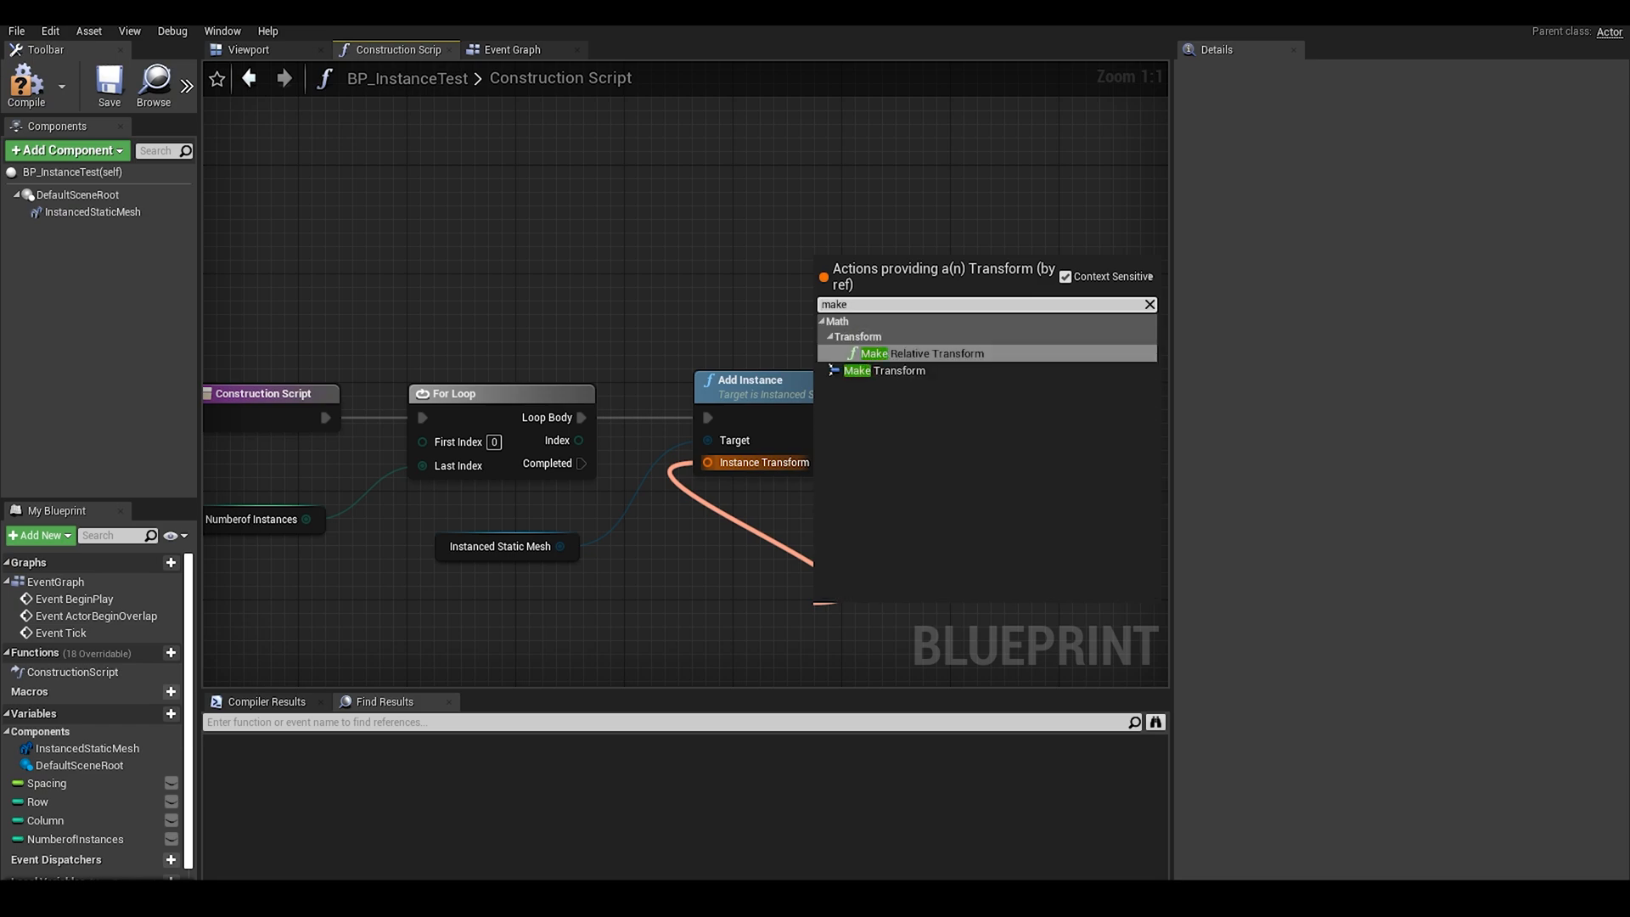
left_click(883, 370)
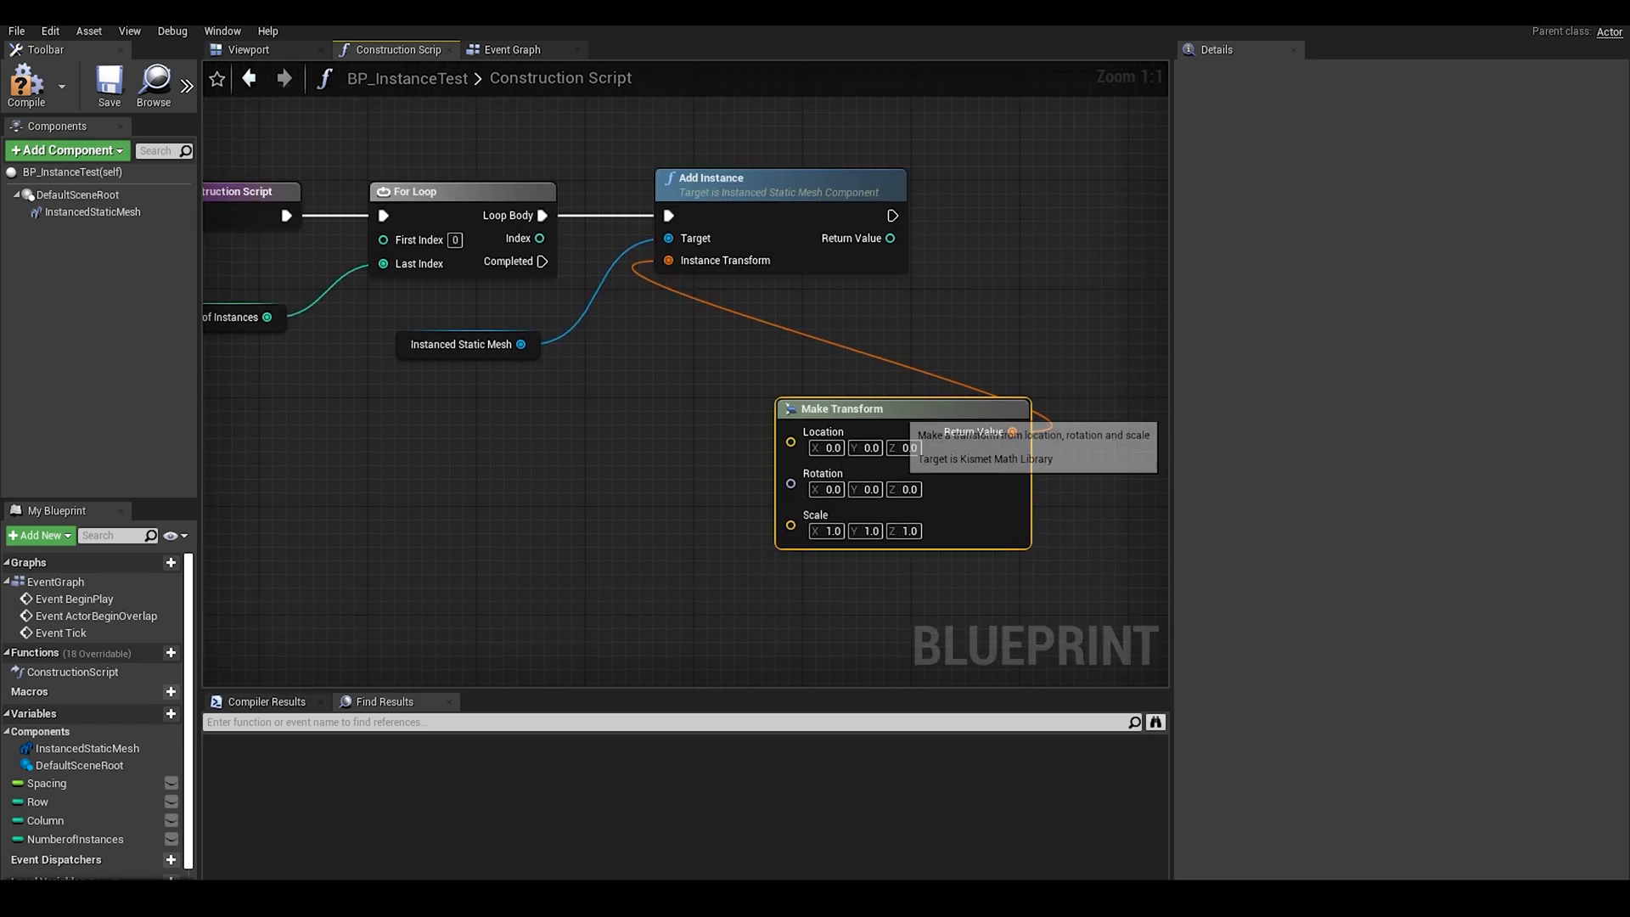
left_click_drag(842, 407, 842, 517)
type("/")
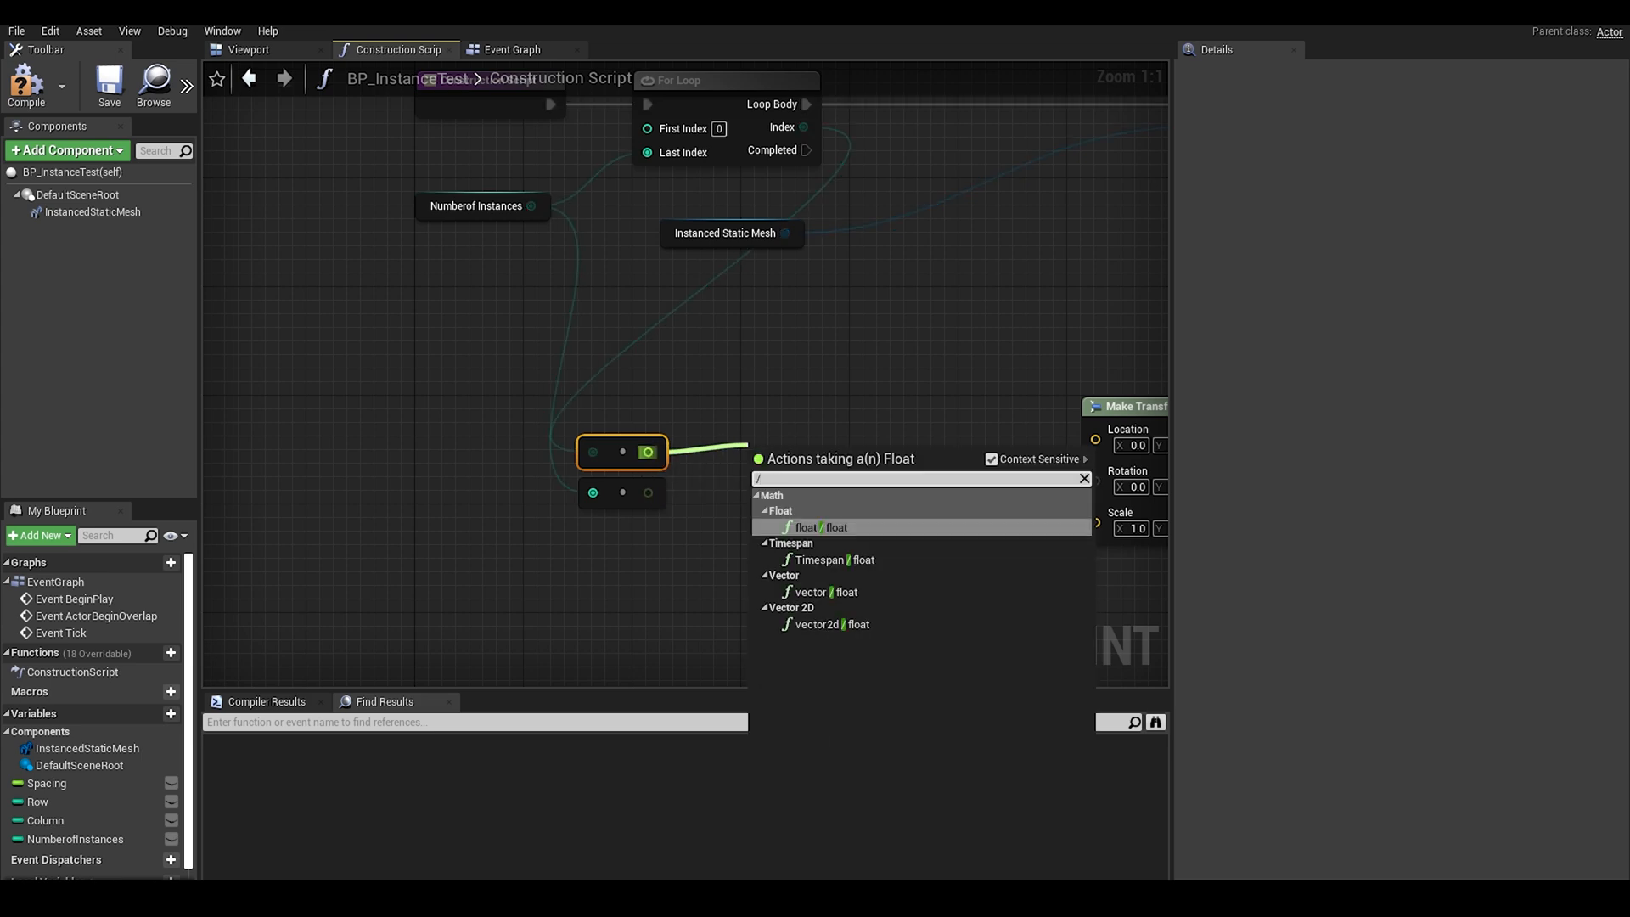
left_click(821, 528)
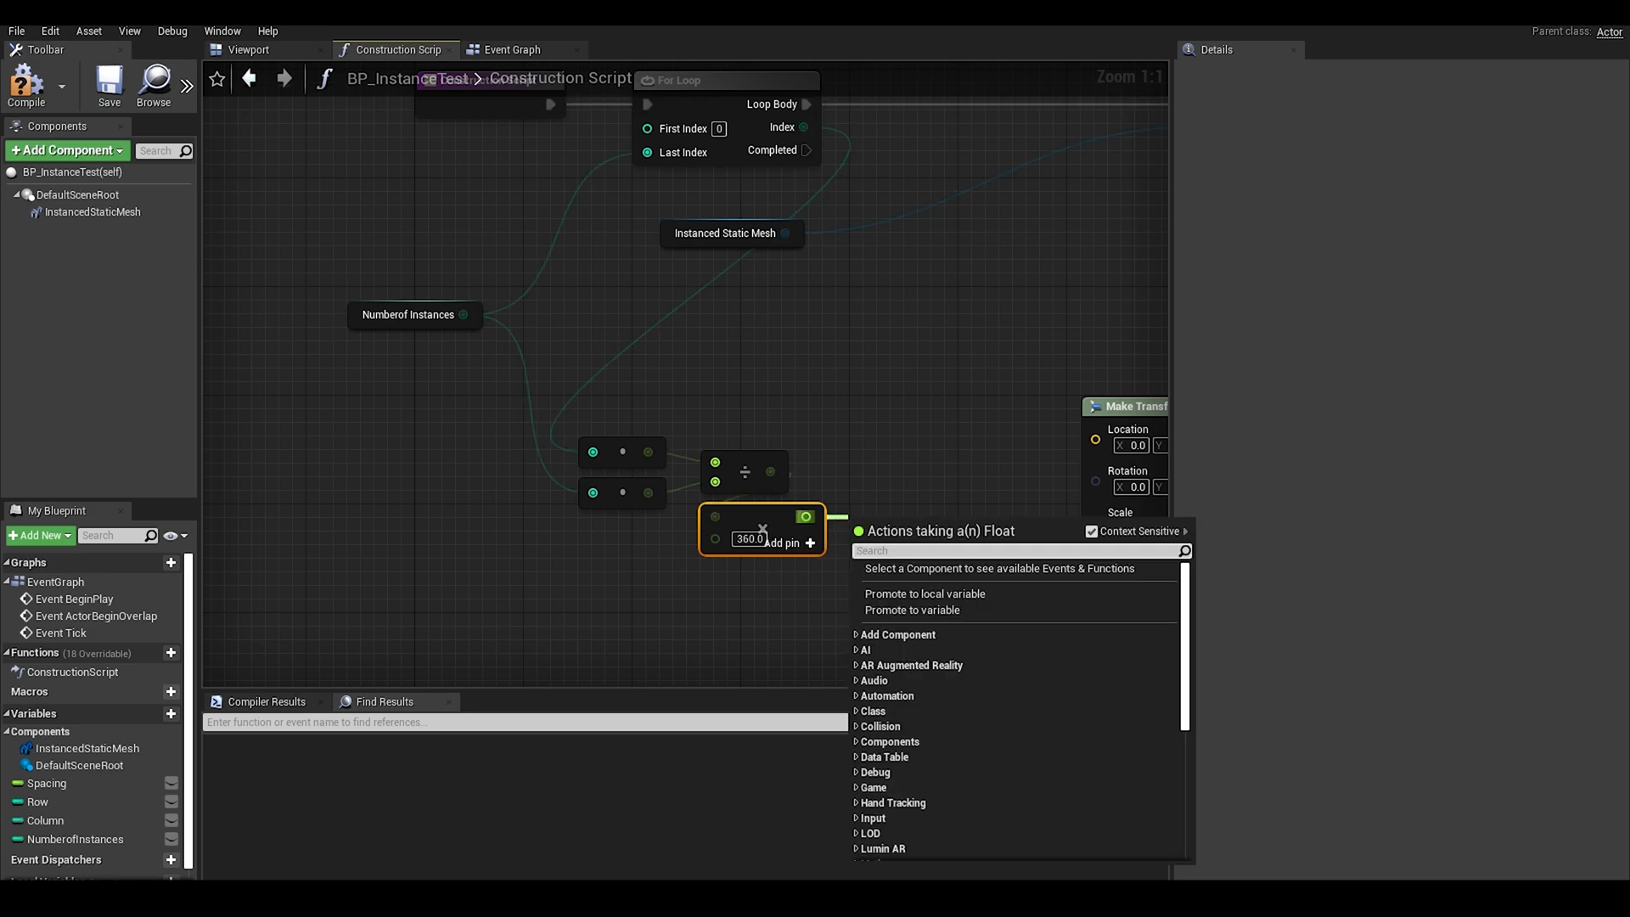
type("co")
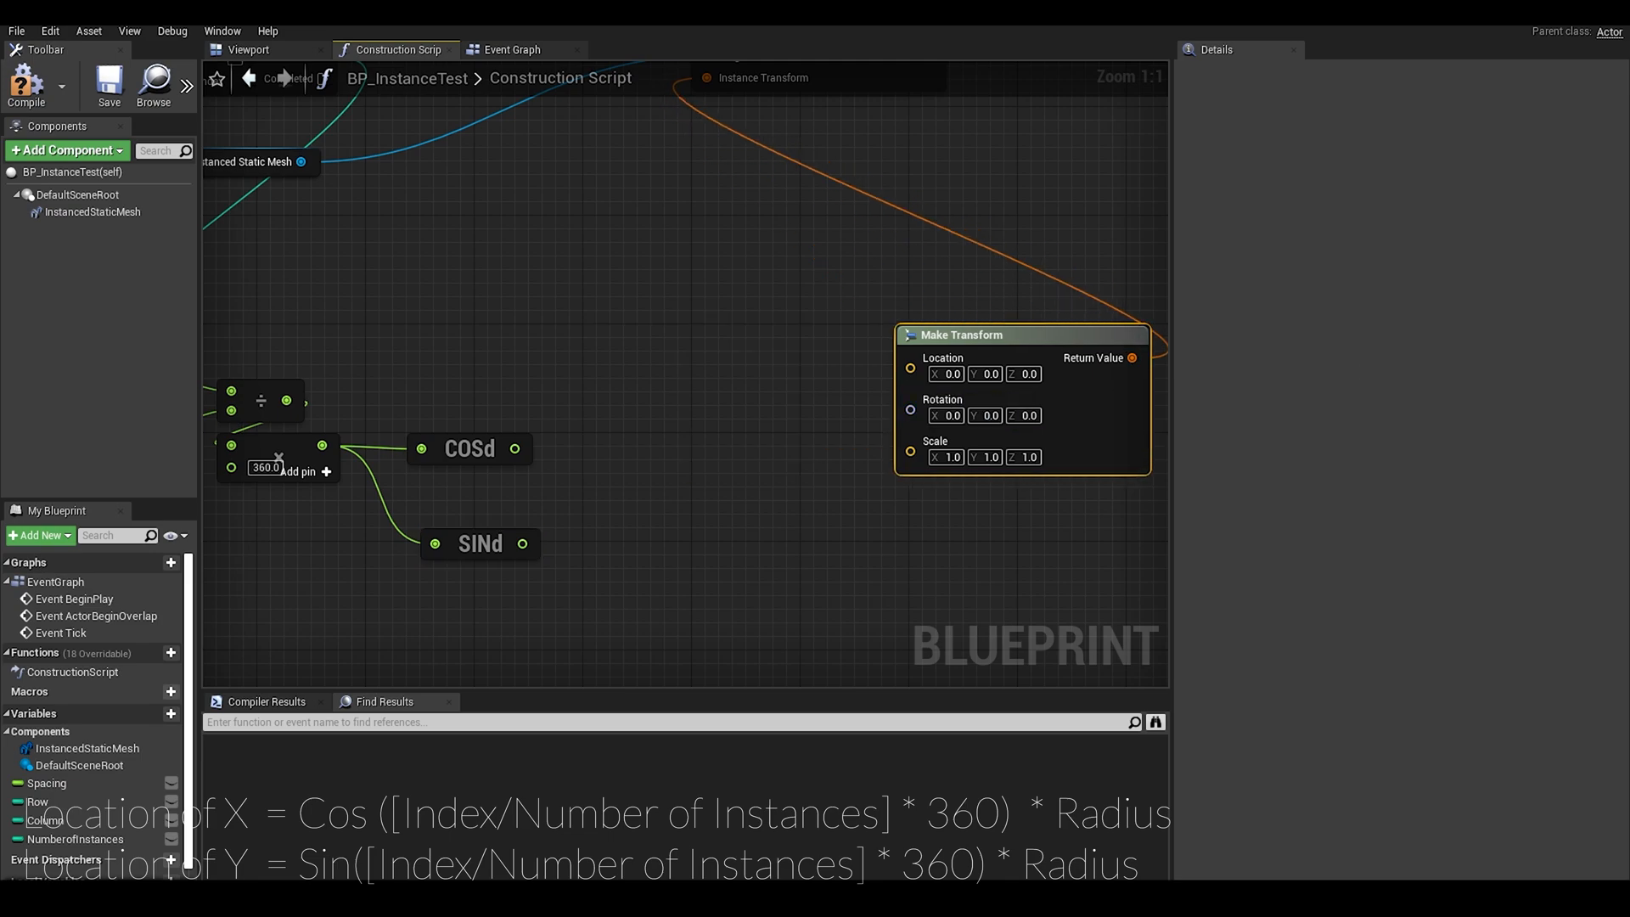
Step: Multiply the COSd and SINd results by a promoted Radius variable for Location X and Y
left_click_drag(542, 448, 661, 475)
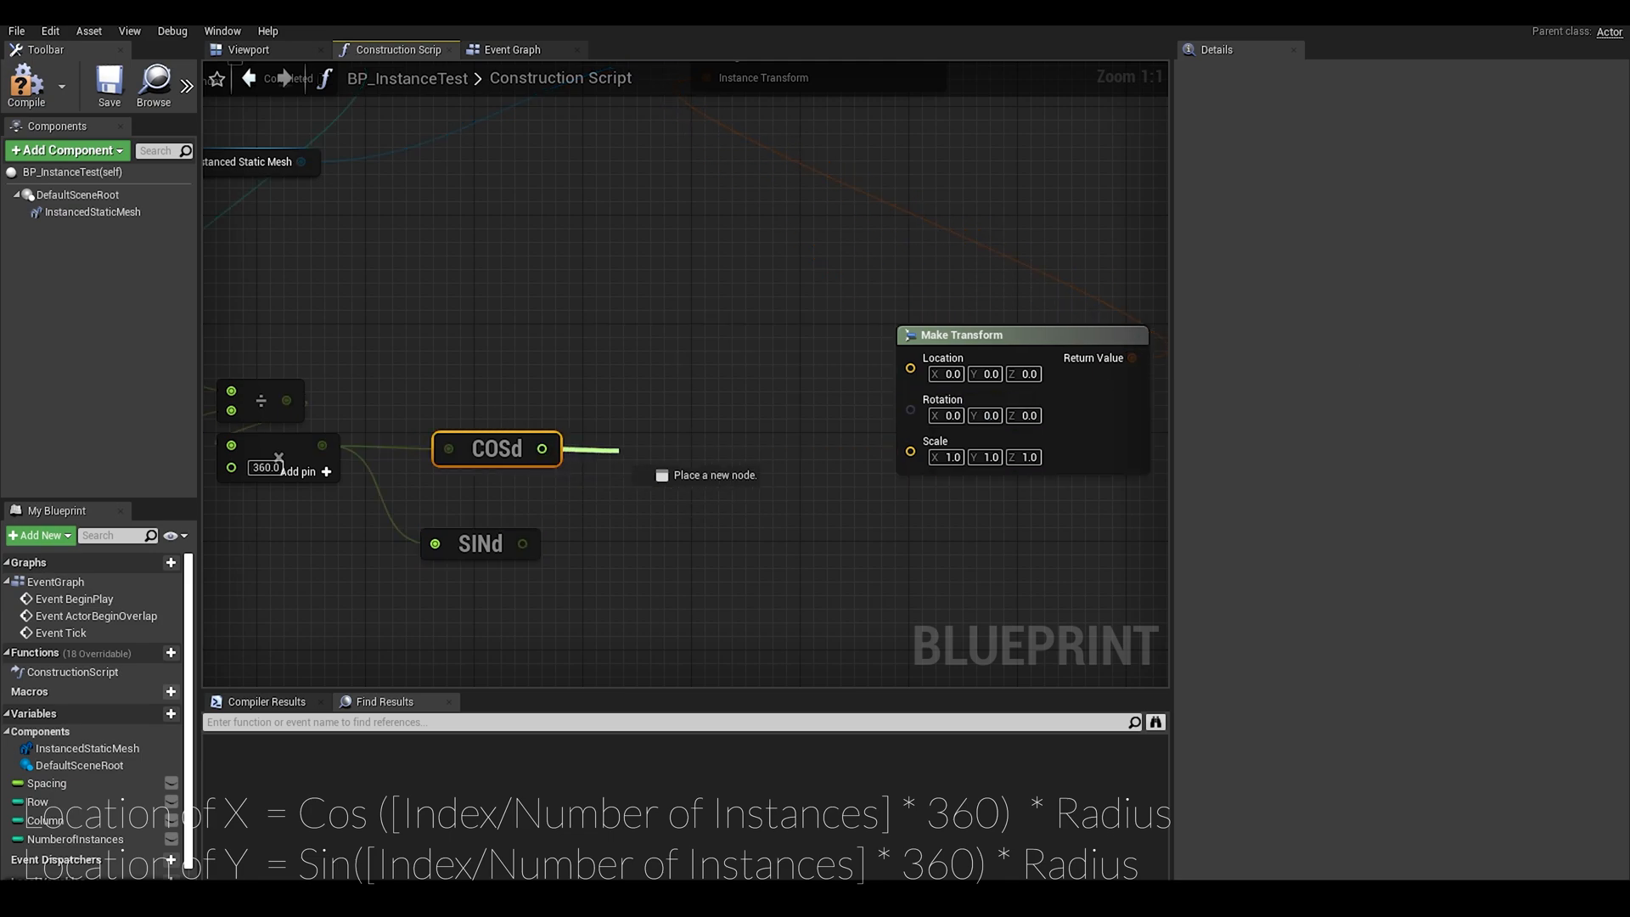
left_click_drag(541, 449, 624, 465)
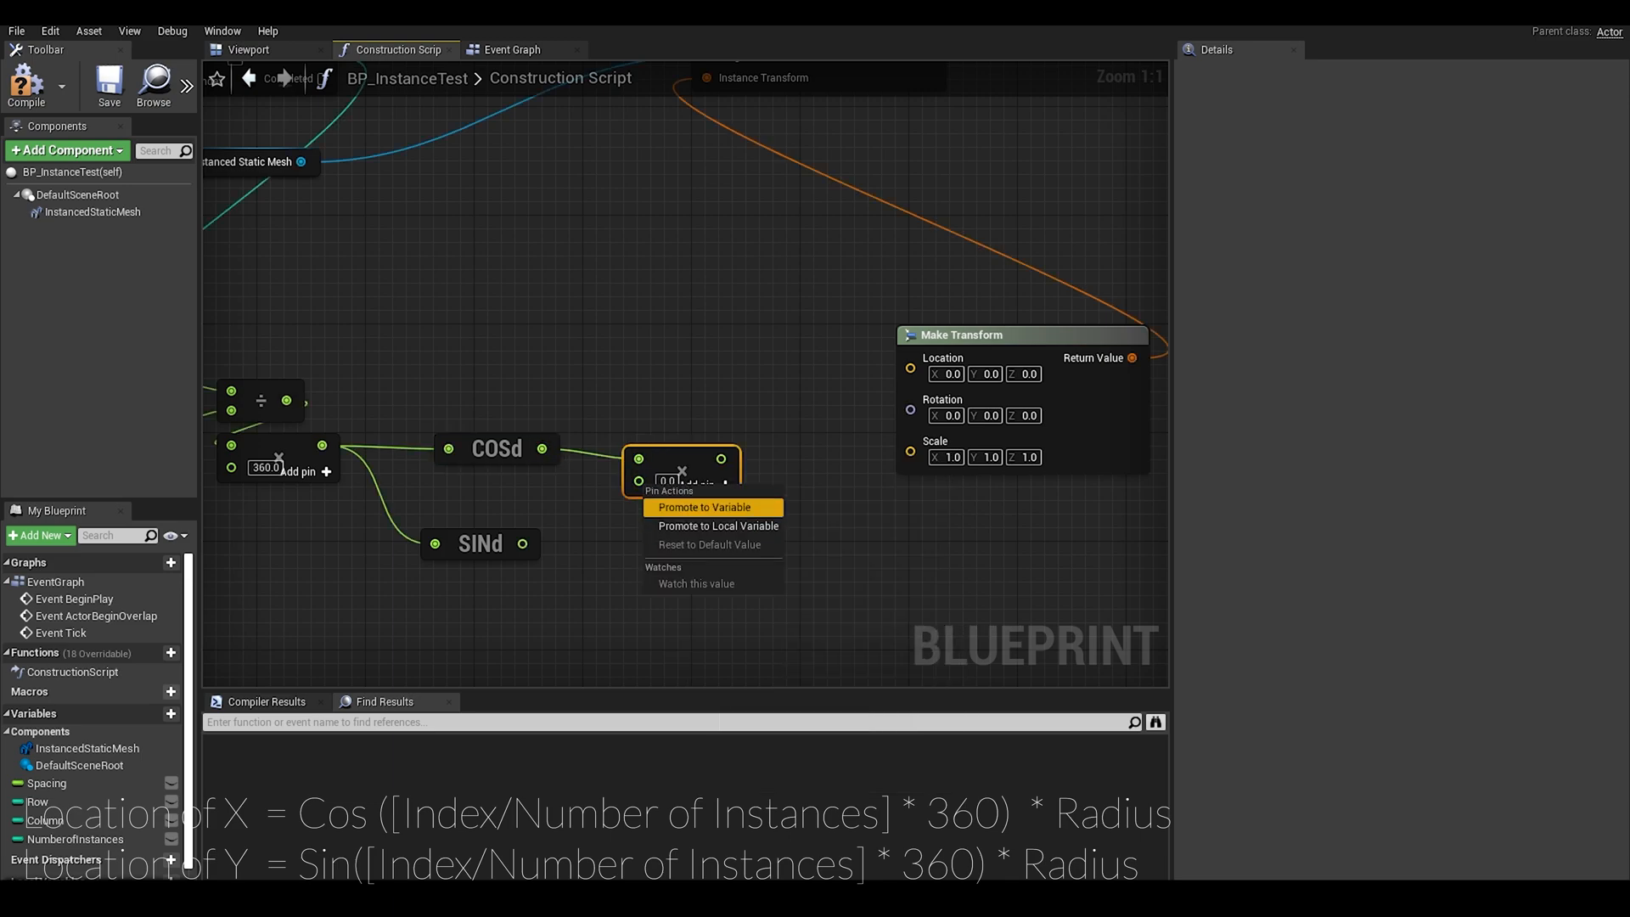
left_click(704, 507)
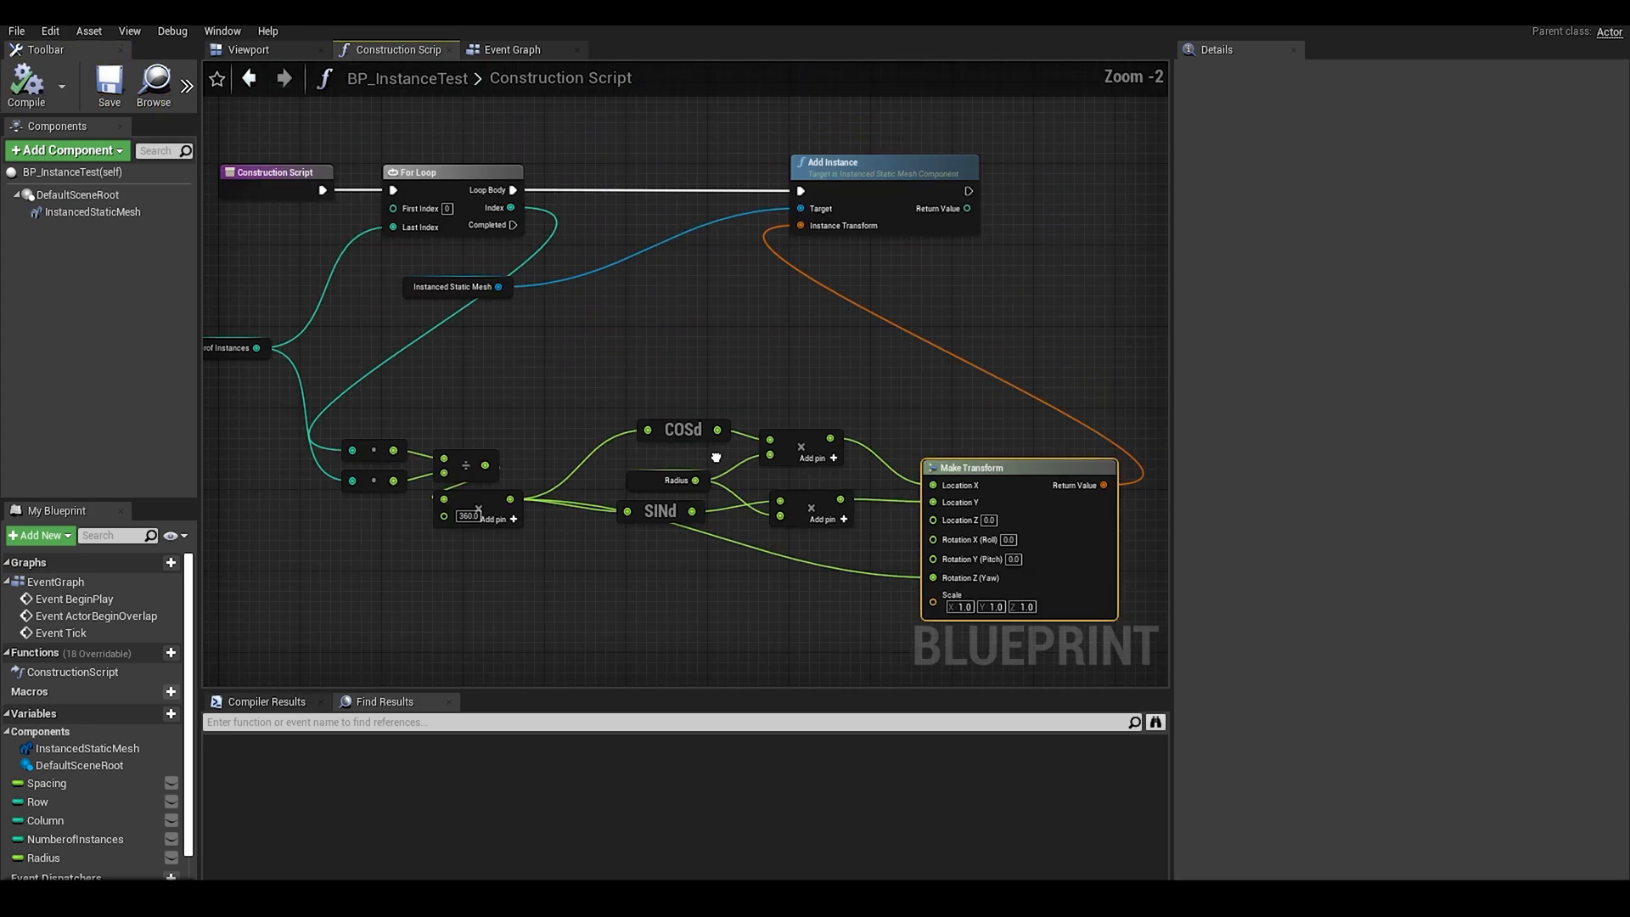
Step: Give the Radius variable a default of 500 so the cubes spread into a ring
left_click(247, 49)
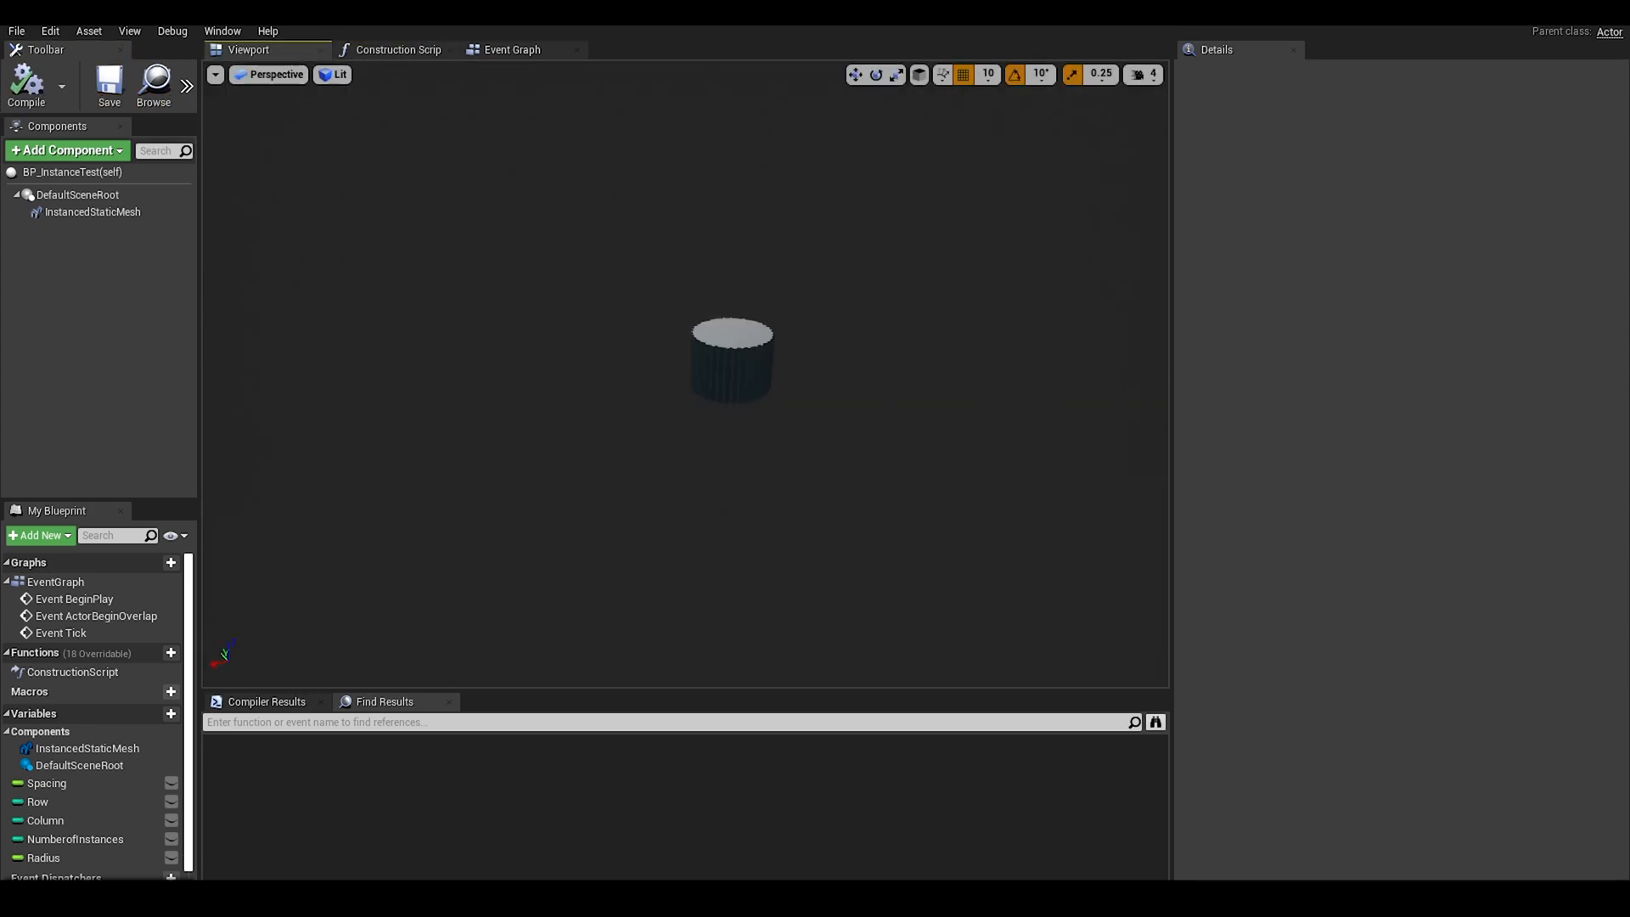
left_click(44, 857)
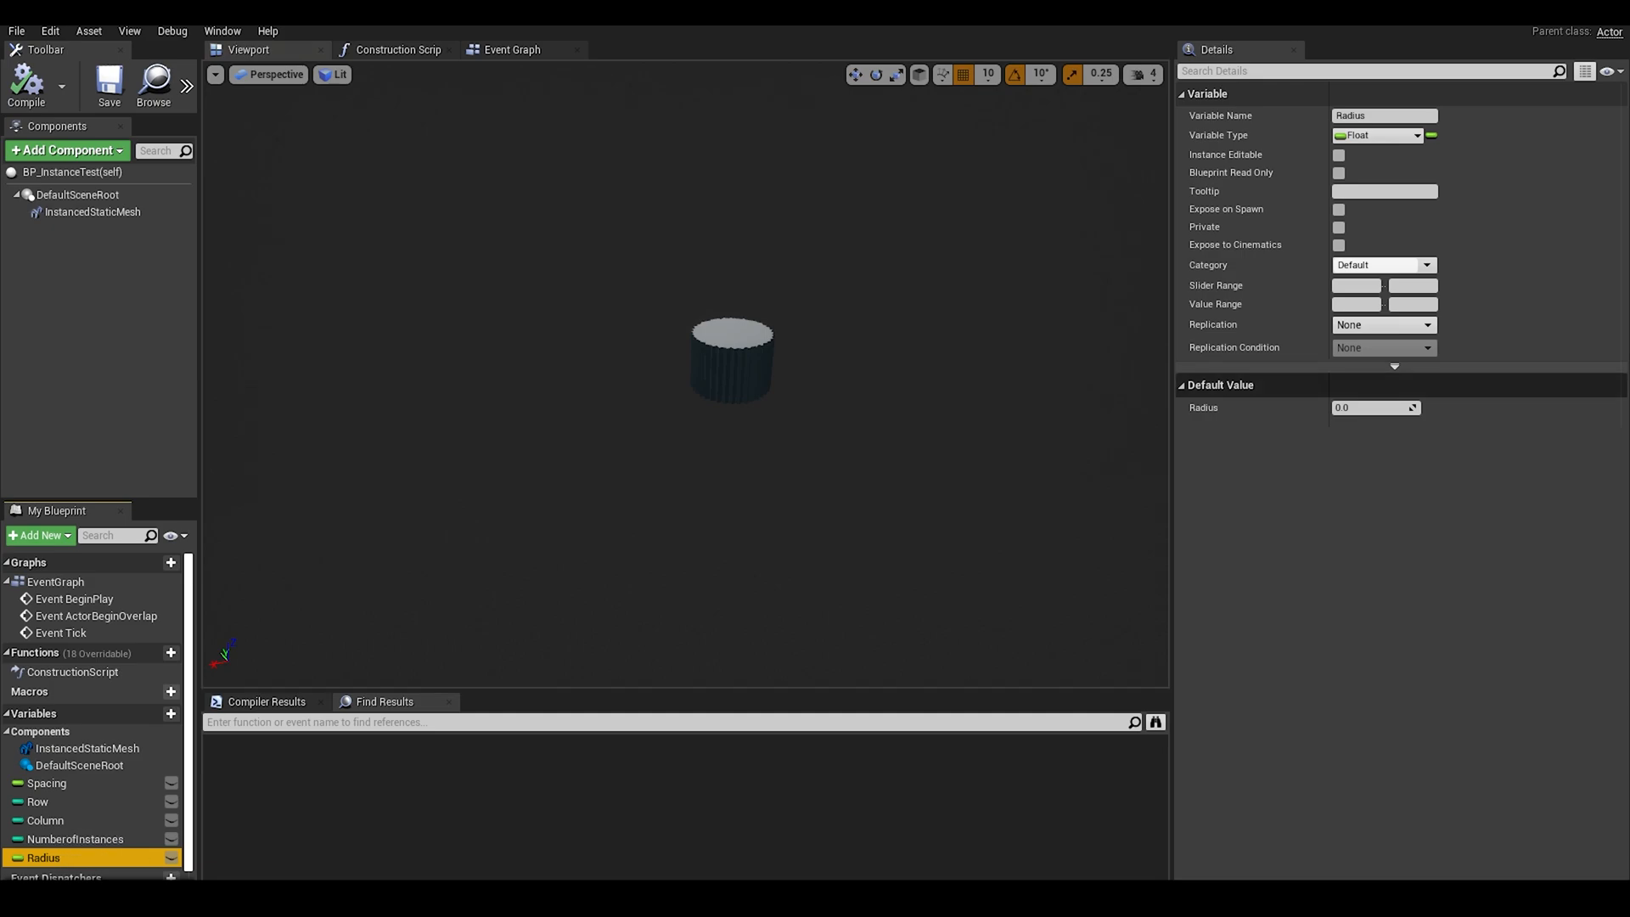
type("500.0")
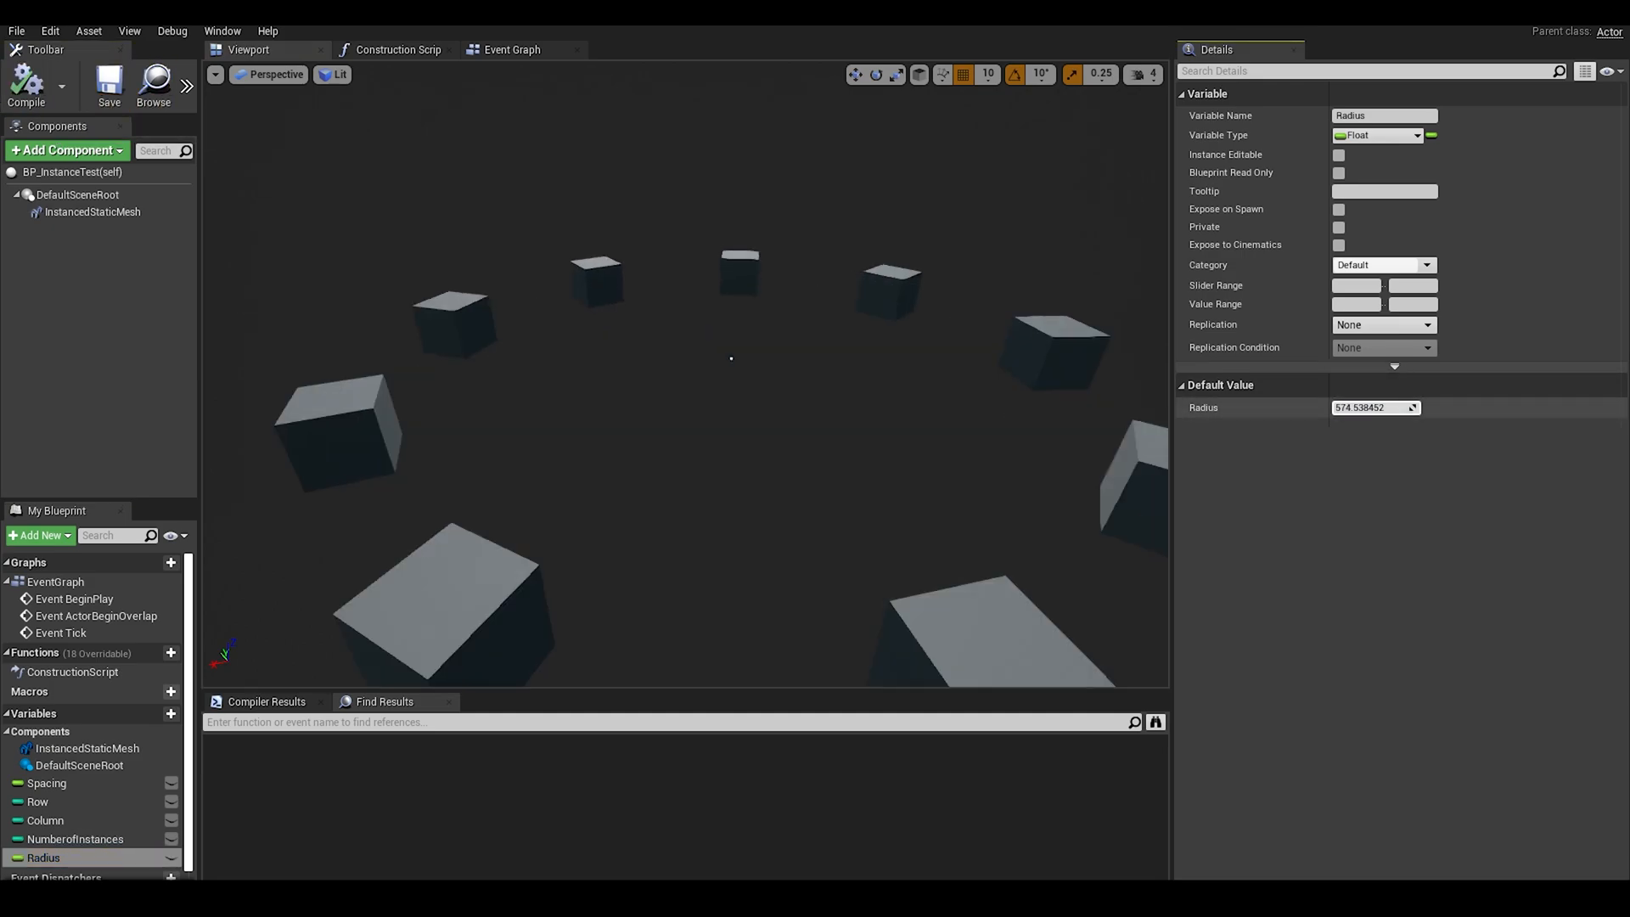
left_click(398, 49)
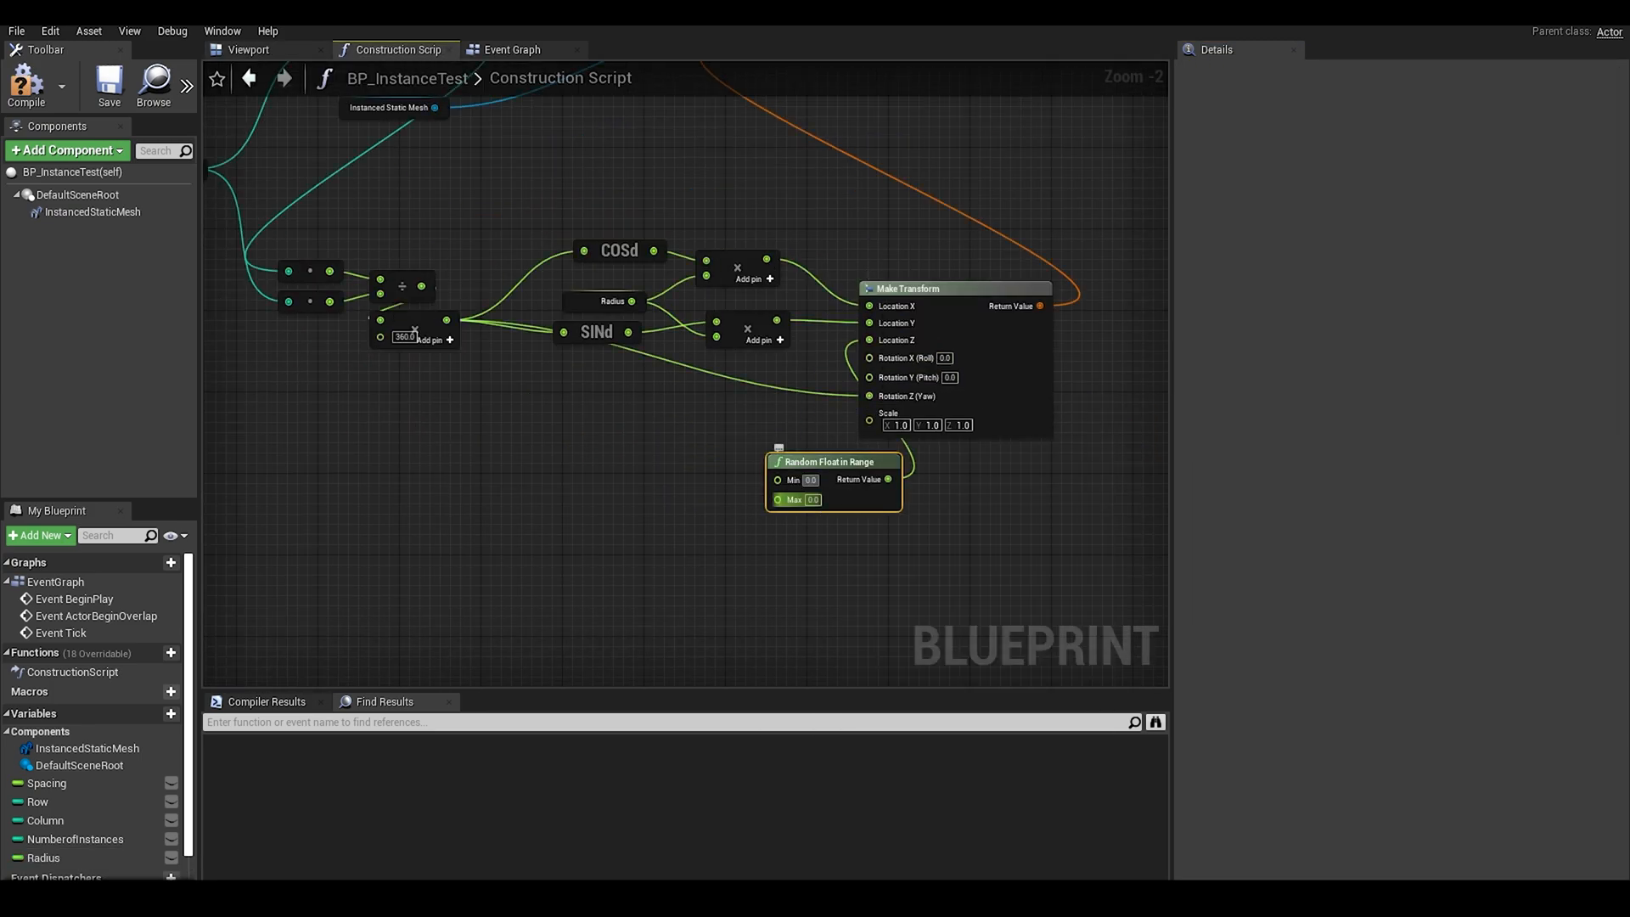
Step: Set the Random Float in Range Max to 50.0 and compile the blueprint
type("50.0")
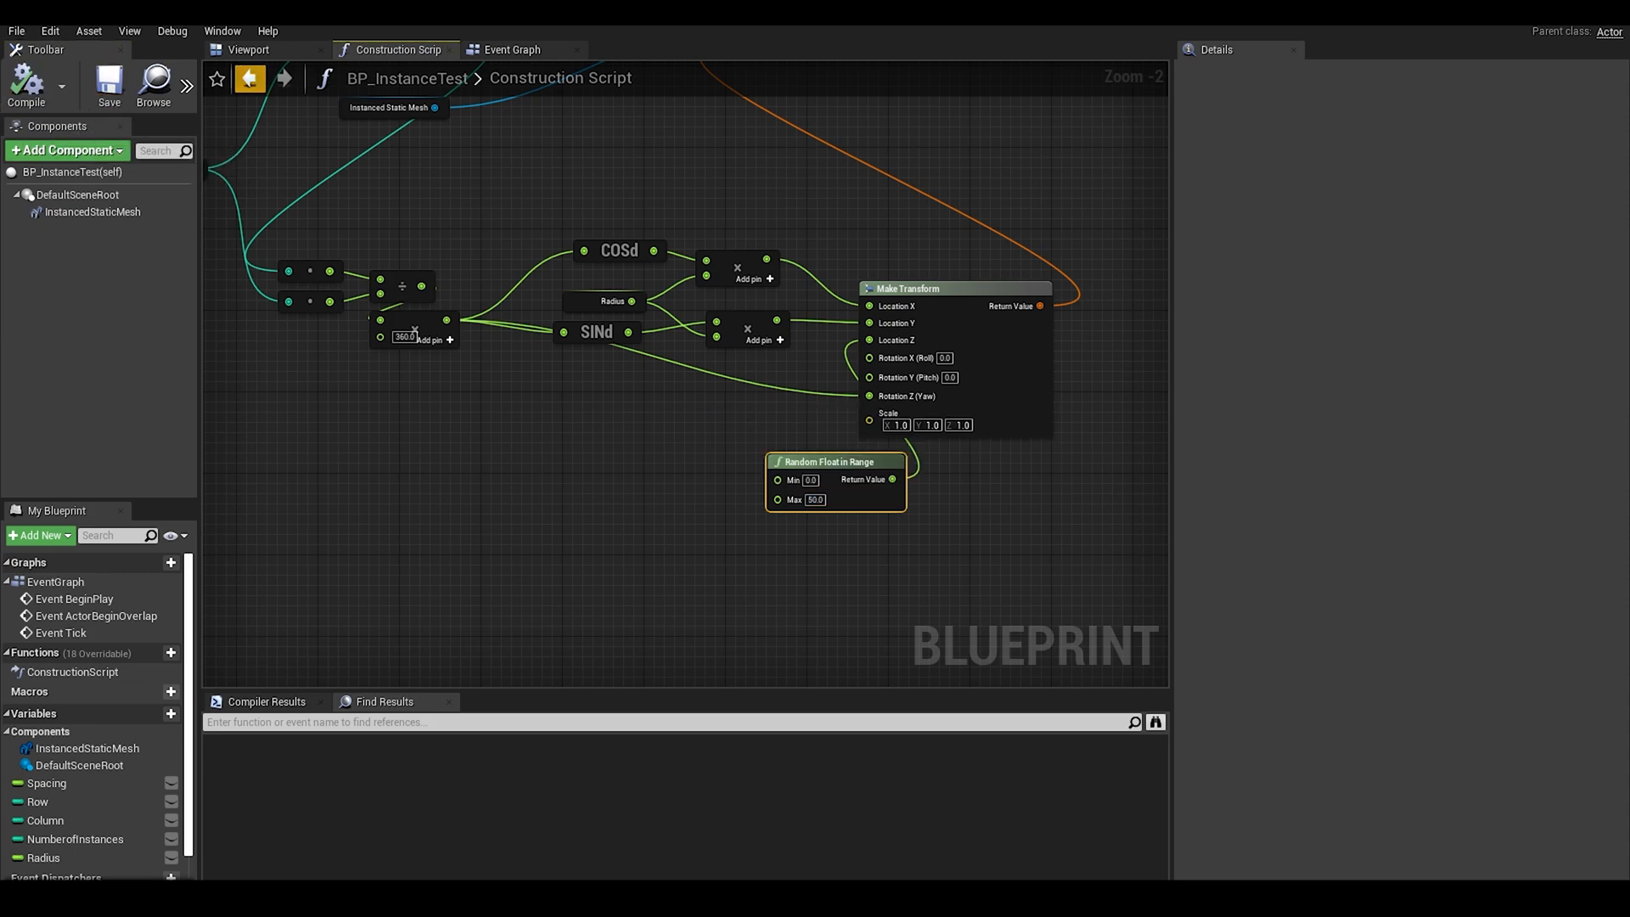
left_click(247, 49)
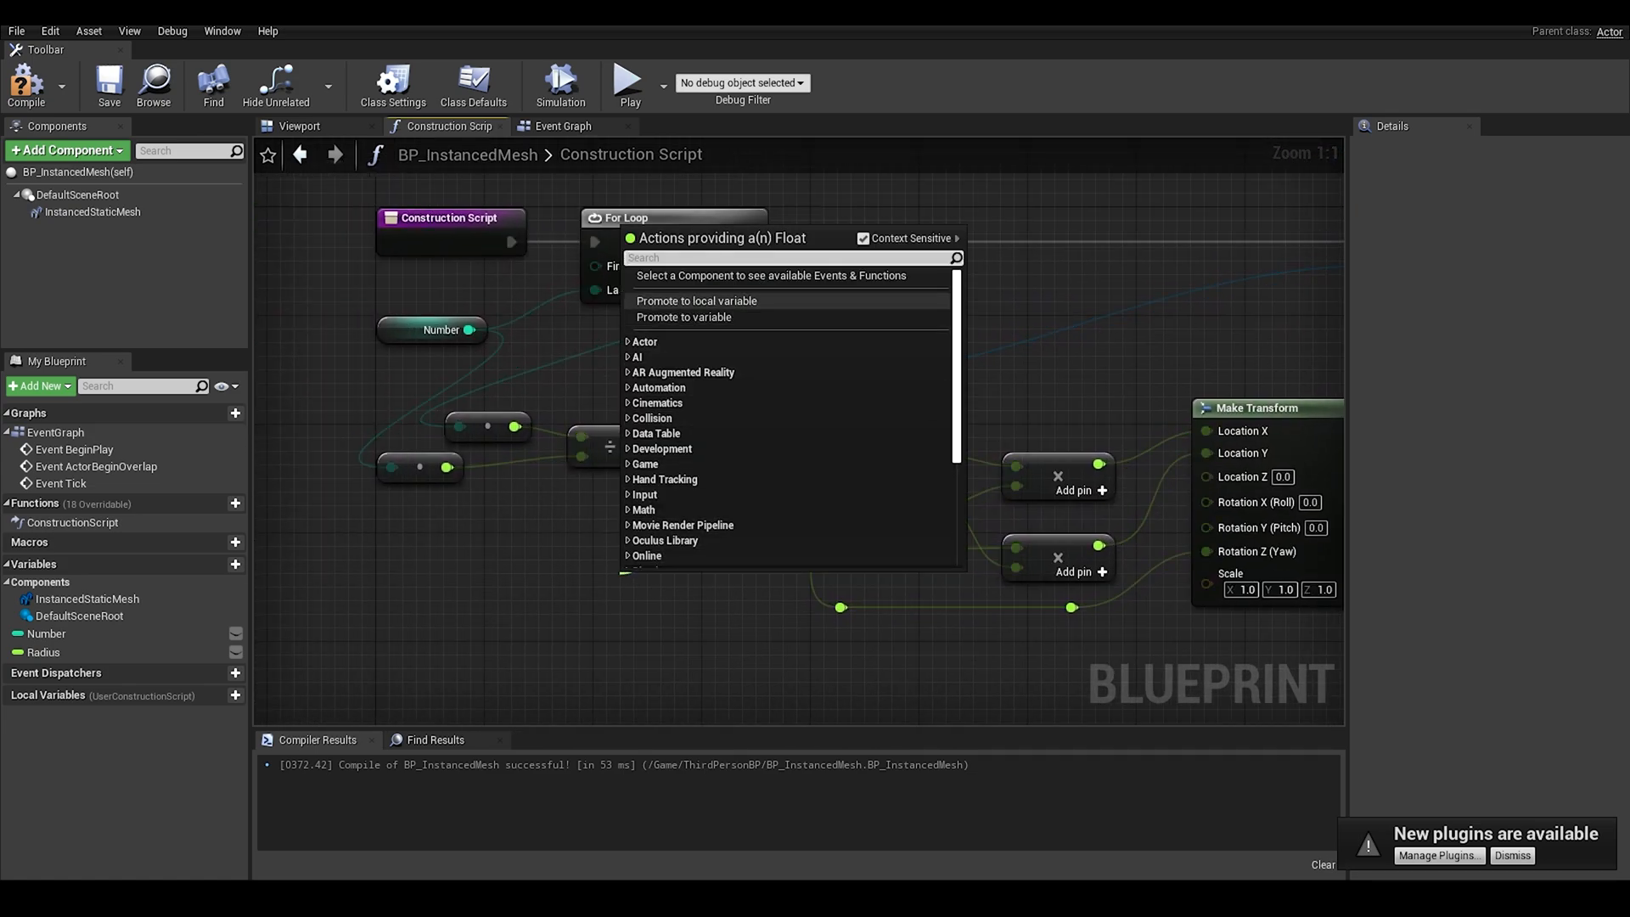
Step: Promote the 360 multiplier pin to a variable named ShapeValue and compile
left_click(695, 301)
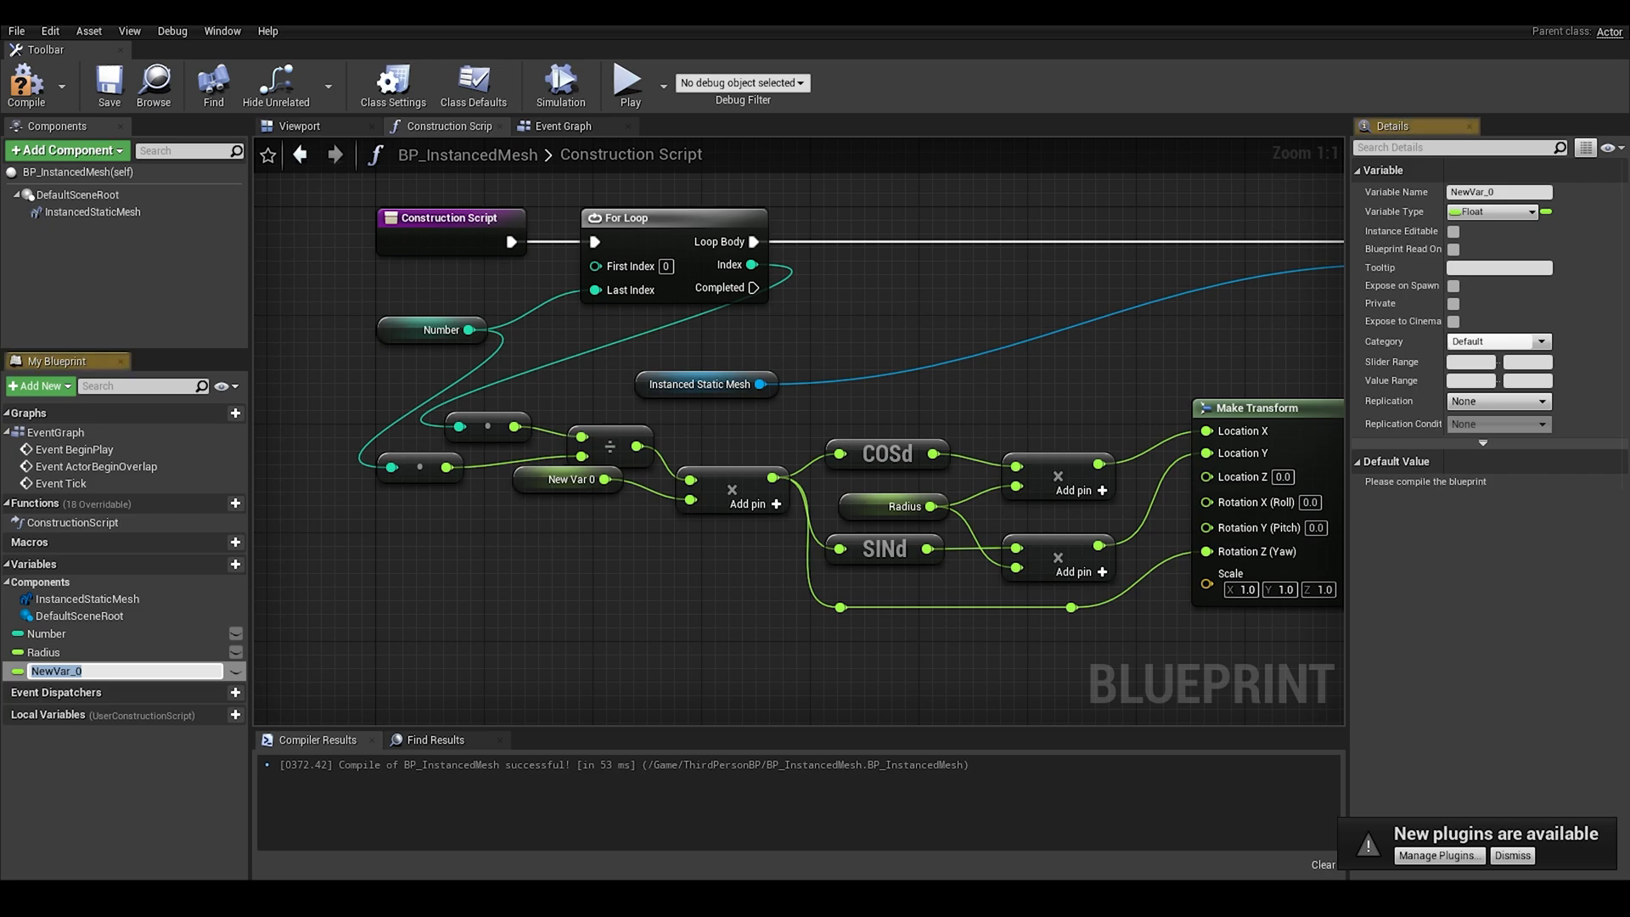
type("Shape")
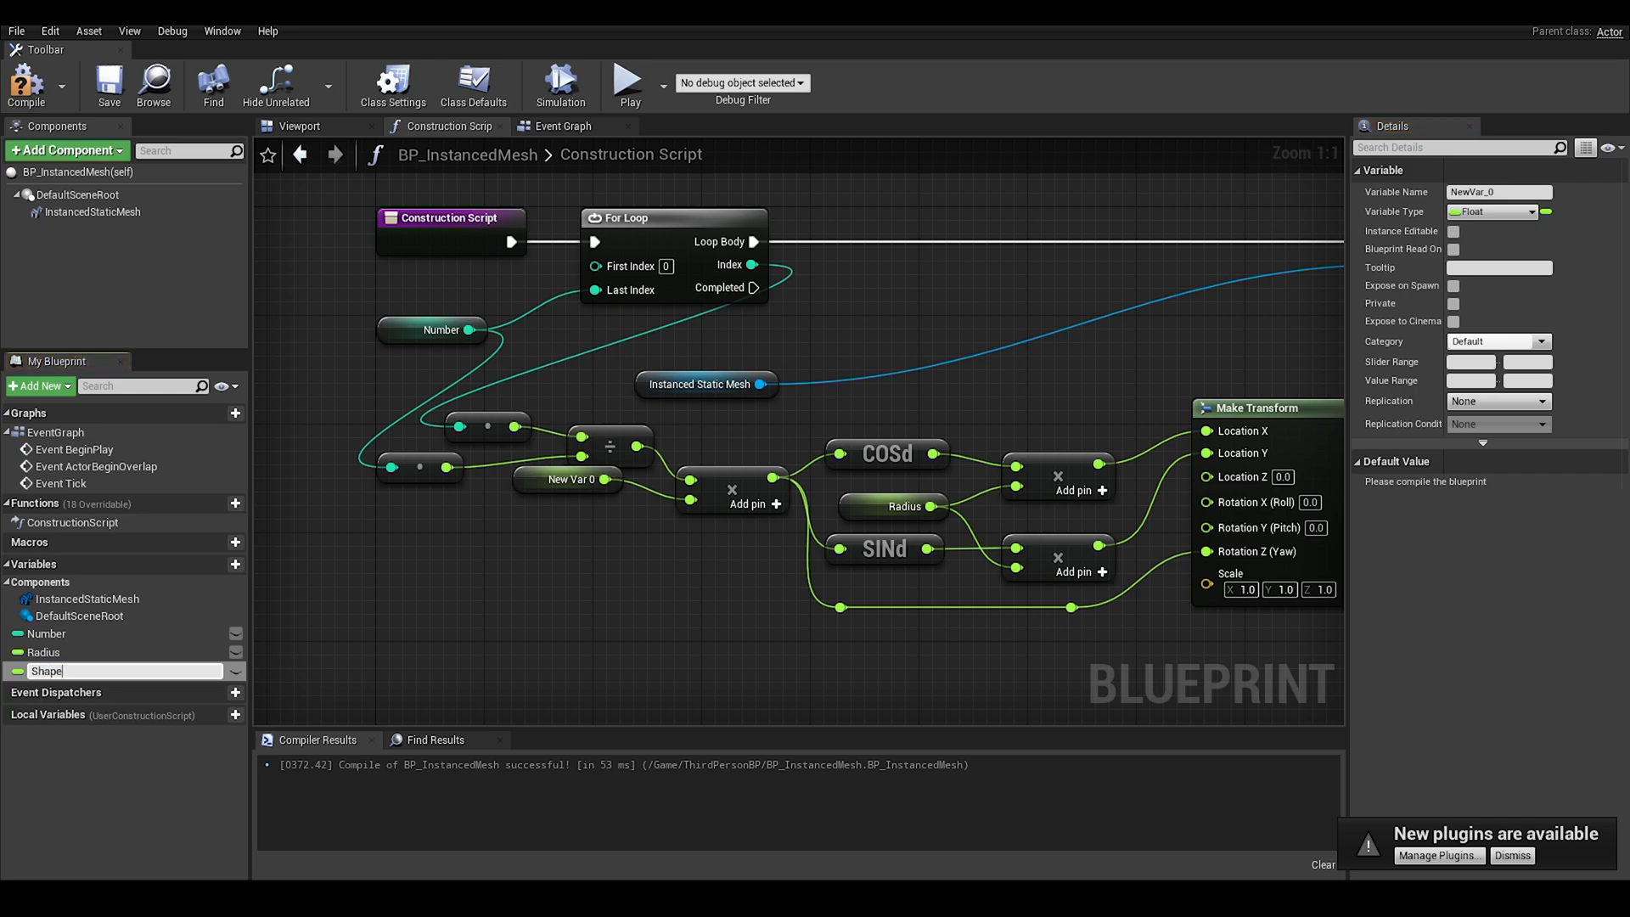
type("ShapeValue")
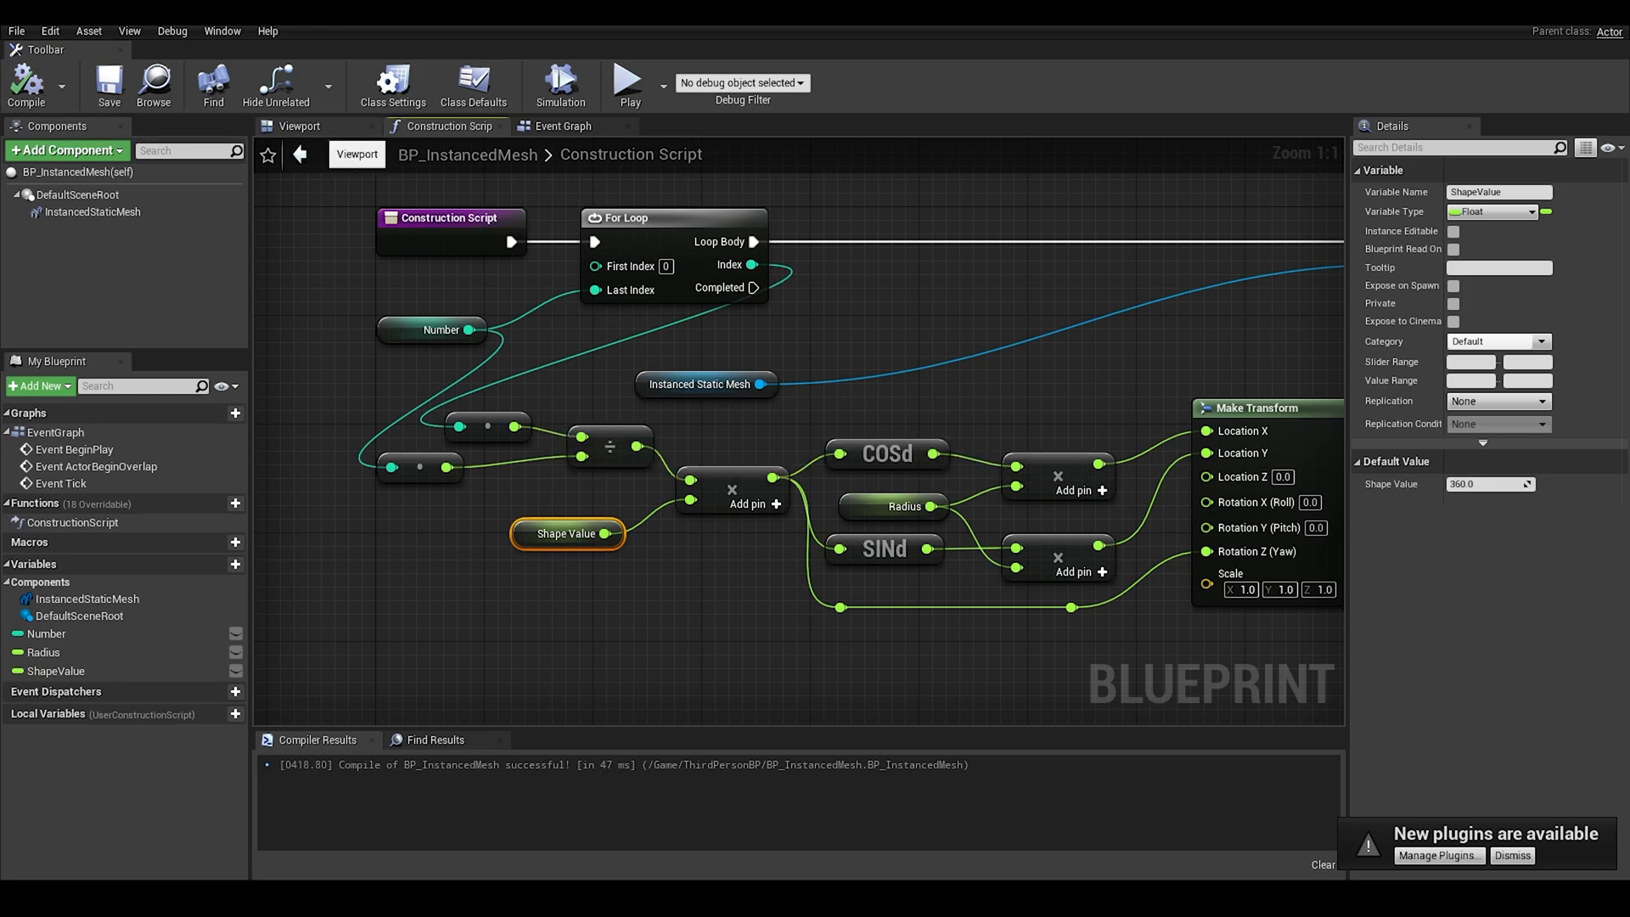
left_click(301, 126)
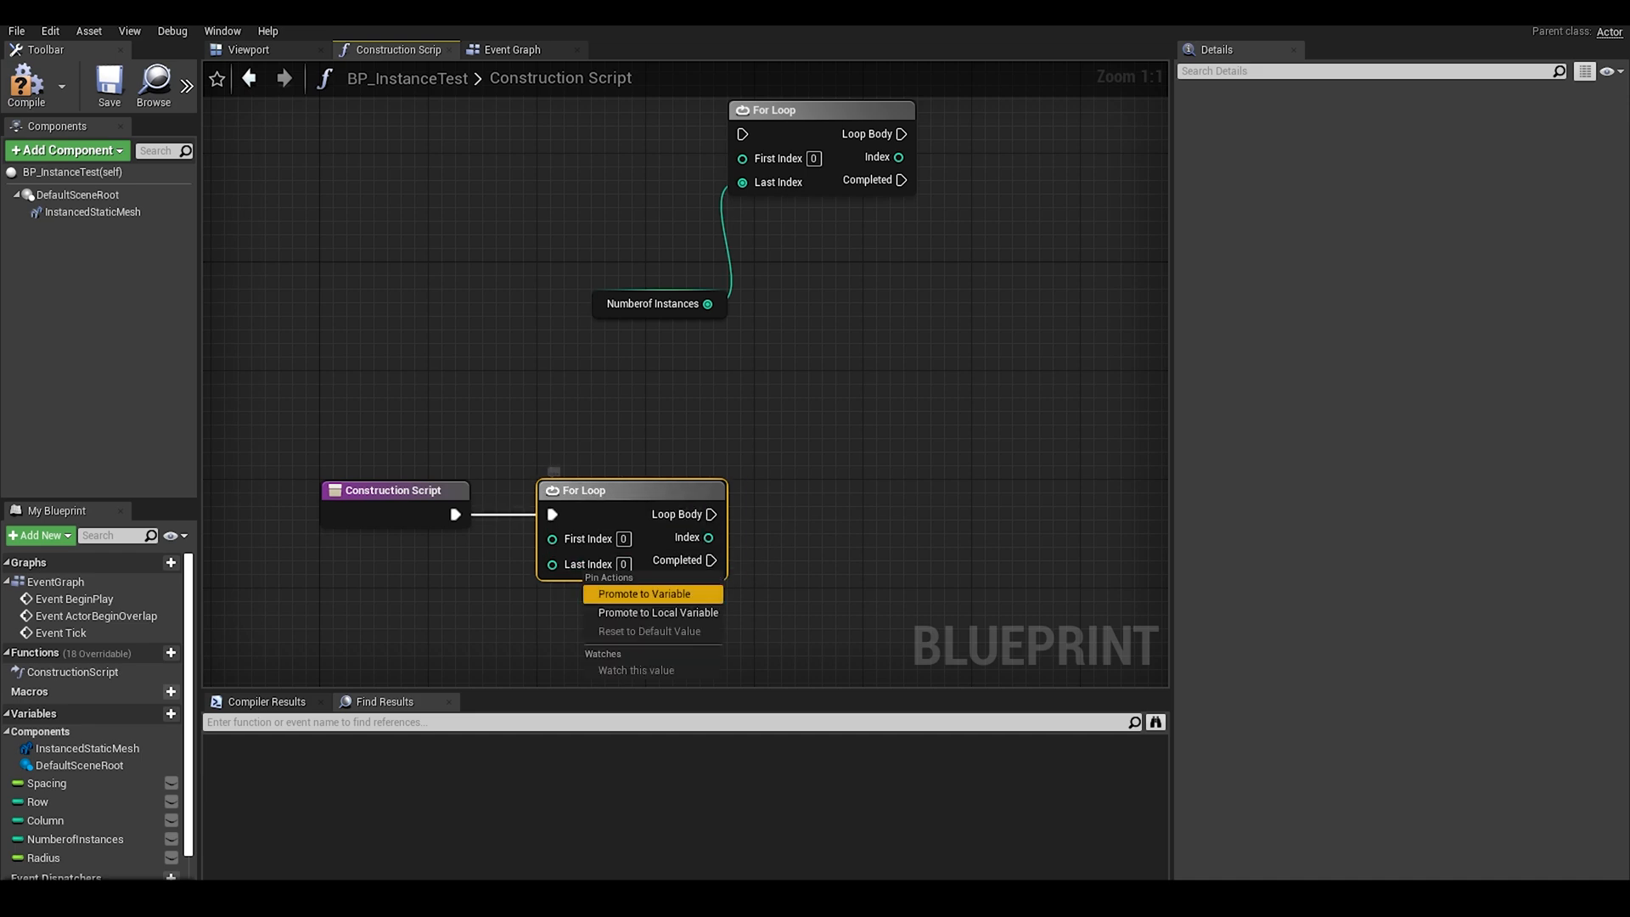
Step: Nest a second For Loop in the first's Loop Body, with Last Index promoted to GridX and GridY
left_click(644, 593)
type("GridX")
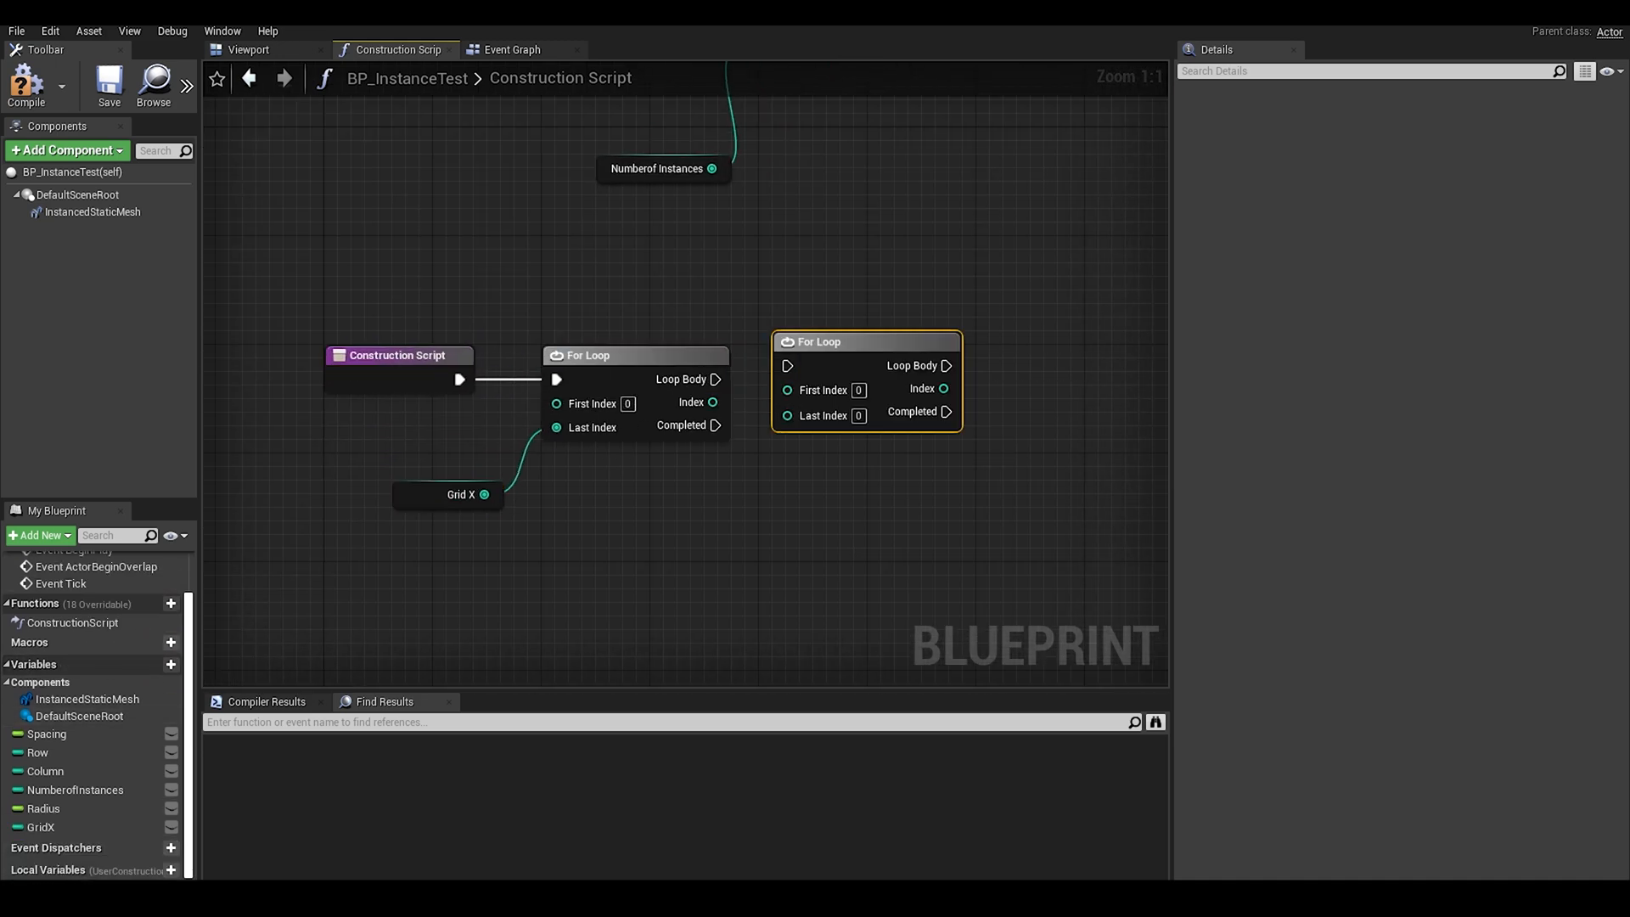
left_click_drag(819, 341, 860, 354)
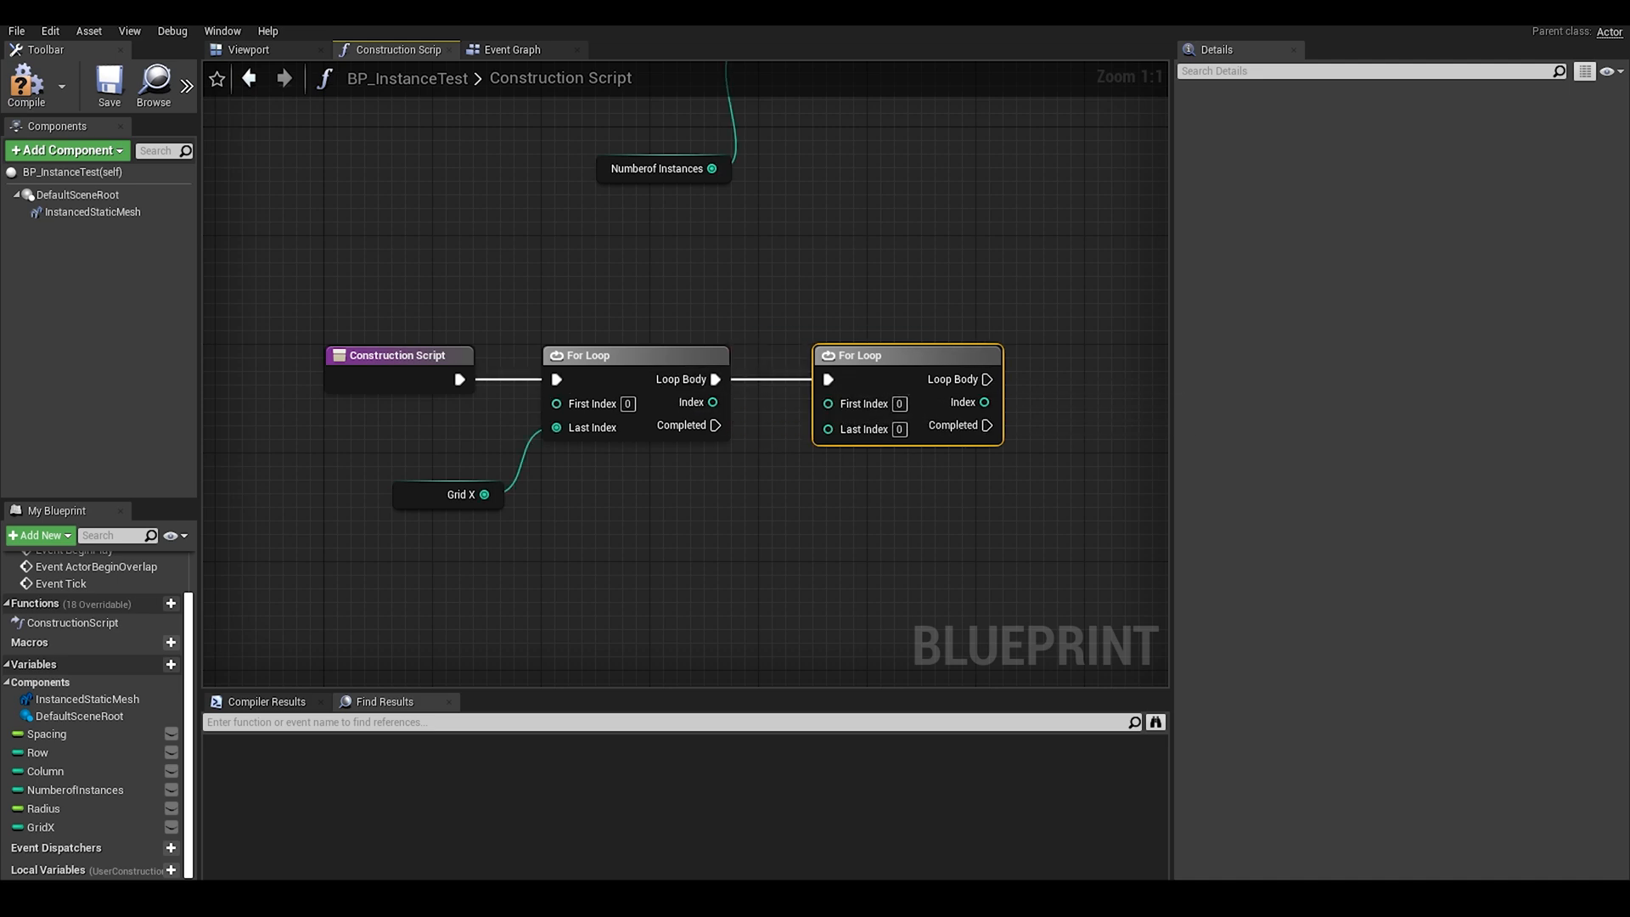
left_click_drag(824, 428, 815, 518)
type("GridY")
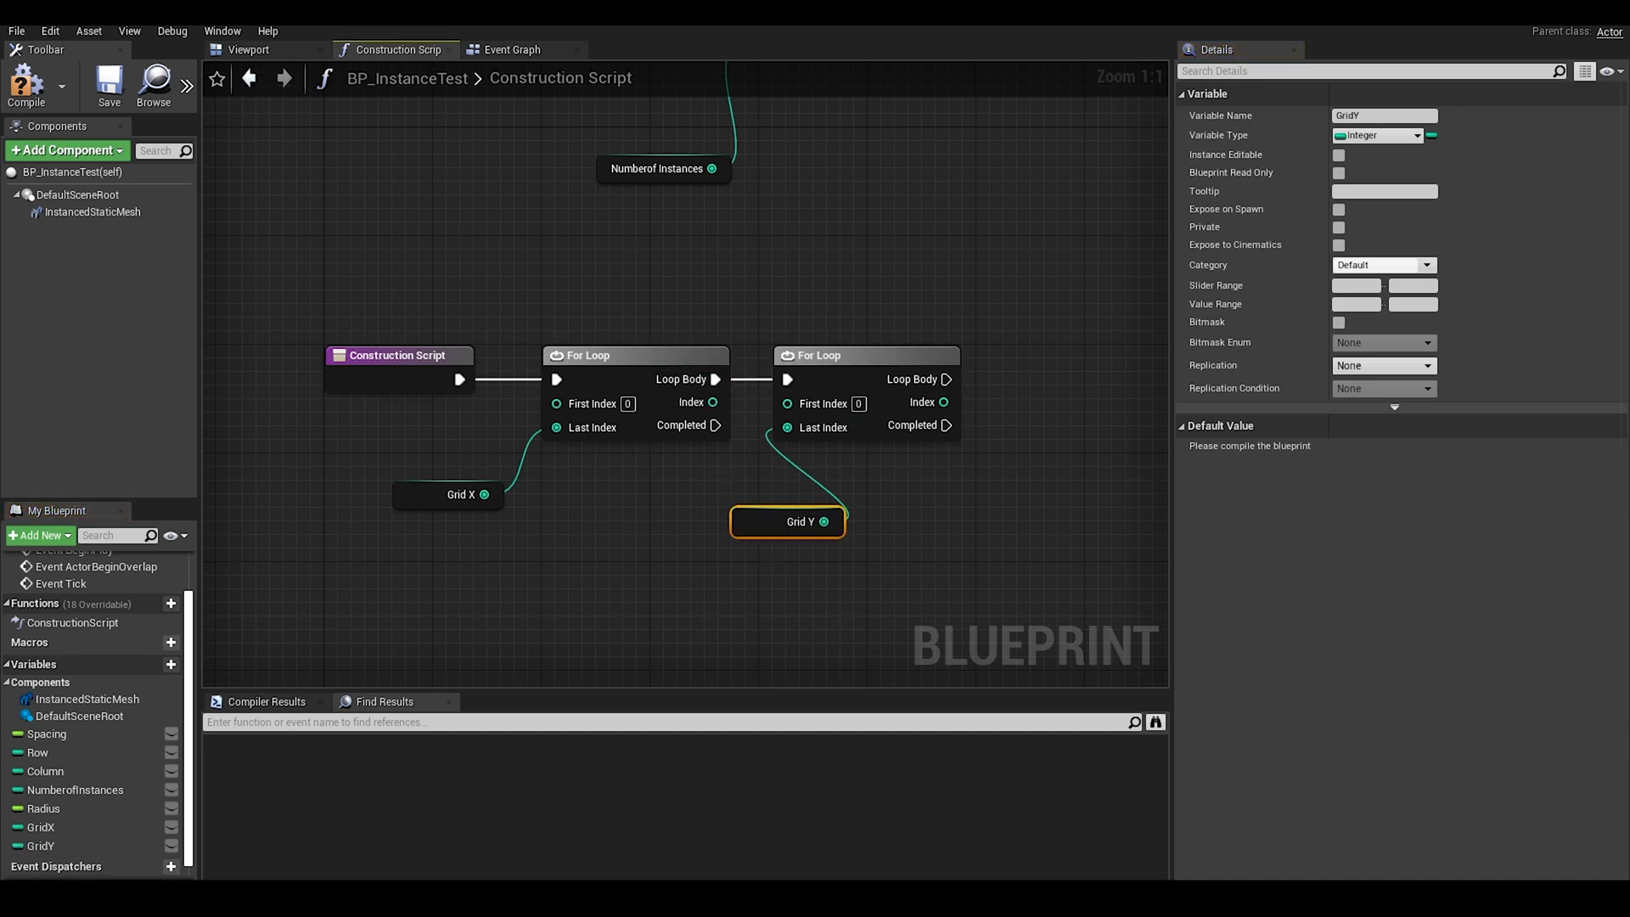
left_click(87, 699)
type("ad")
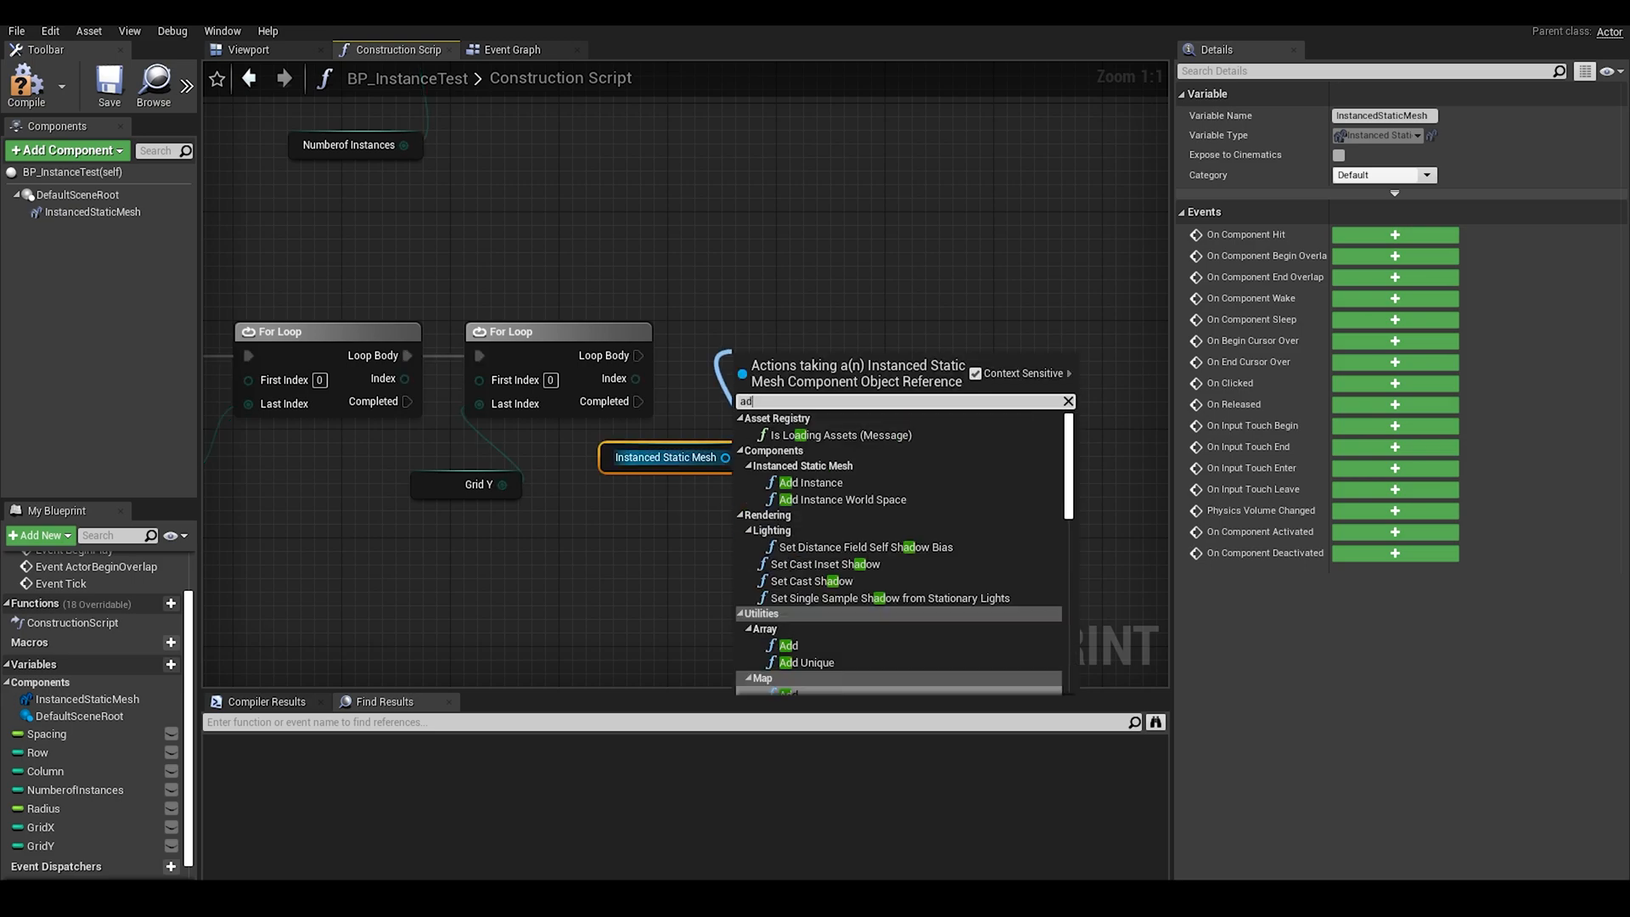
Step: Add an Add Instance node for the mesh and a Select Vector node split into axes
left_click(811, 483)
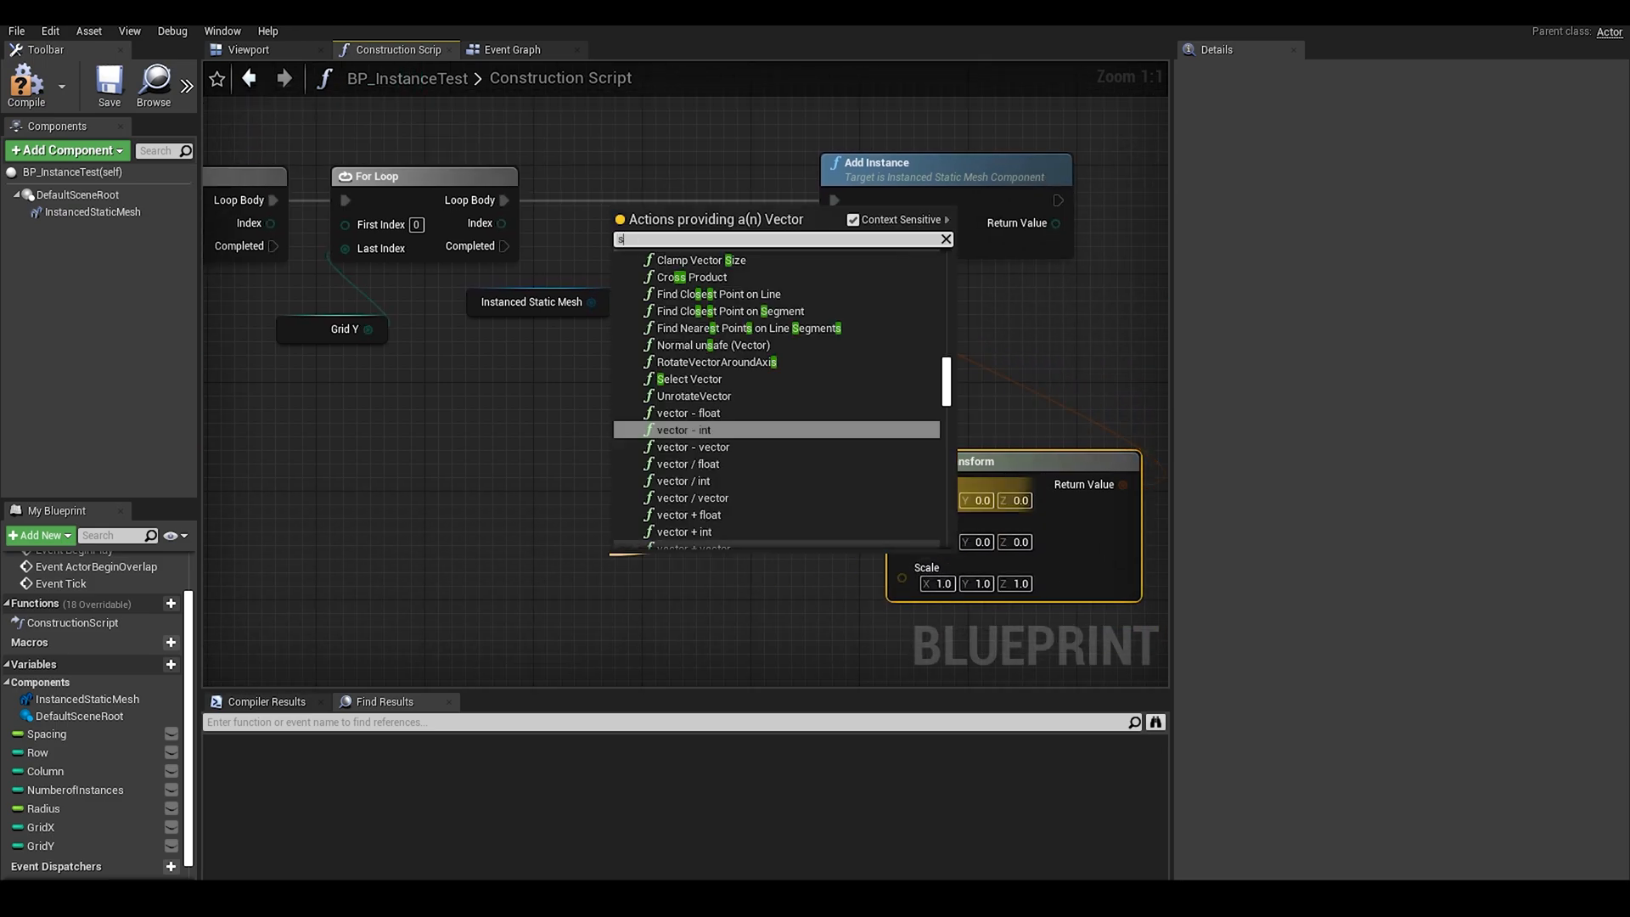
type("select")
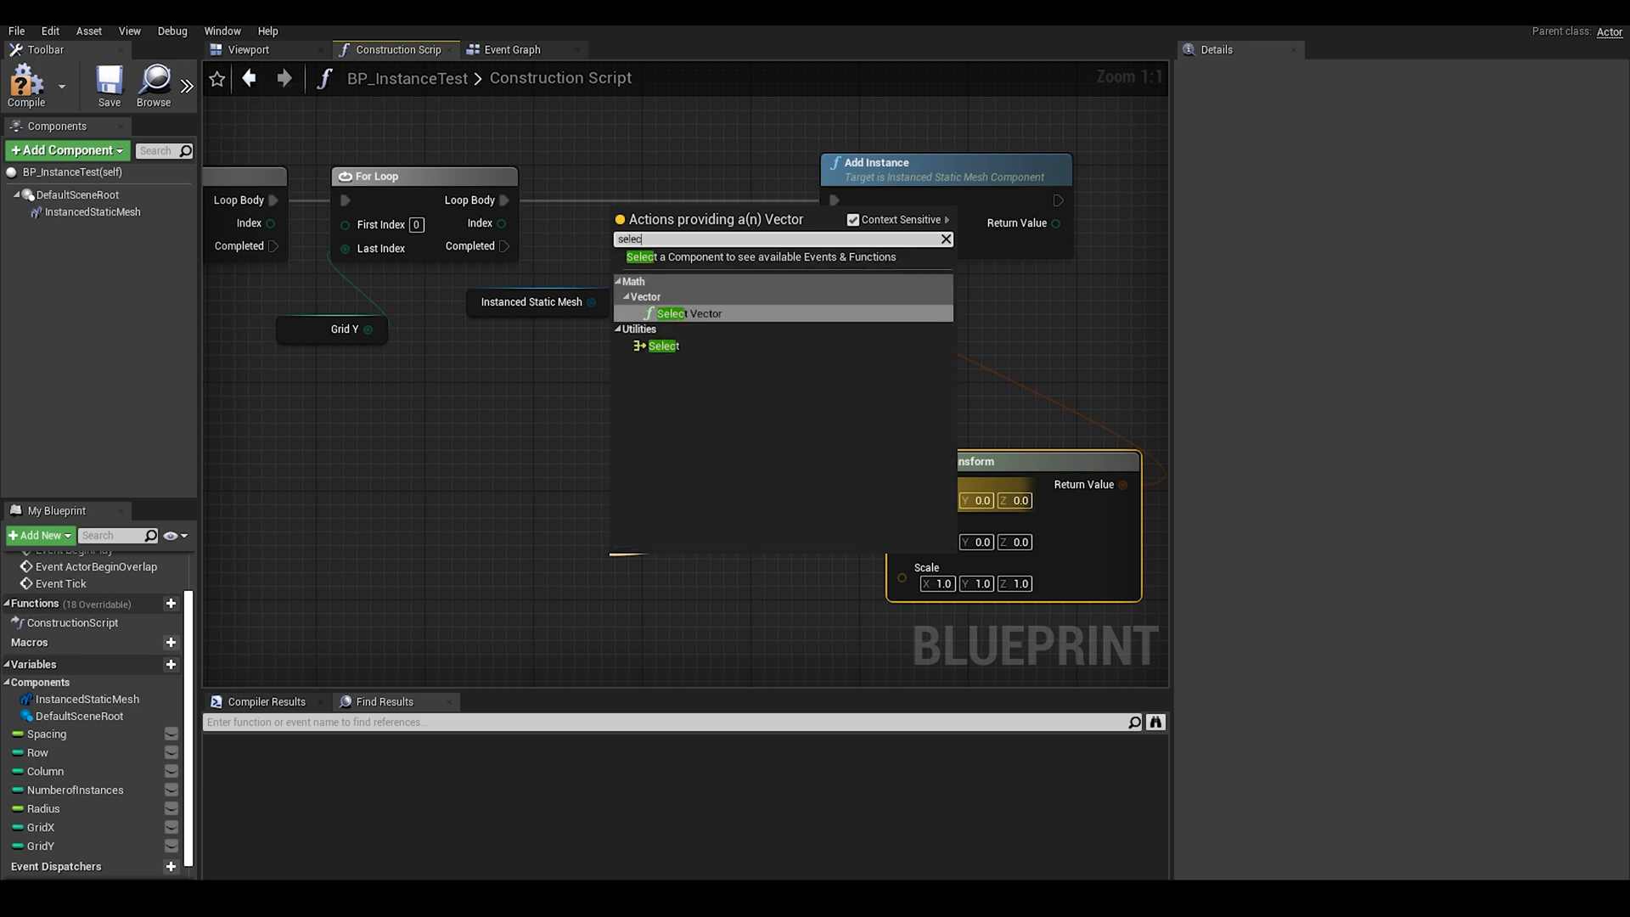
mouse_move(662, 346)
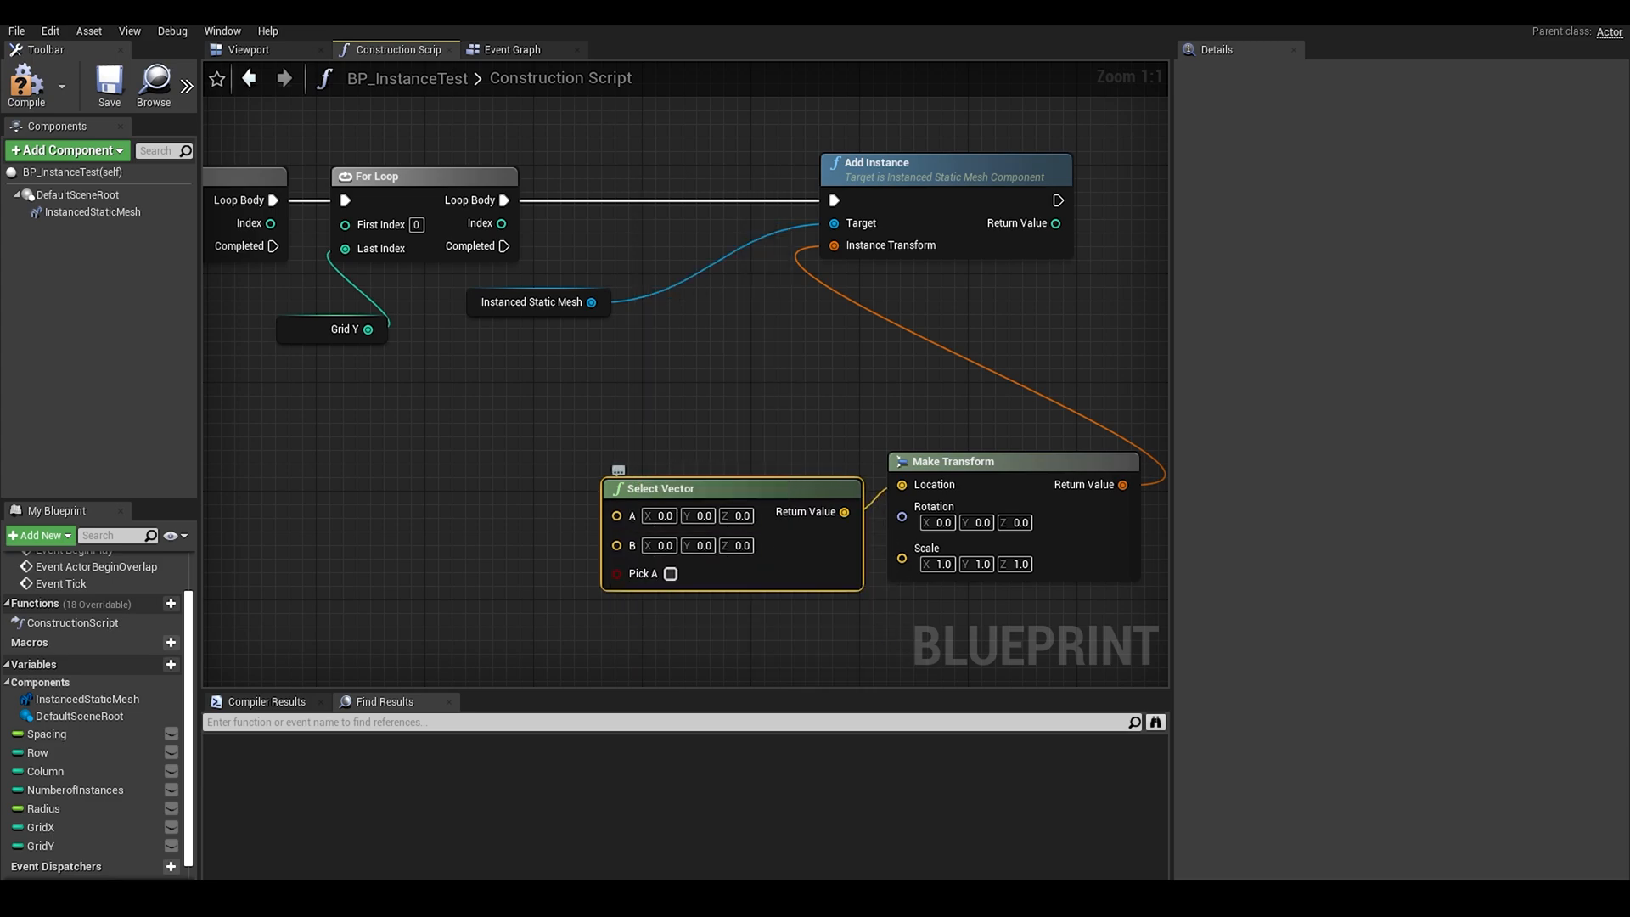
left_click(619, 513)
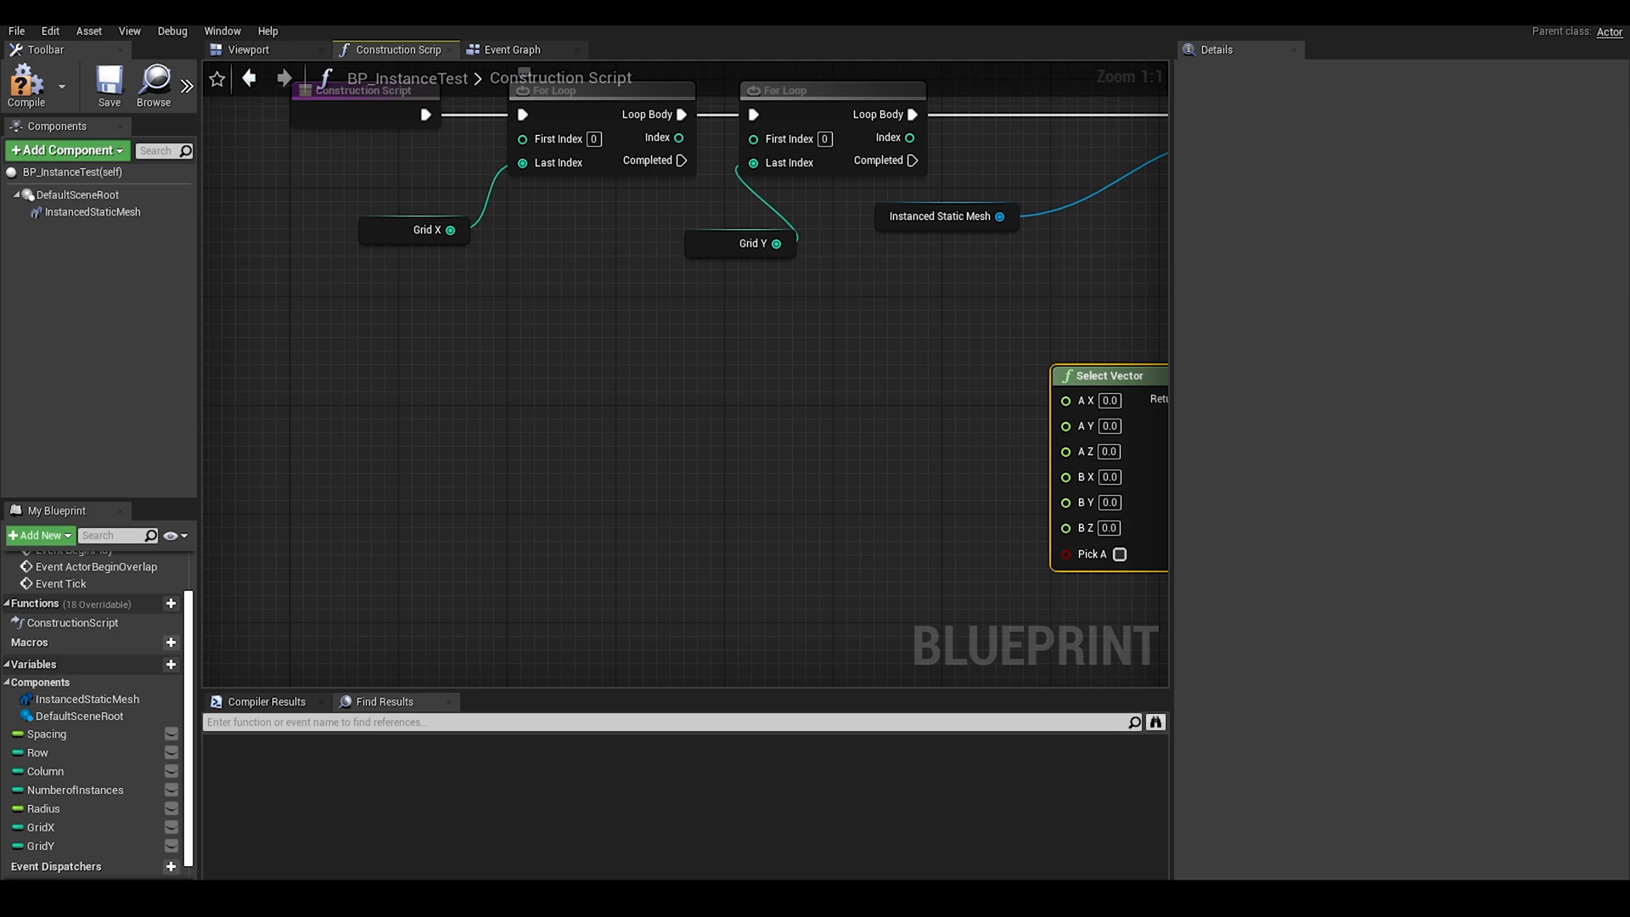
Step: Drive Select Vector's Pick A with outer loop Index % 2 == 0
left_click_drag(679, 136, 598, 509)
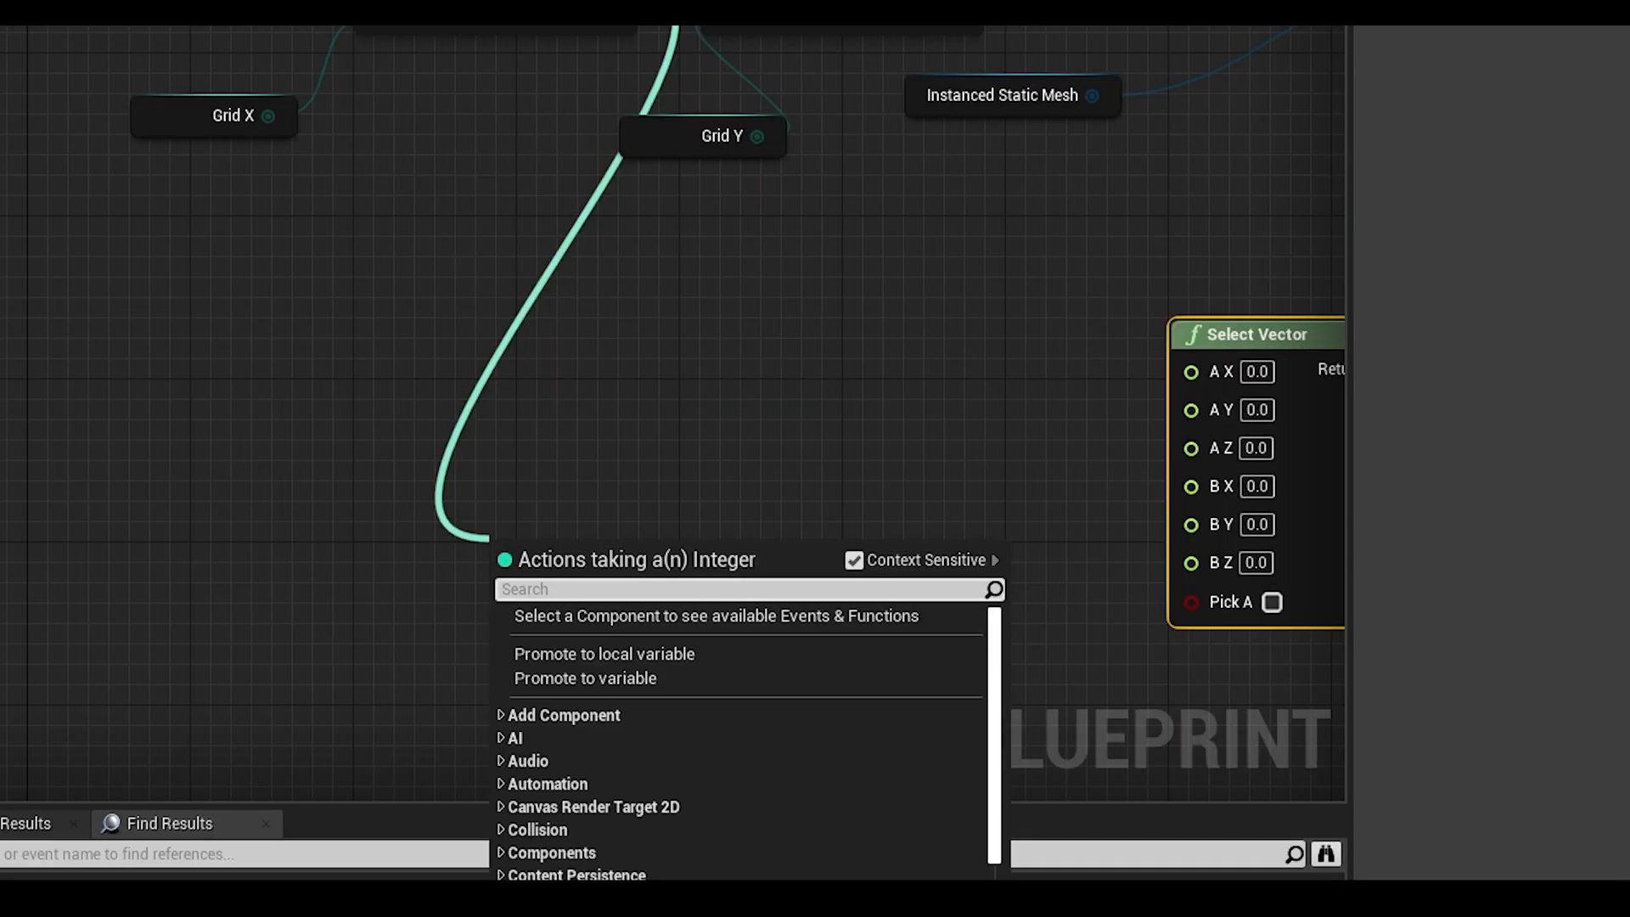
type("%")
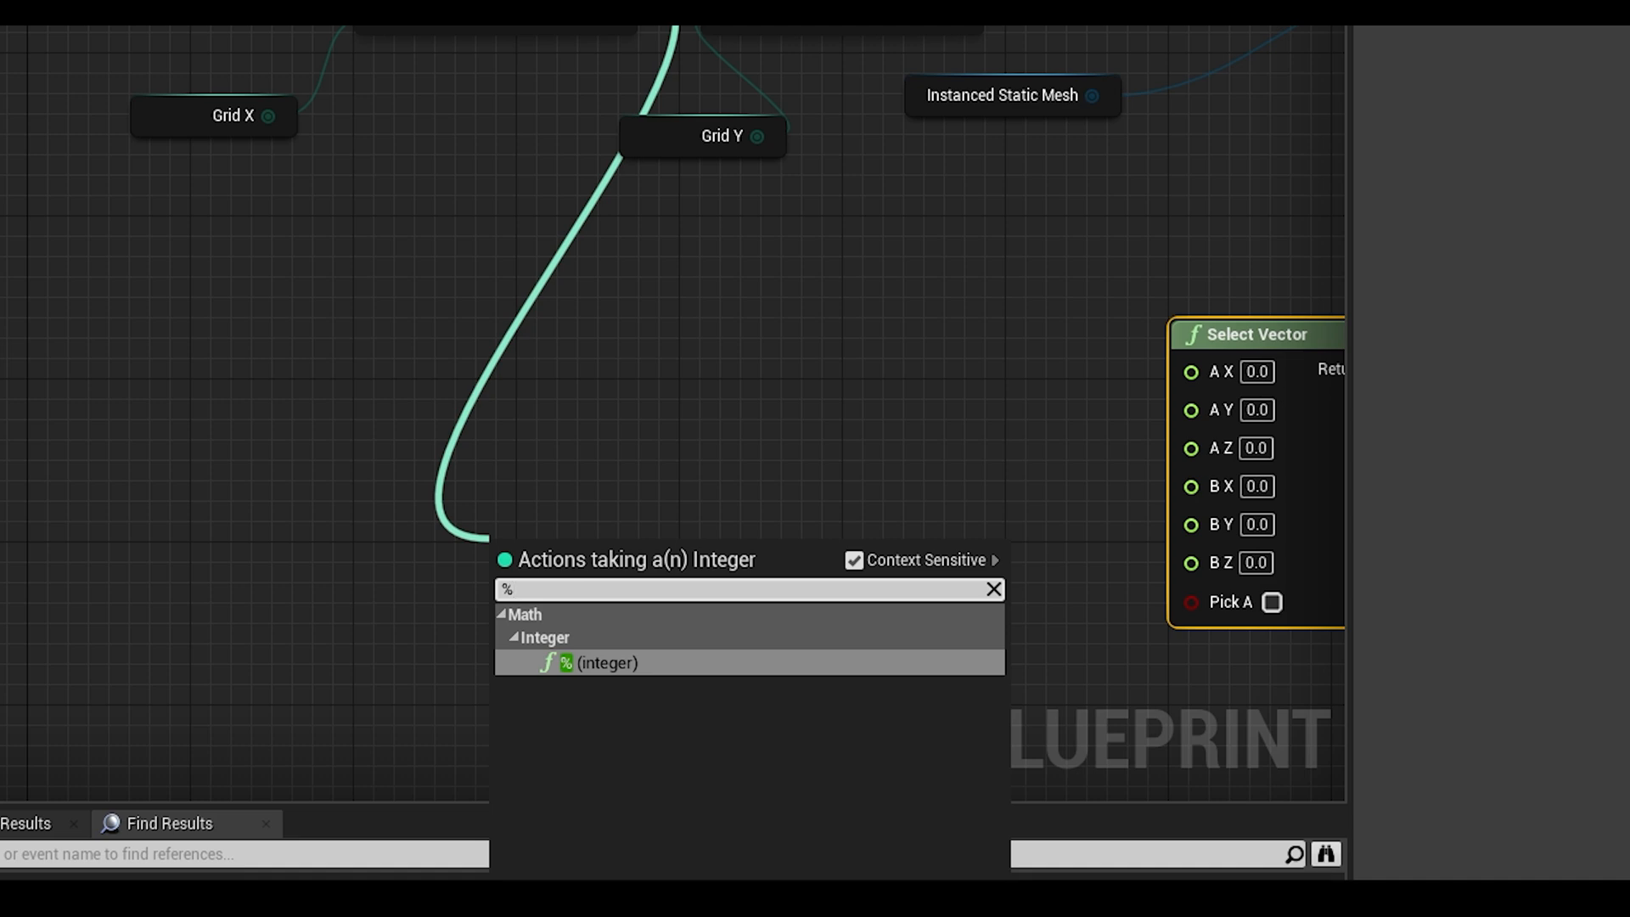
left_click(600, 662)
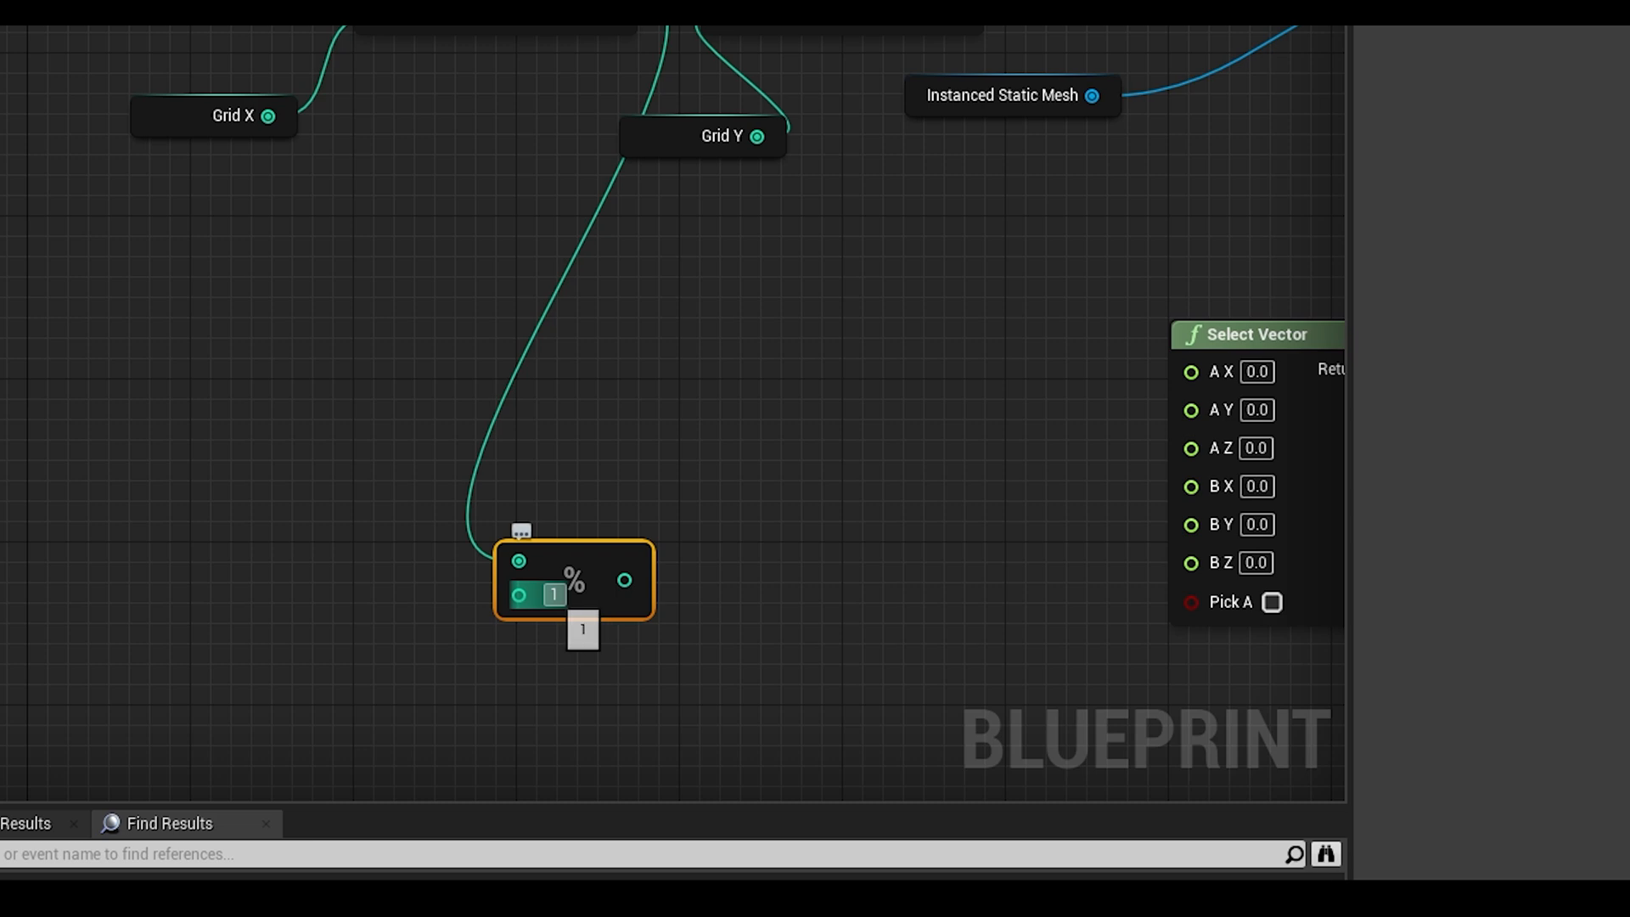
type("2")
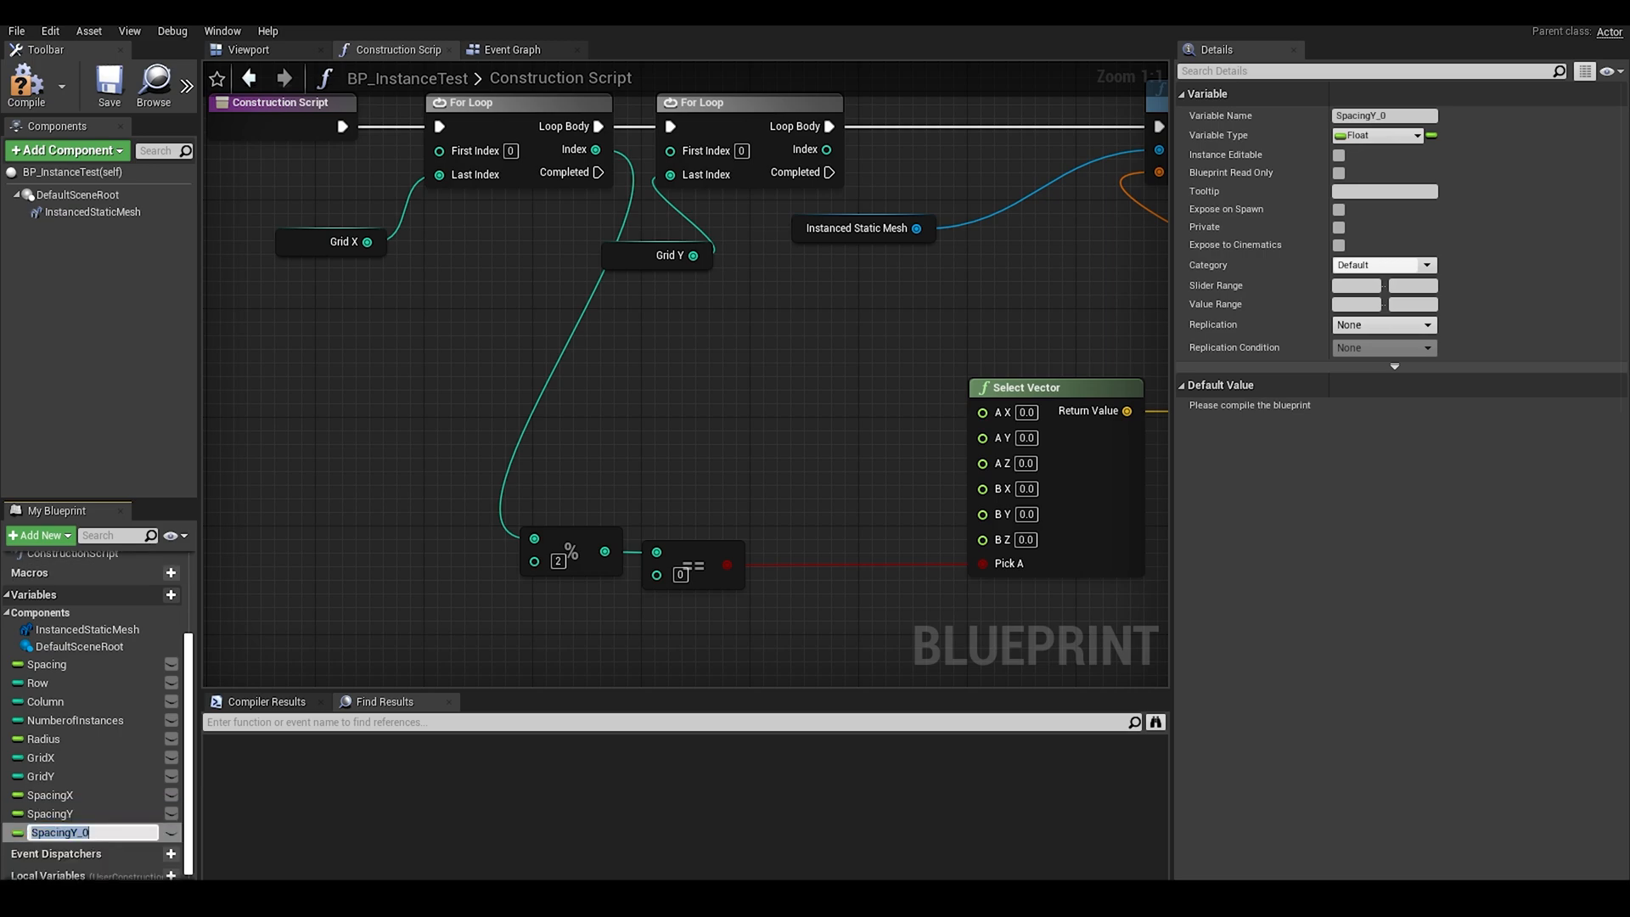
Step: Name the variable Offset and wire Spacing X/Y products and the Offset sum into Select Vector
type("Offset")
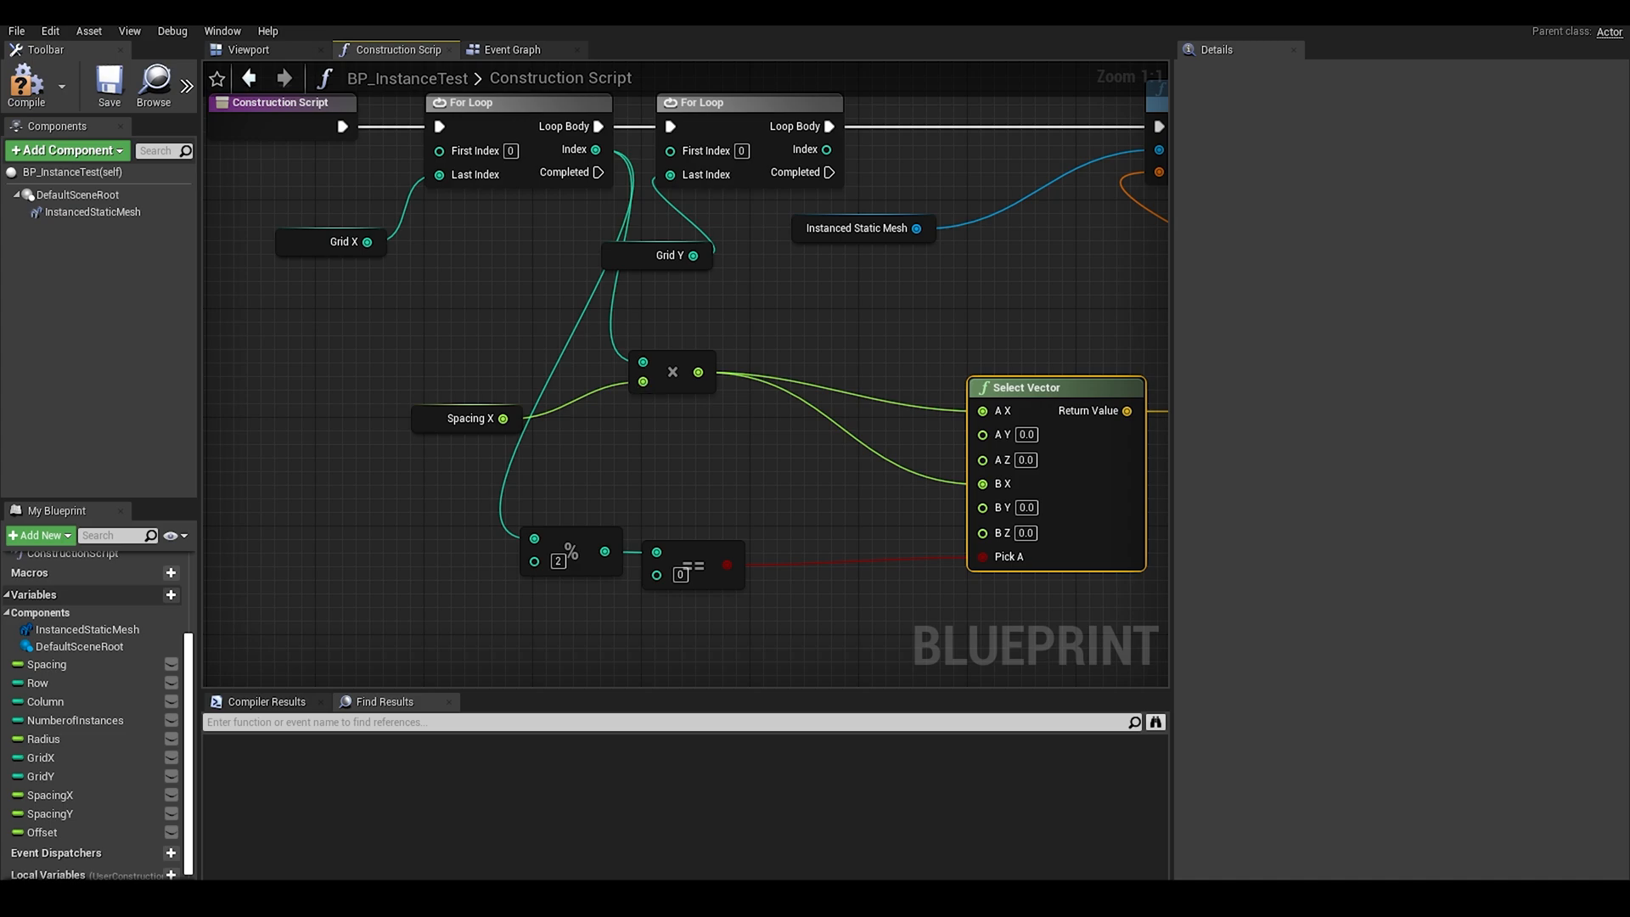
left_click(50, 814)
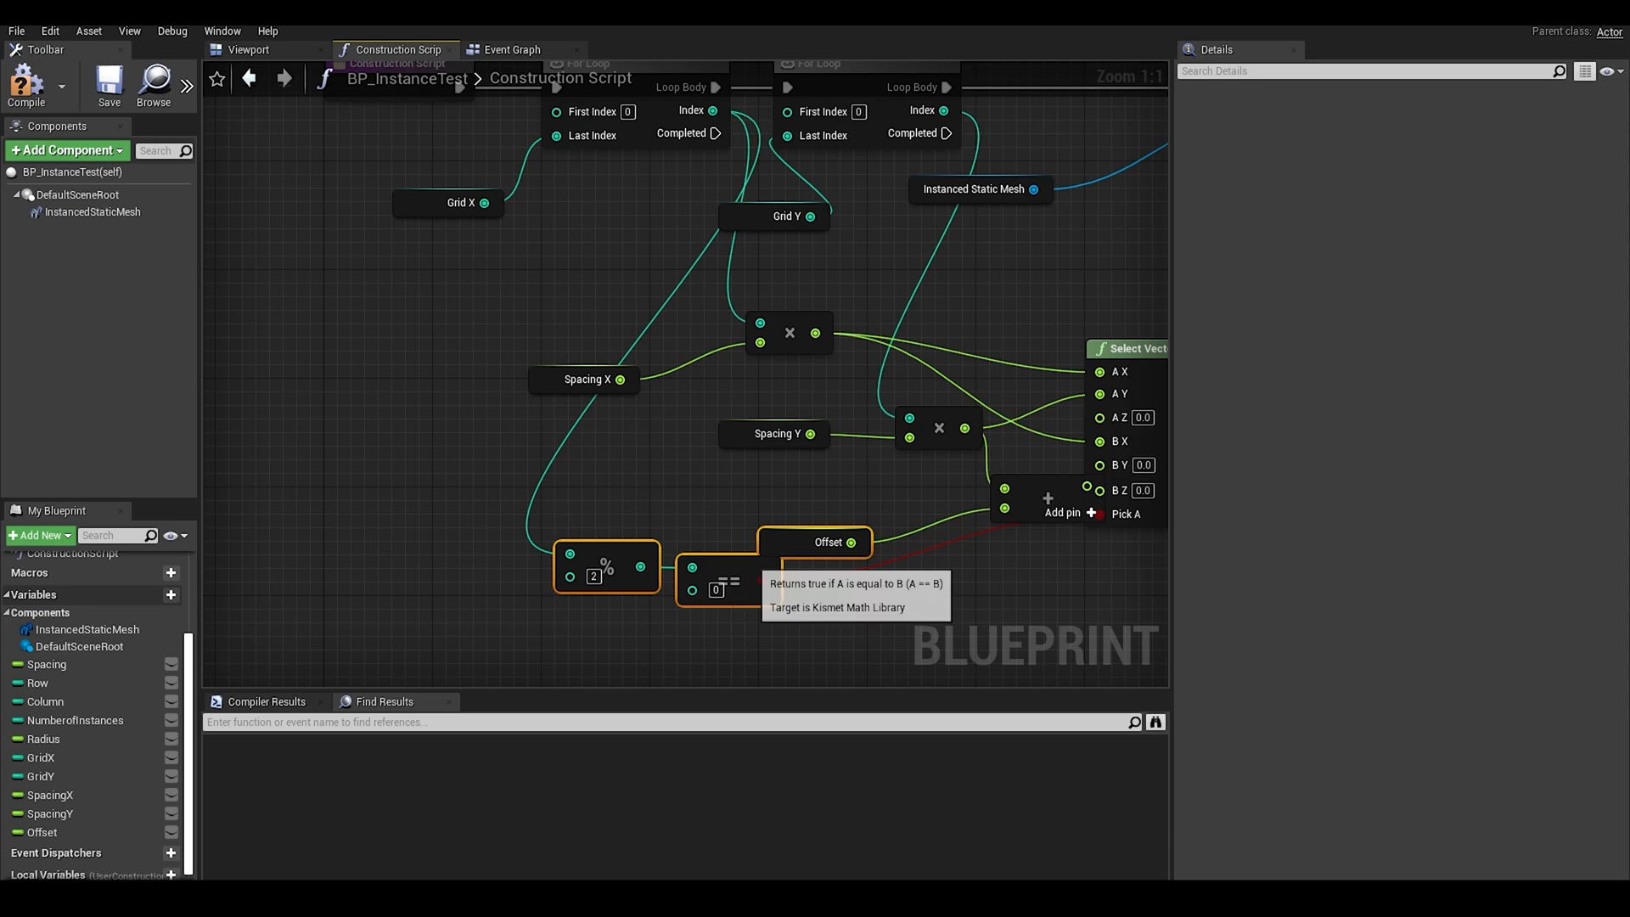
left_click(829, 542)
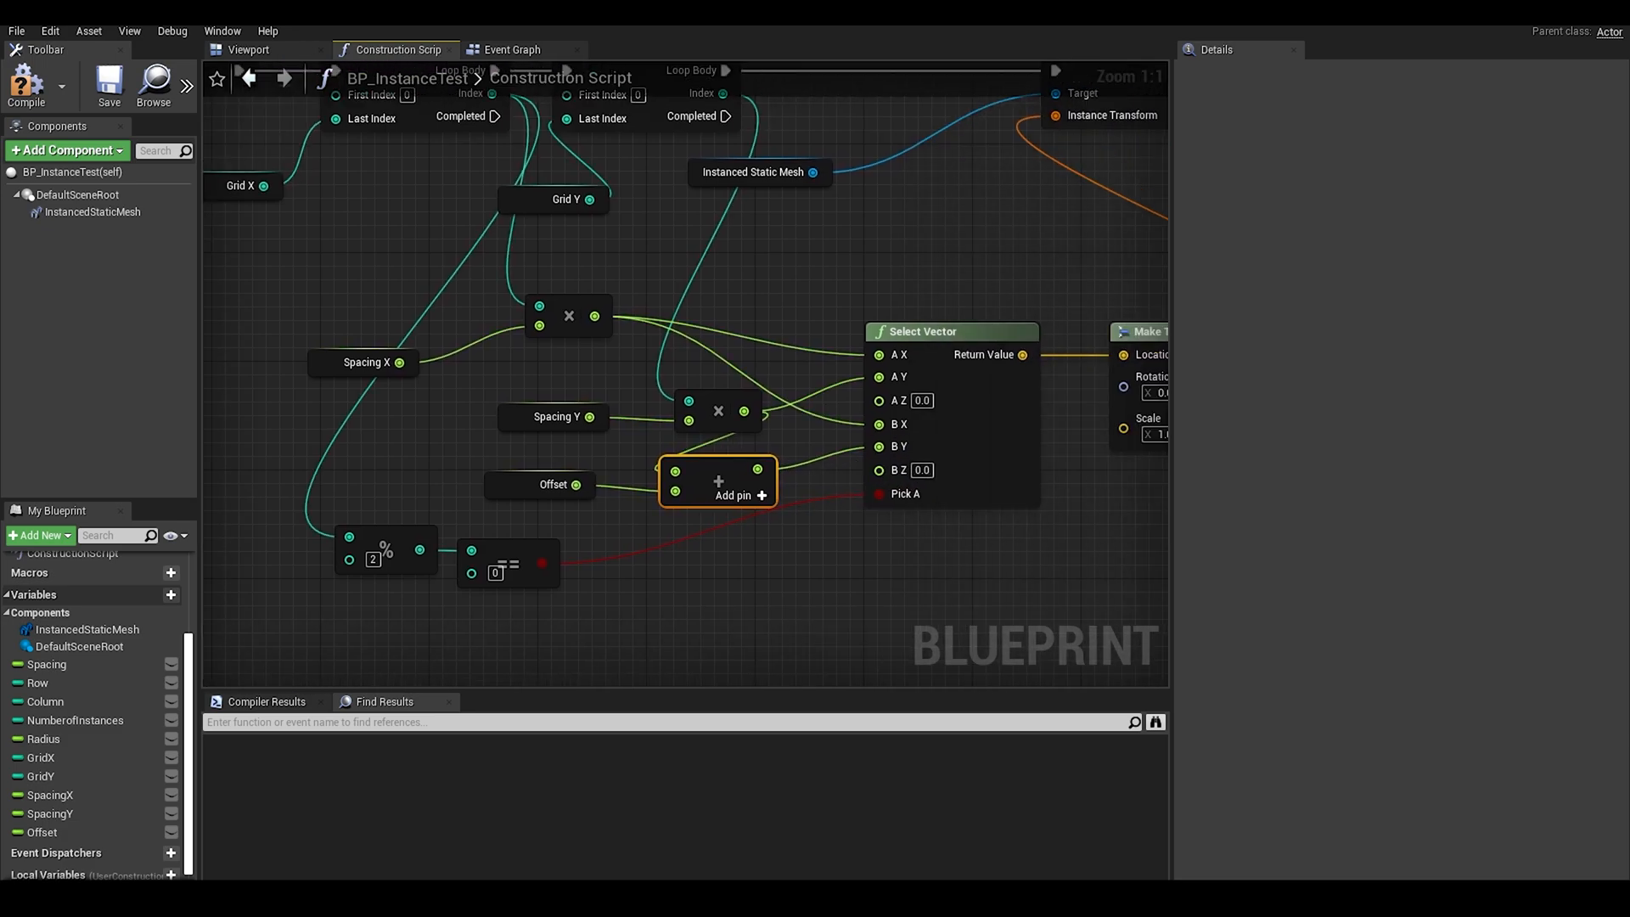
scroll("down", 3)
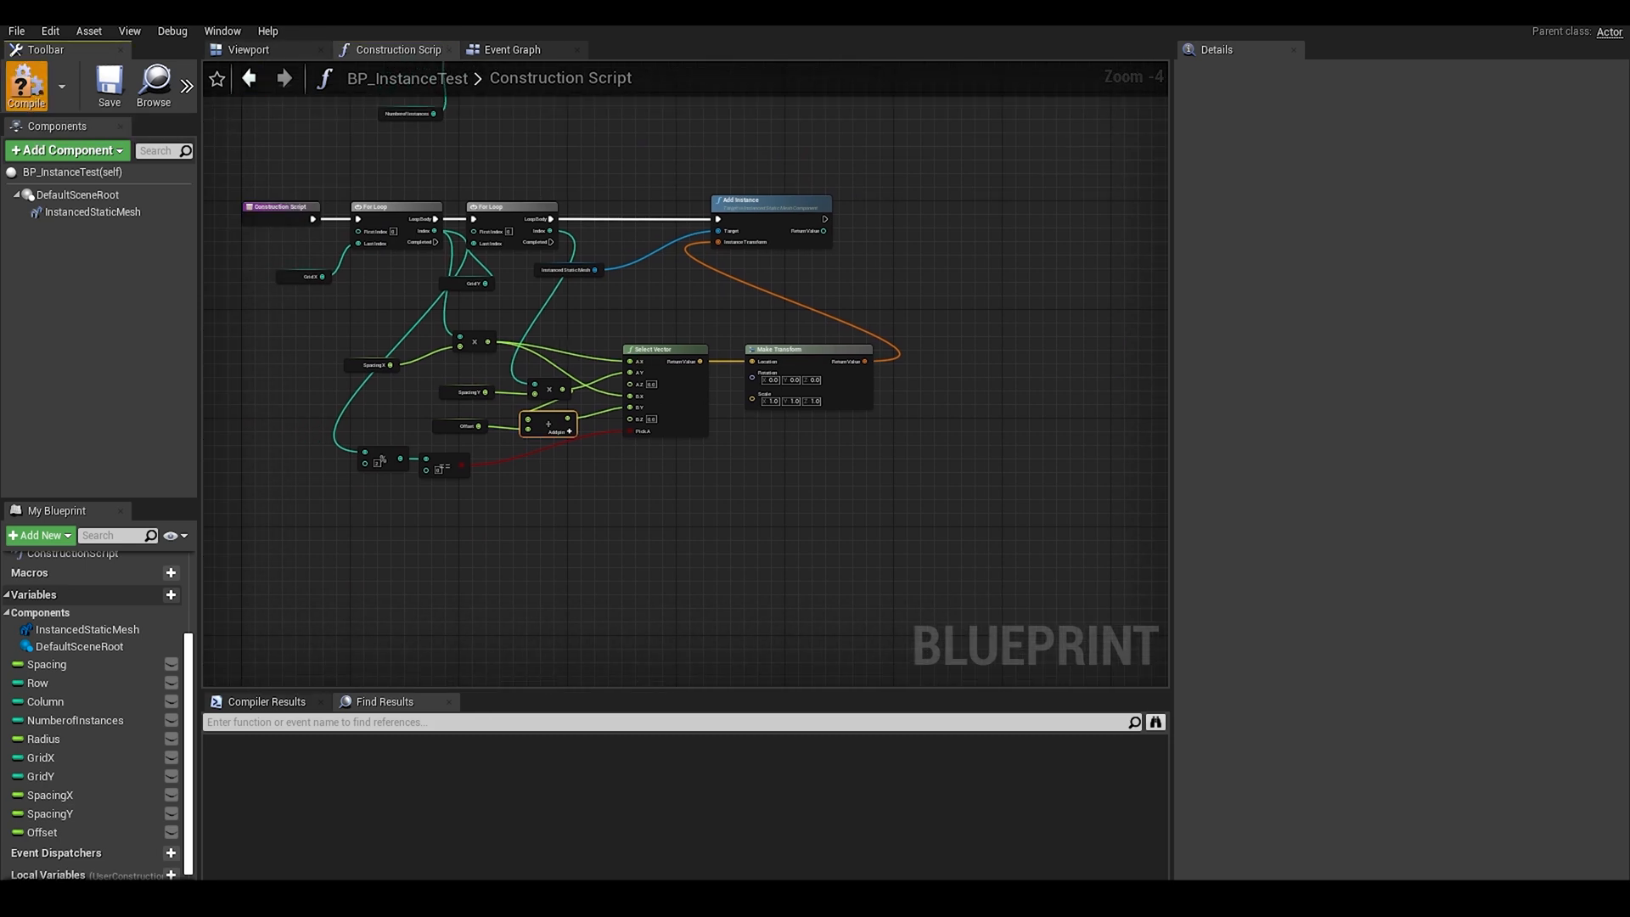
Step: Compile, select the instanced mesh, and inspect the SpacingX, GridX and GridY variables
left_click(247, 49)
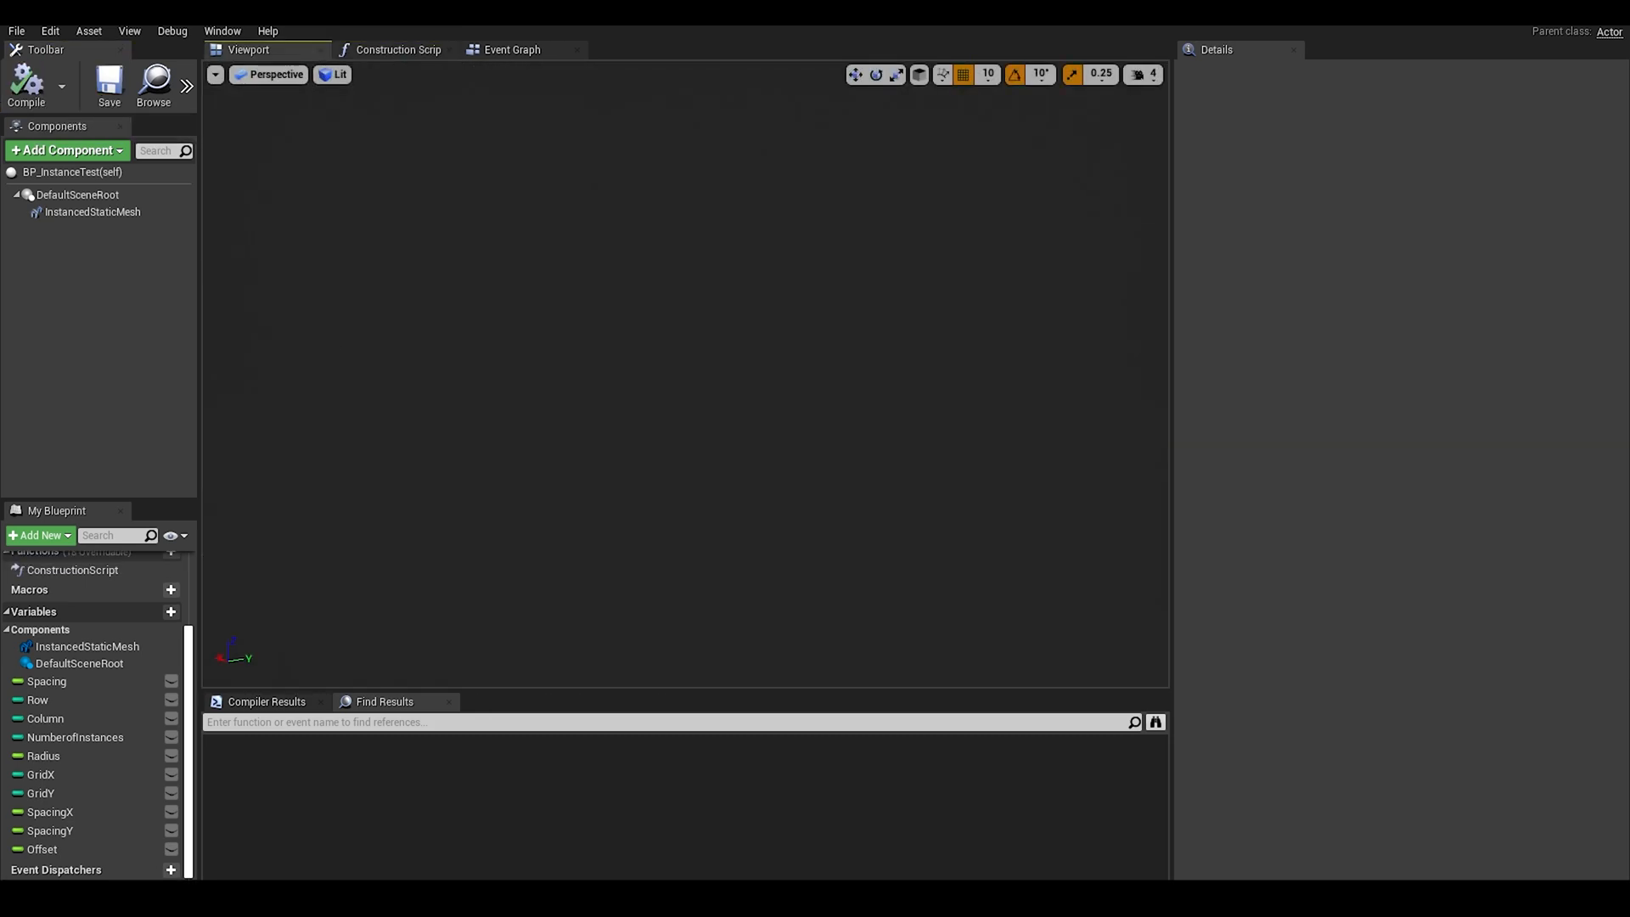
left_click(93, 211)
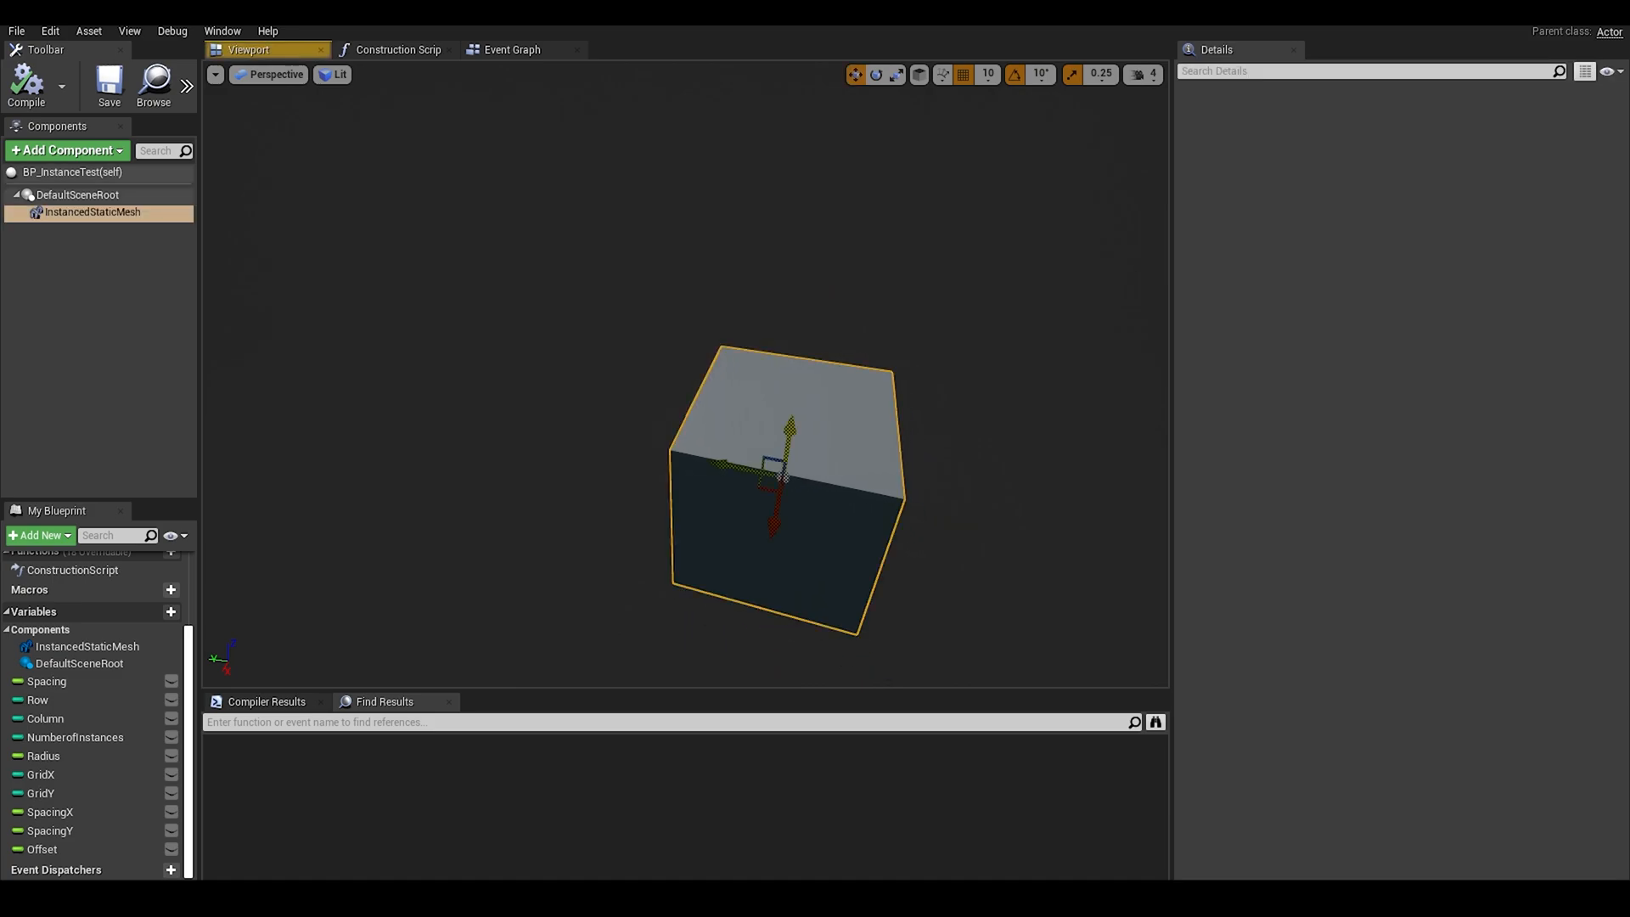
left_click(50, 811)
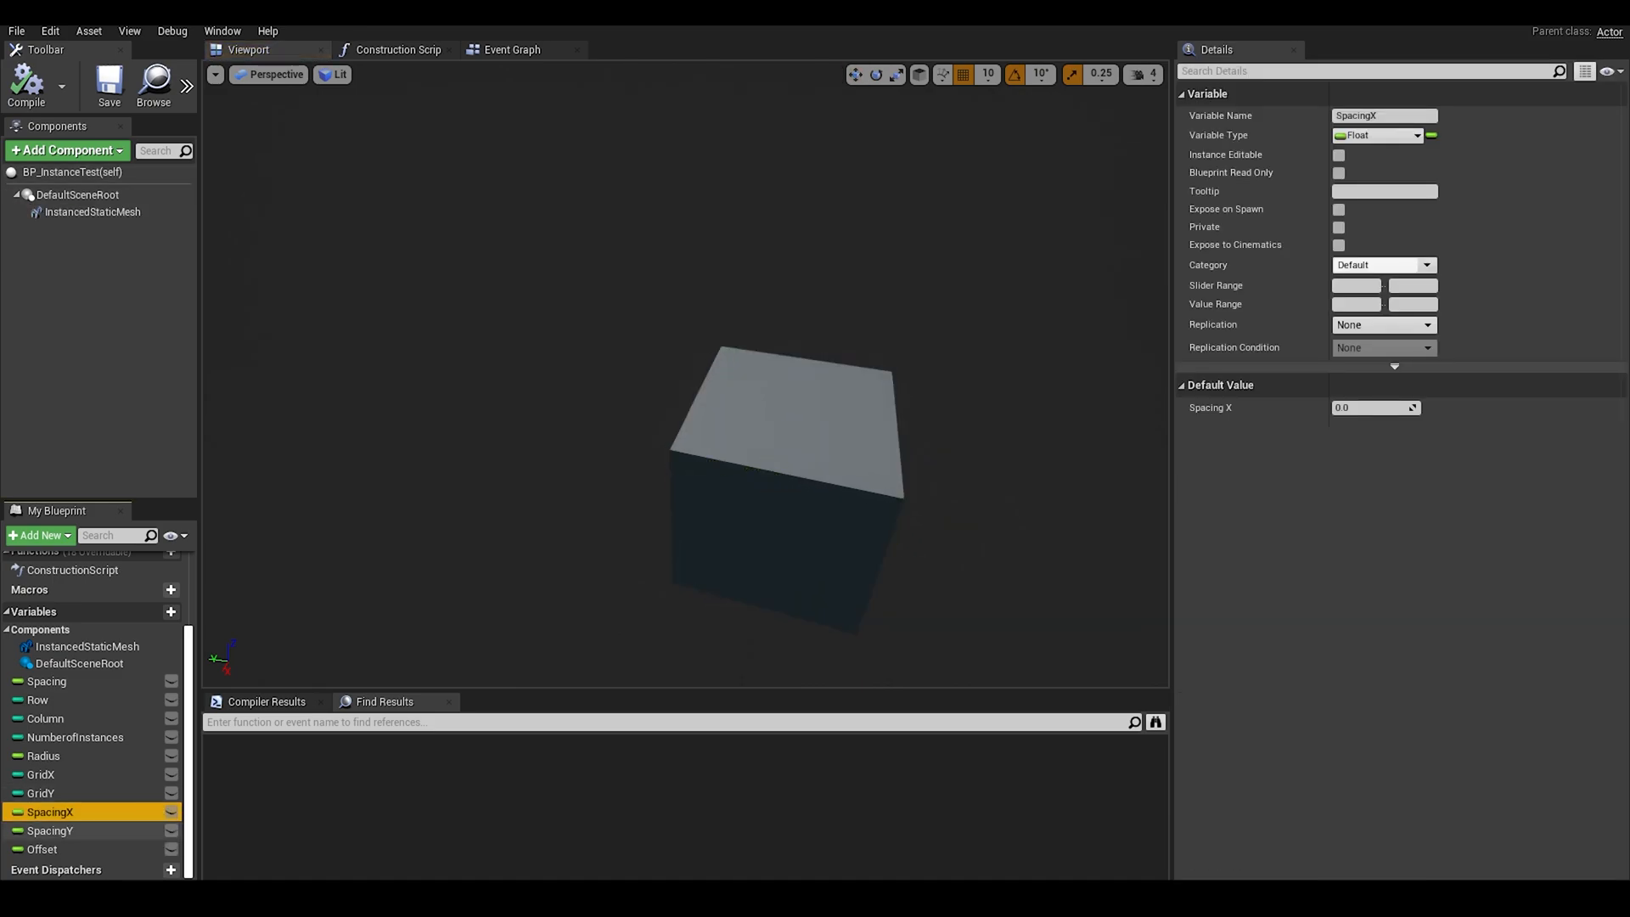
left_click(41, 773)
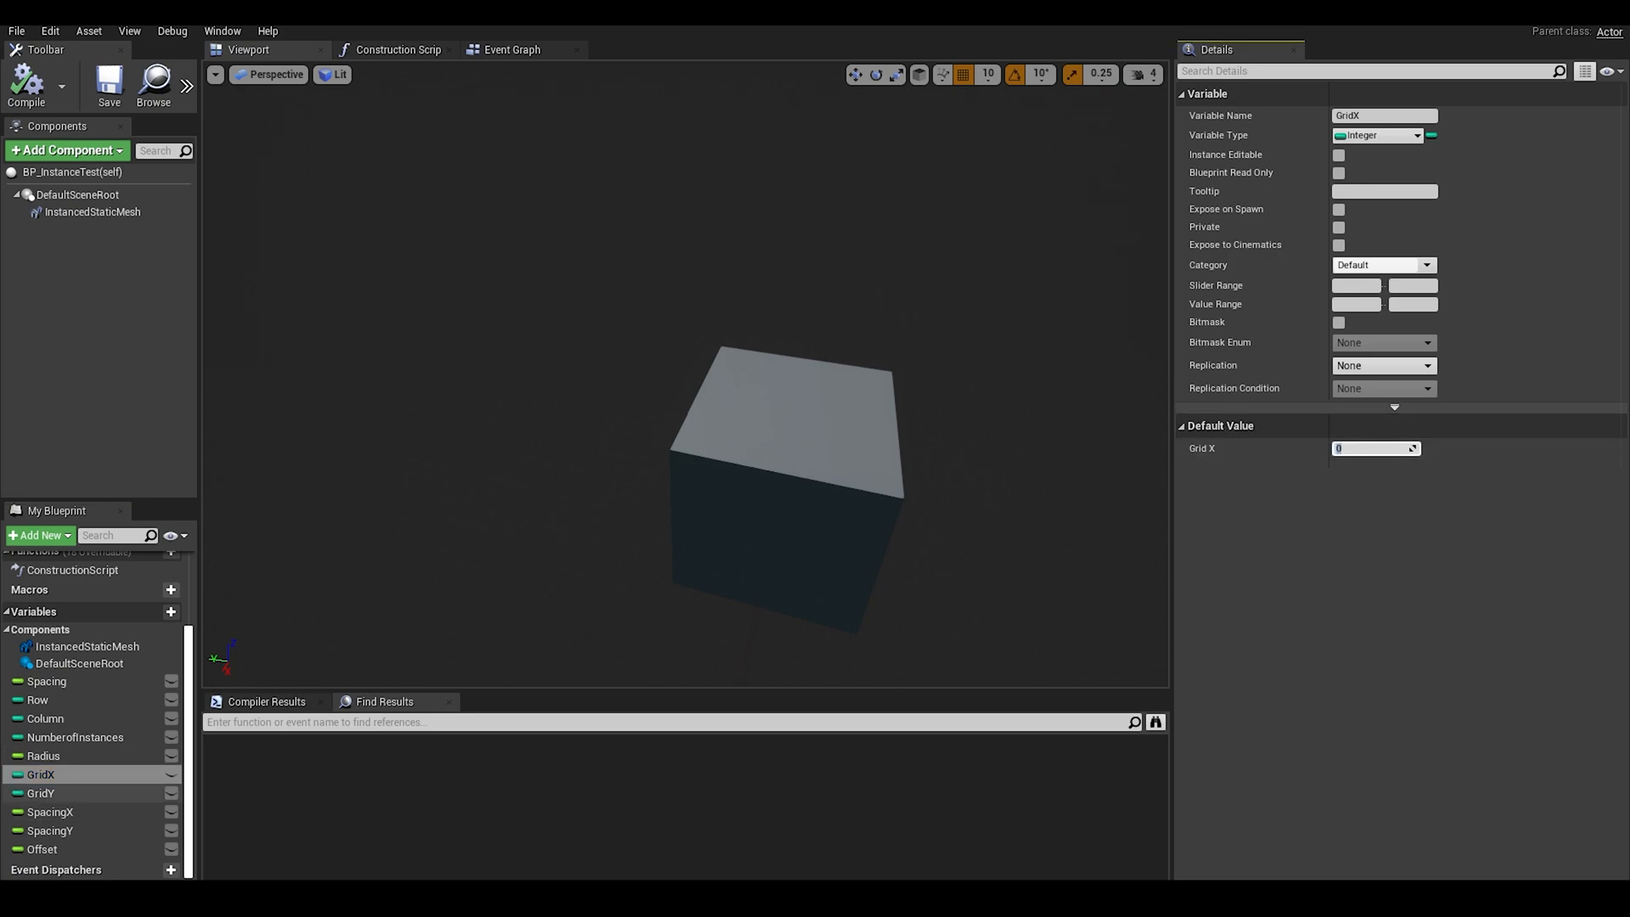
left_click(41, 792)
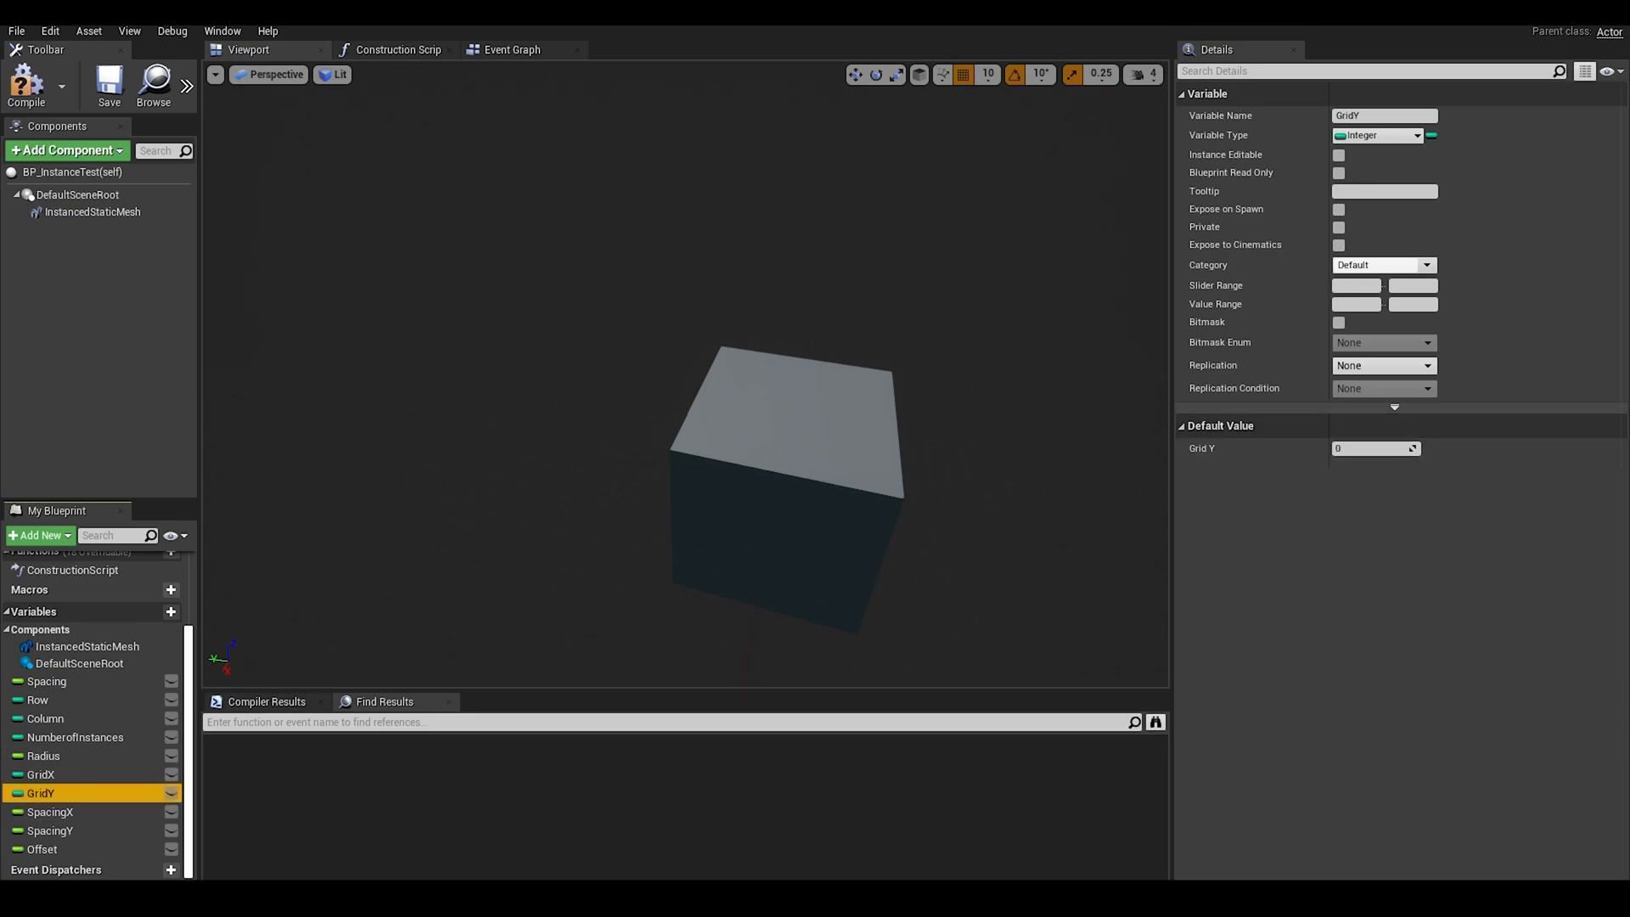
Step: Set SpacingX's default to 50 and SpacingY's to 100, then select Offset
left_click(50, 812)
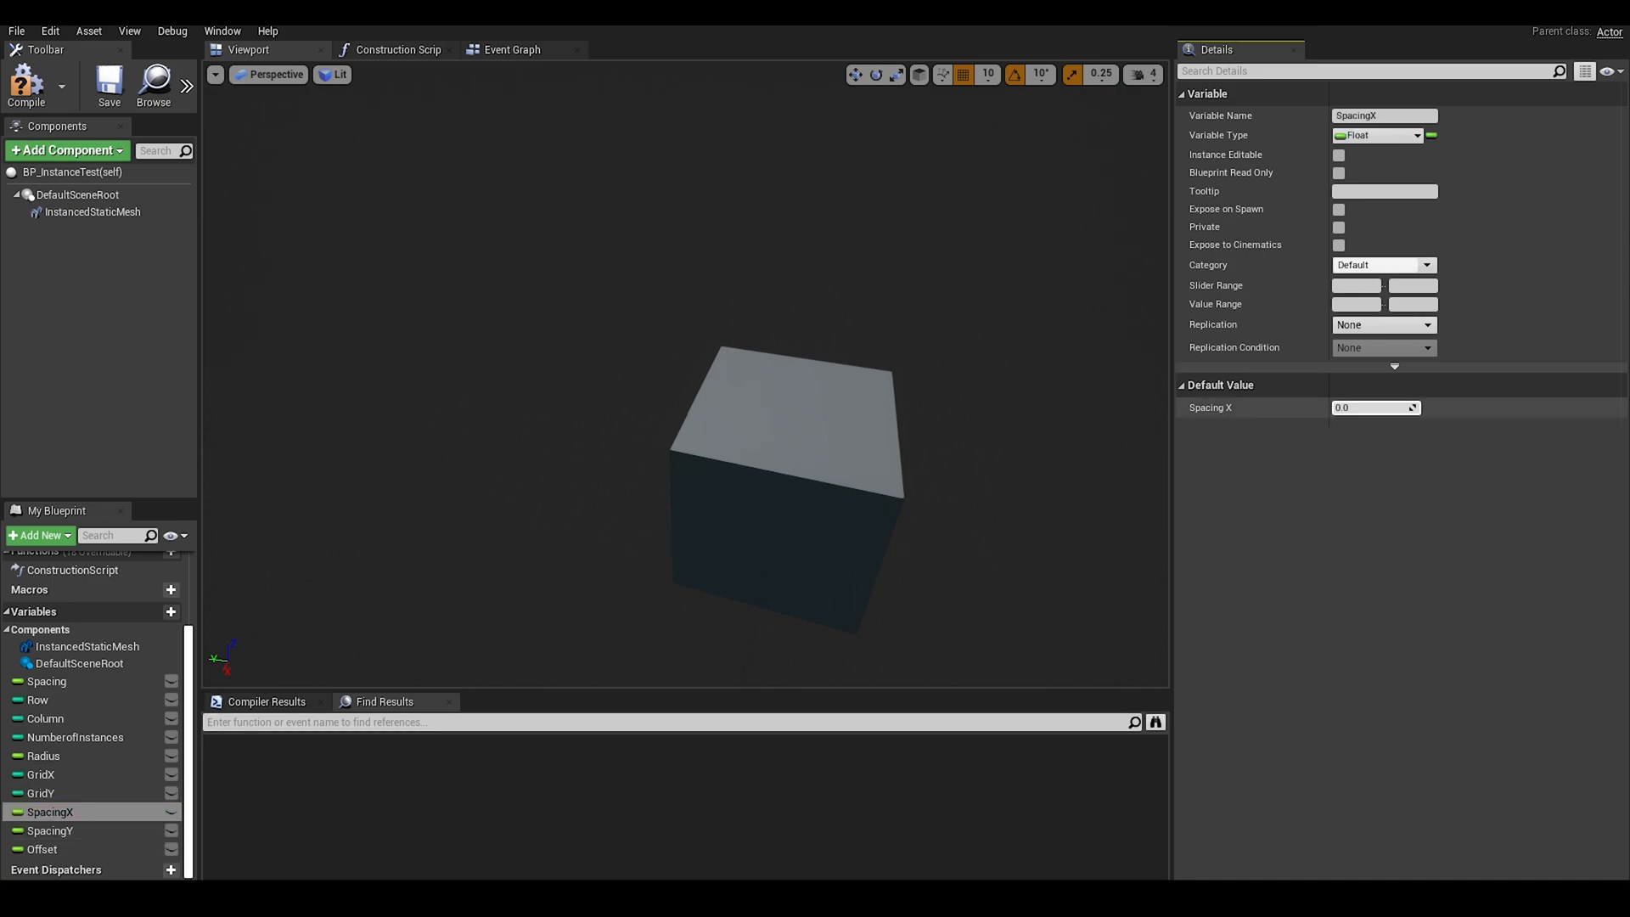
type("50.0")
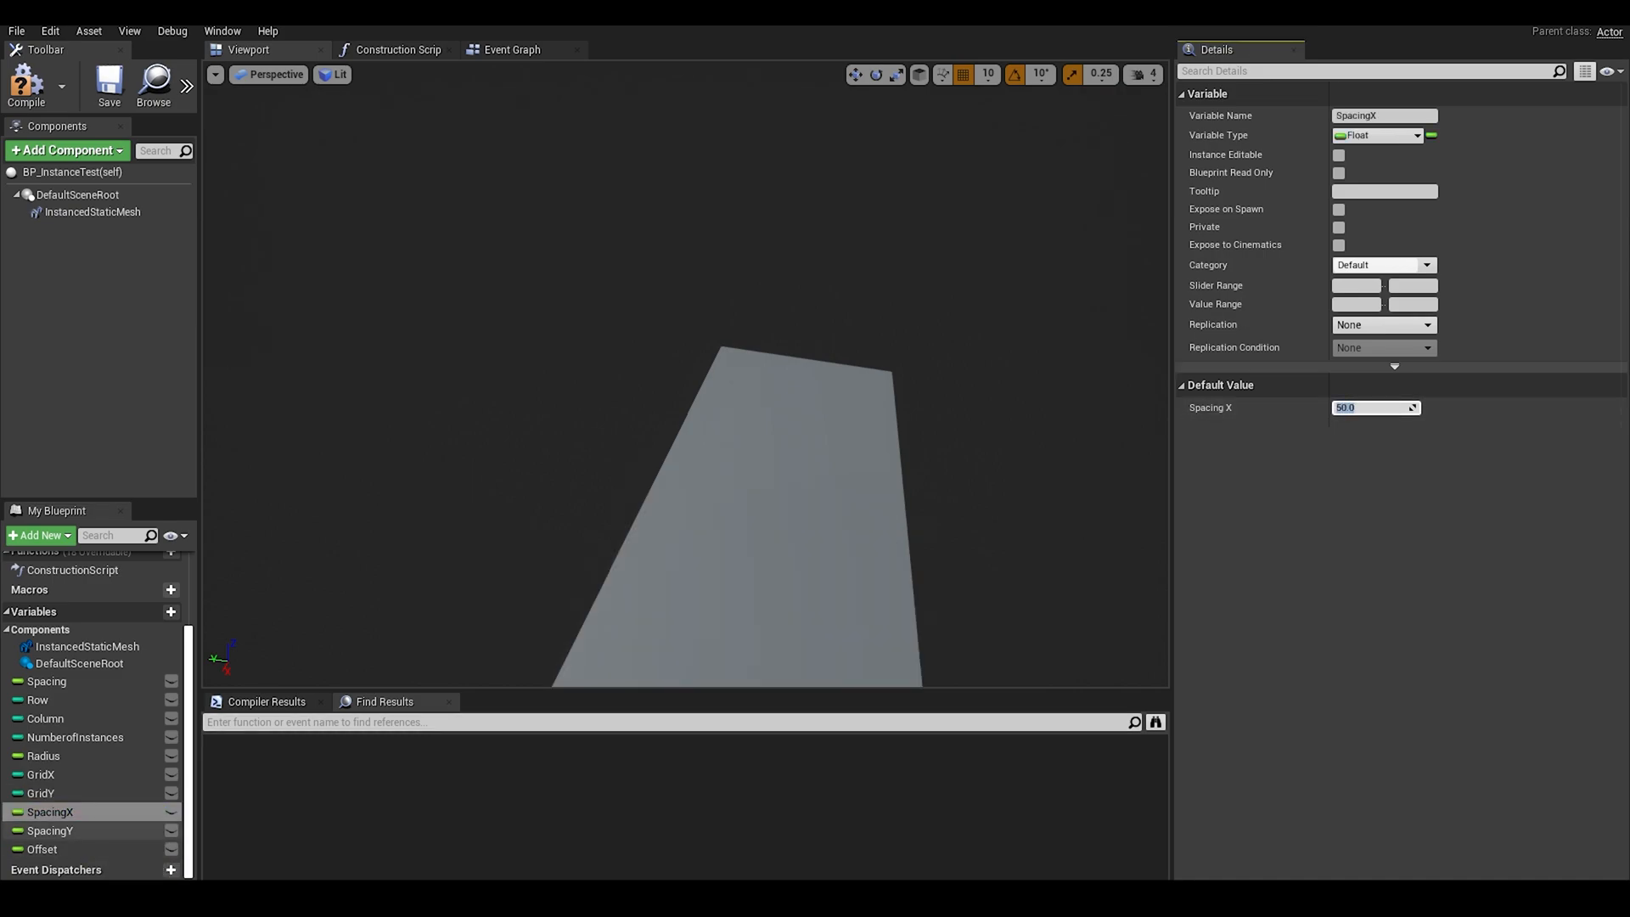
left_click(50, 829)
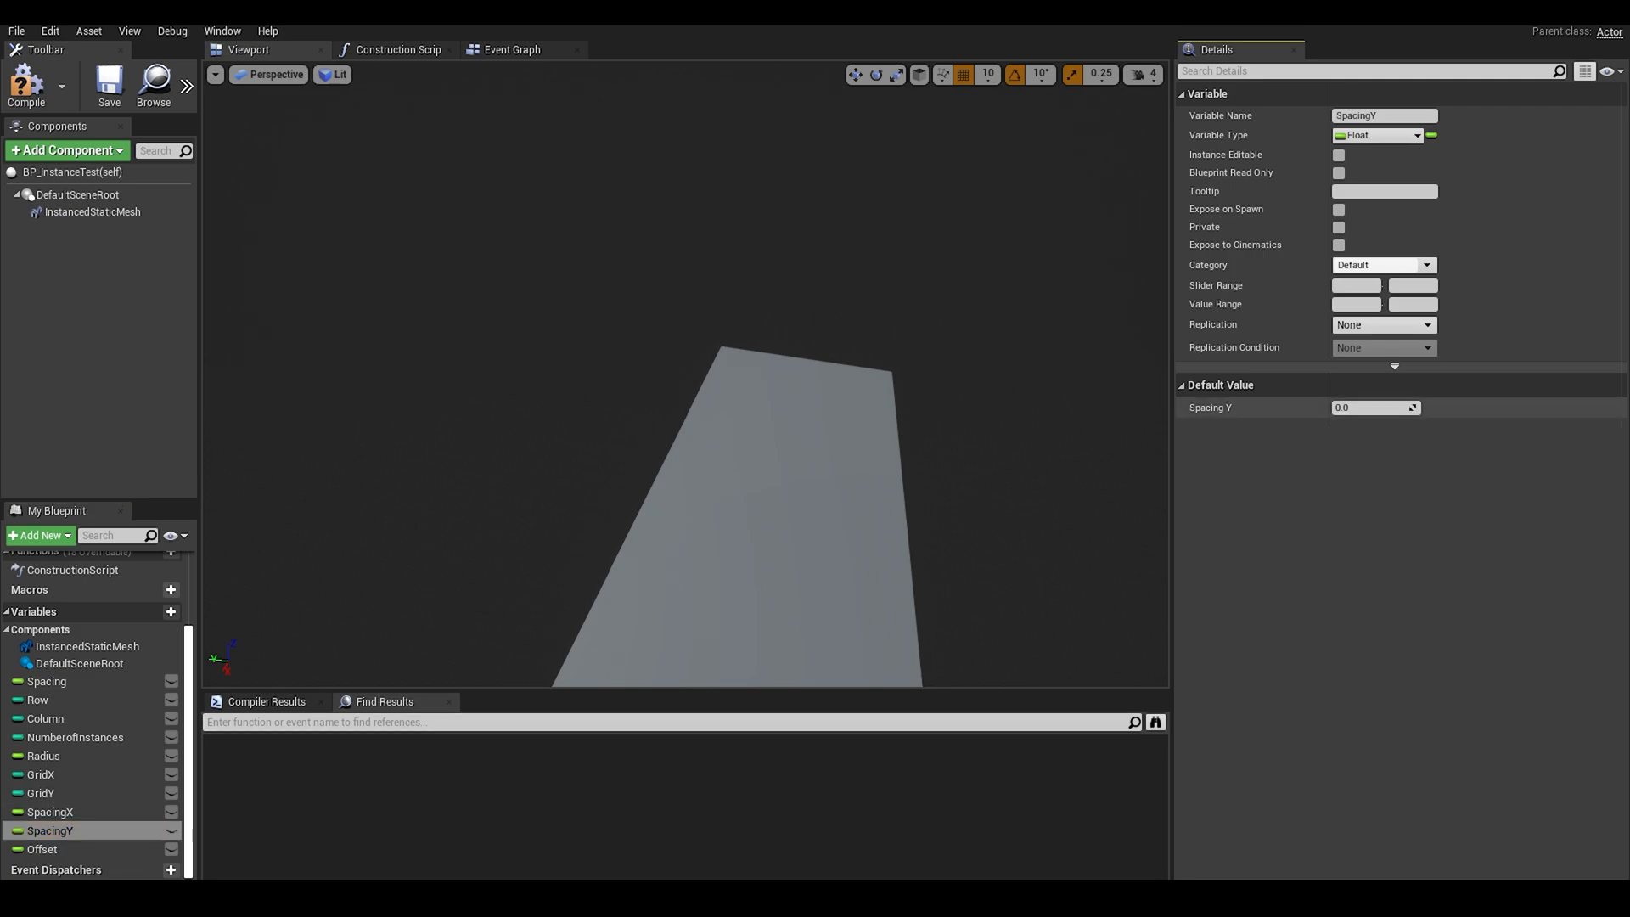
type("50.0")
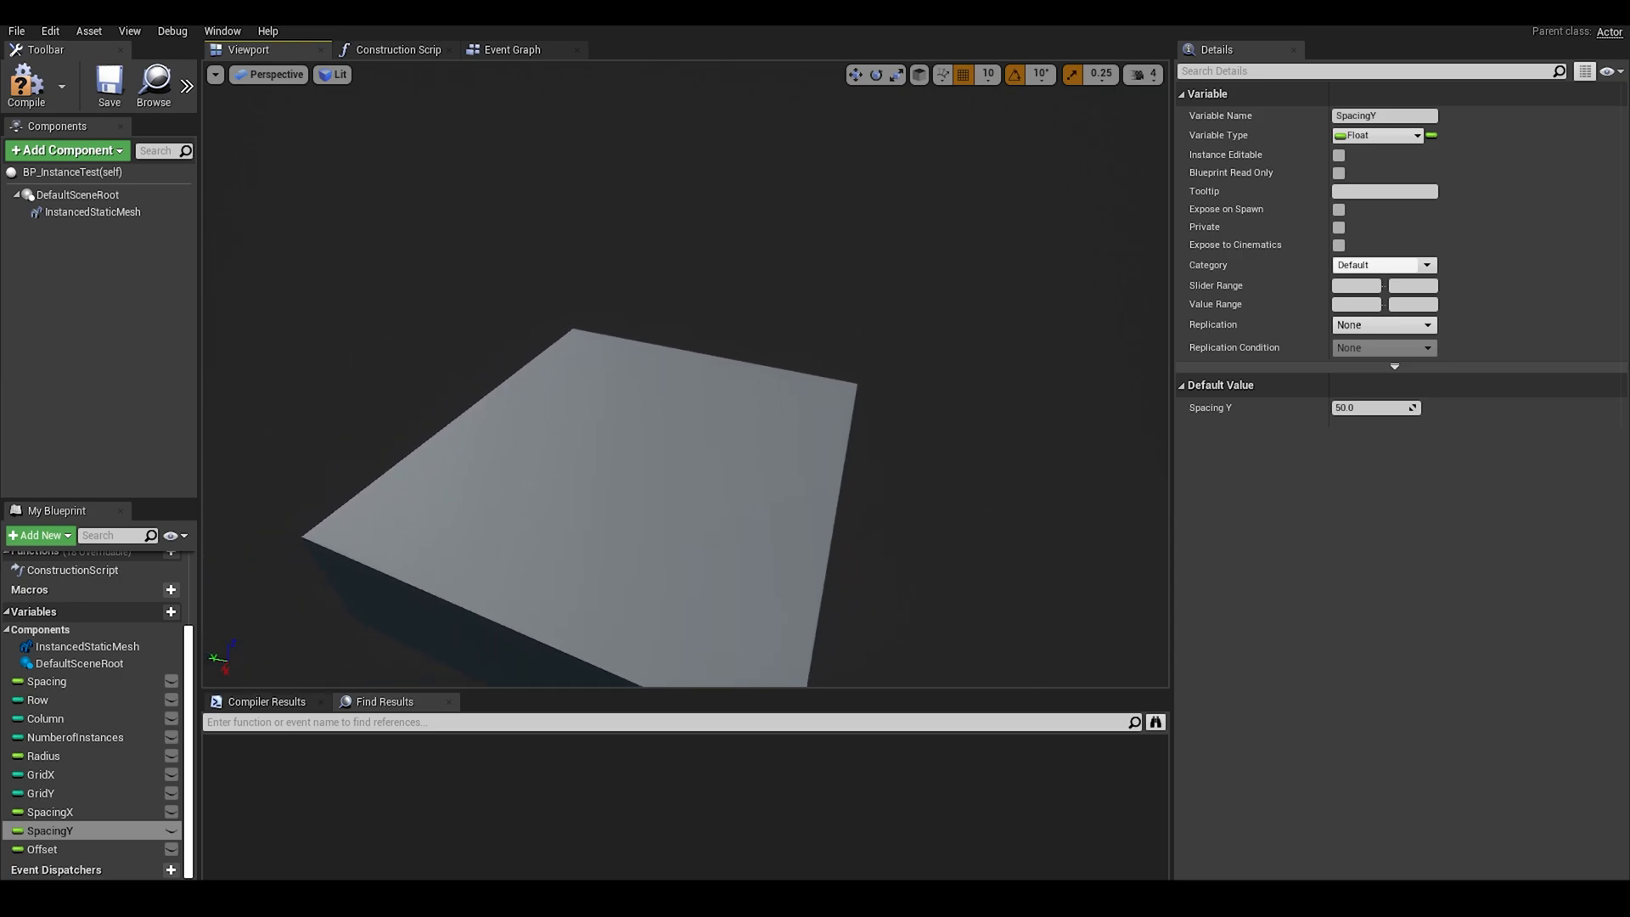
type("100")
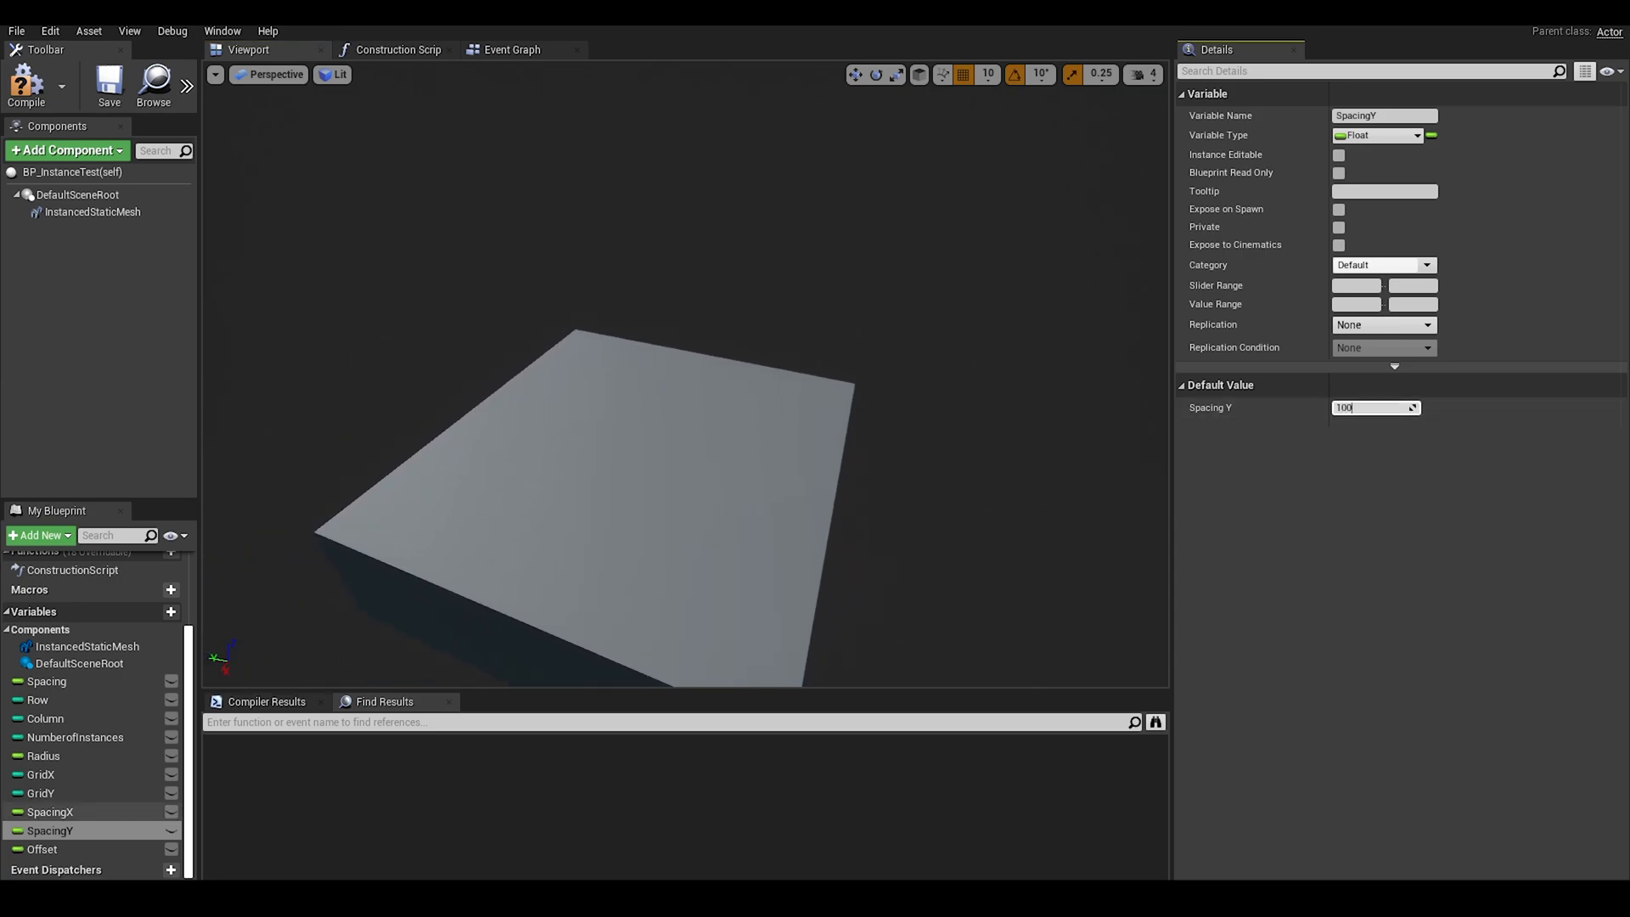
left_click(50, 812)
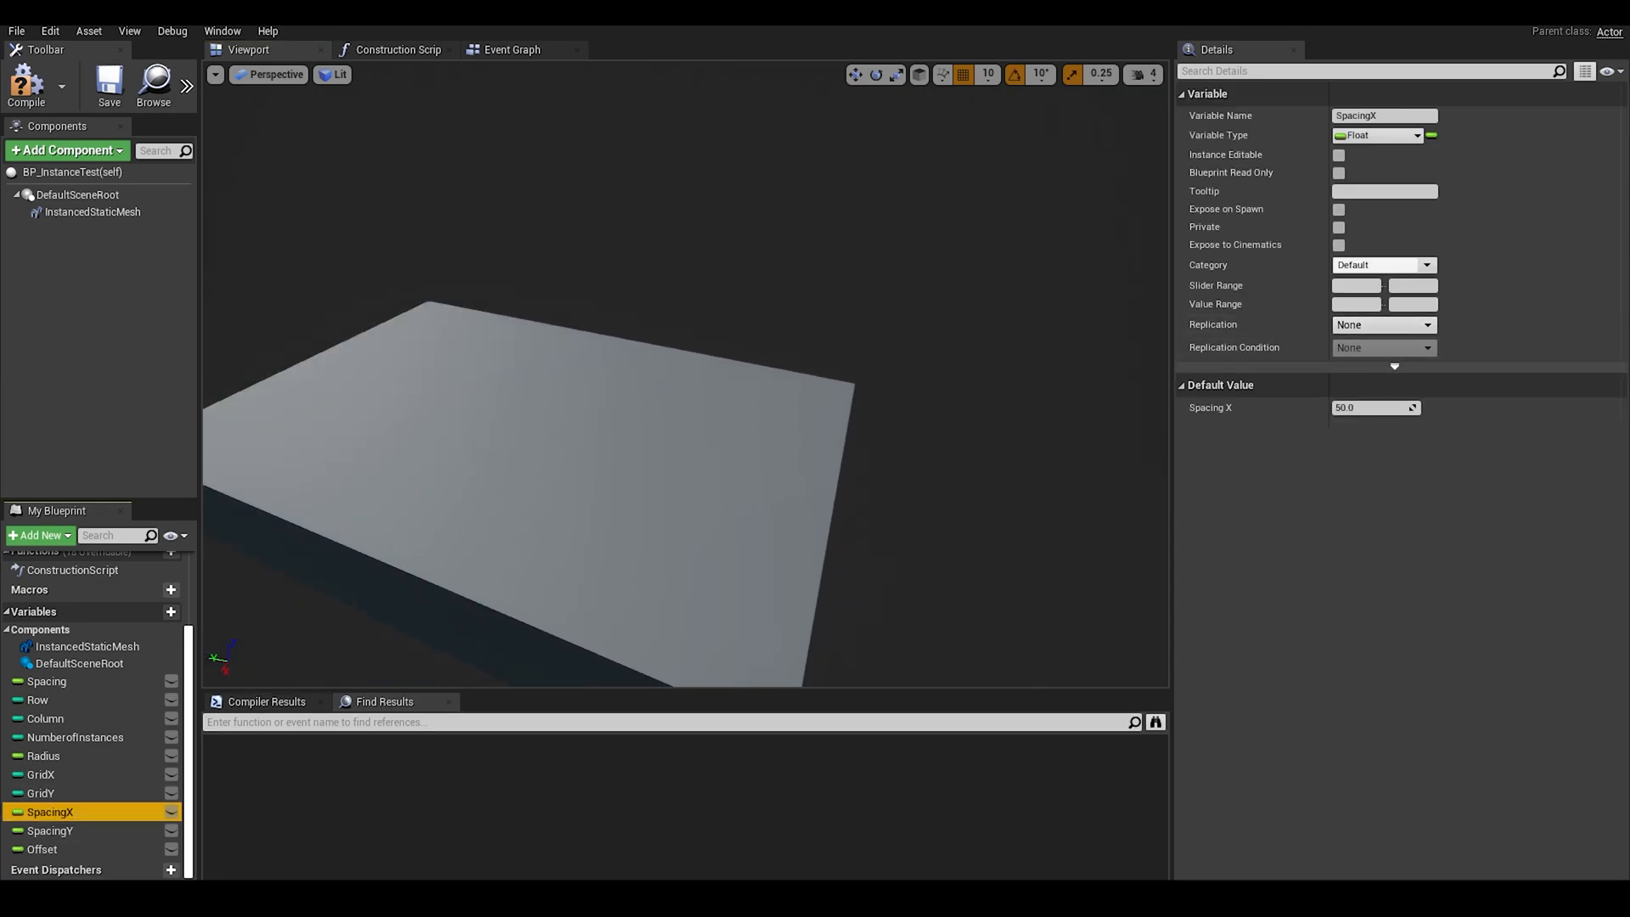
left_click(42, 848)
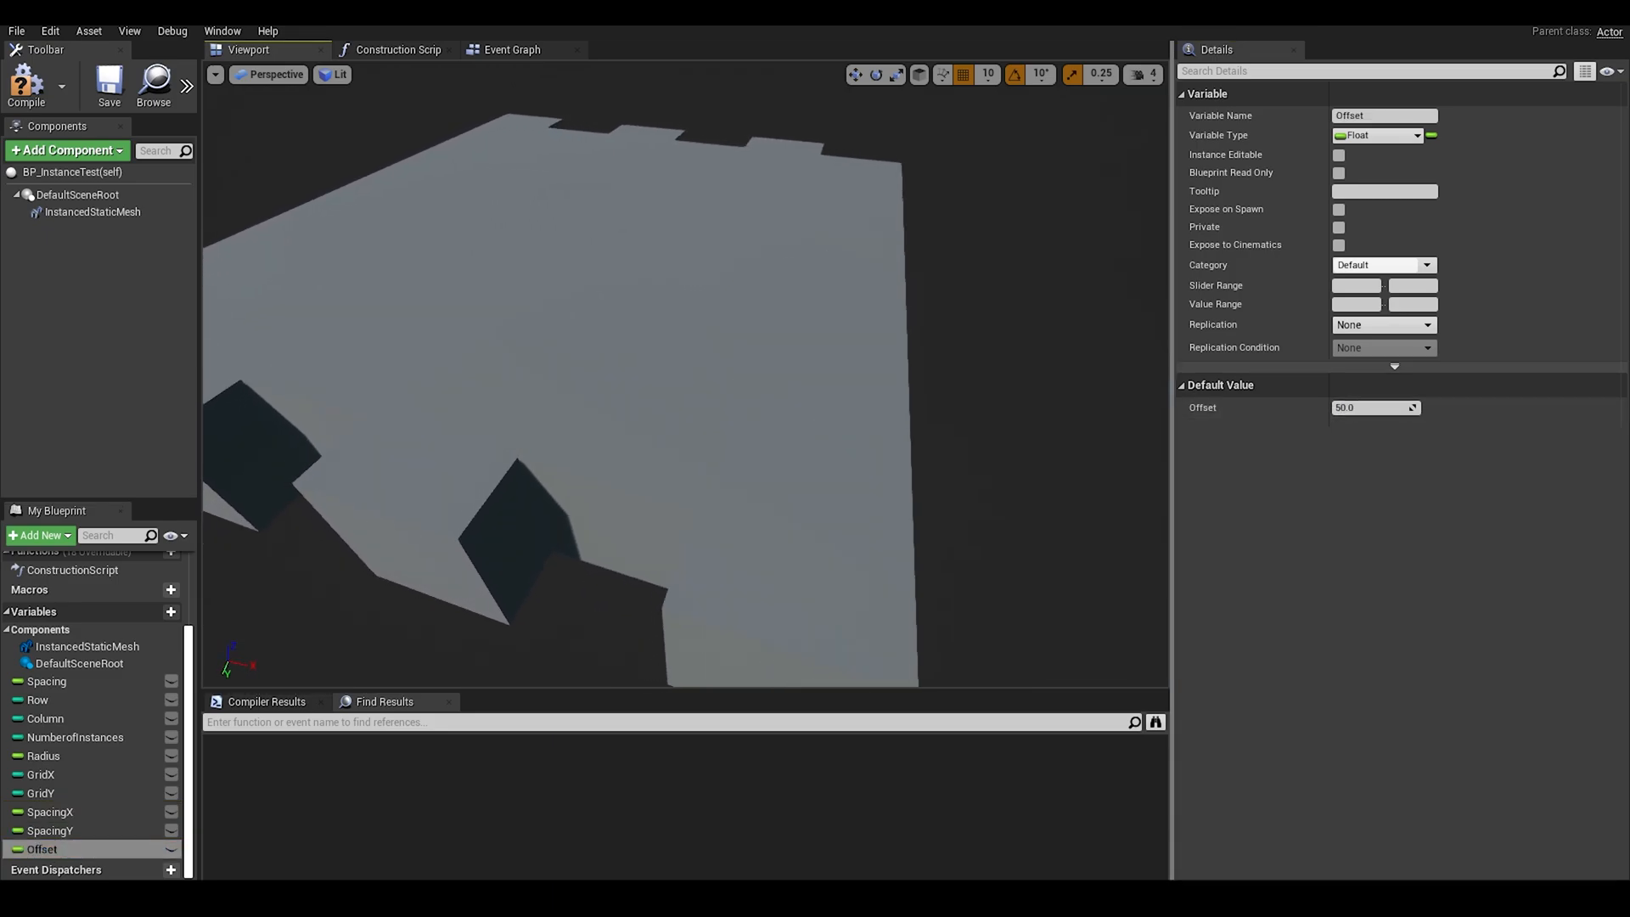
Step: Change the InstancedStaticMesh component's Static Mesh to Hexagon
left_click(92, 212)
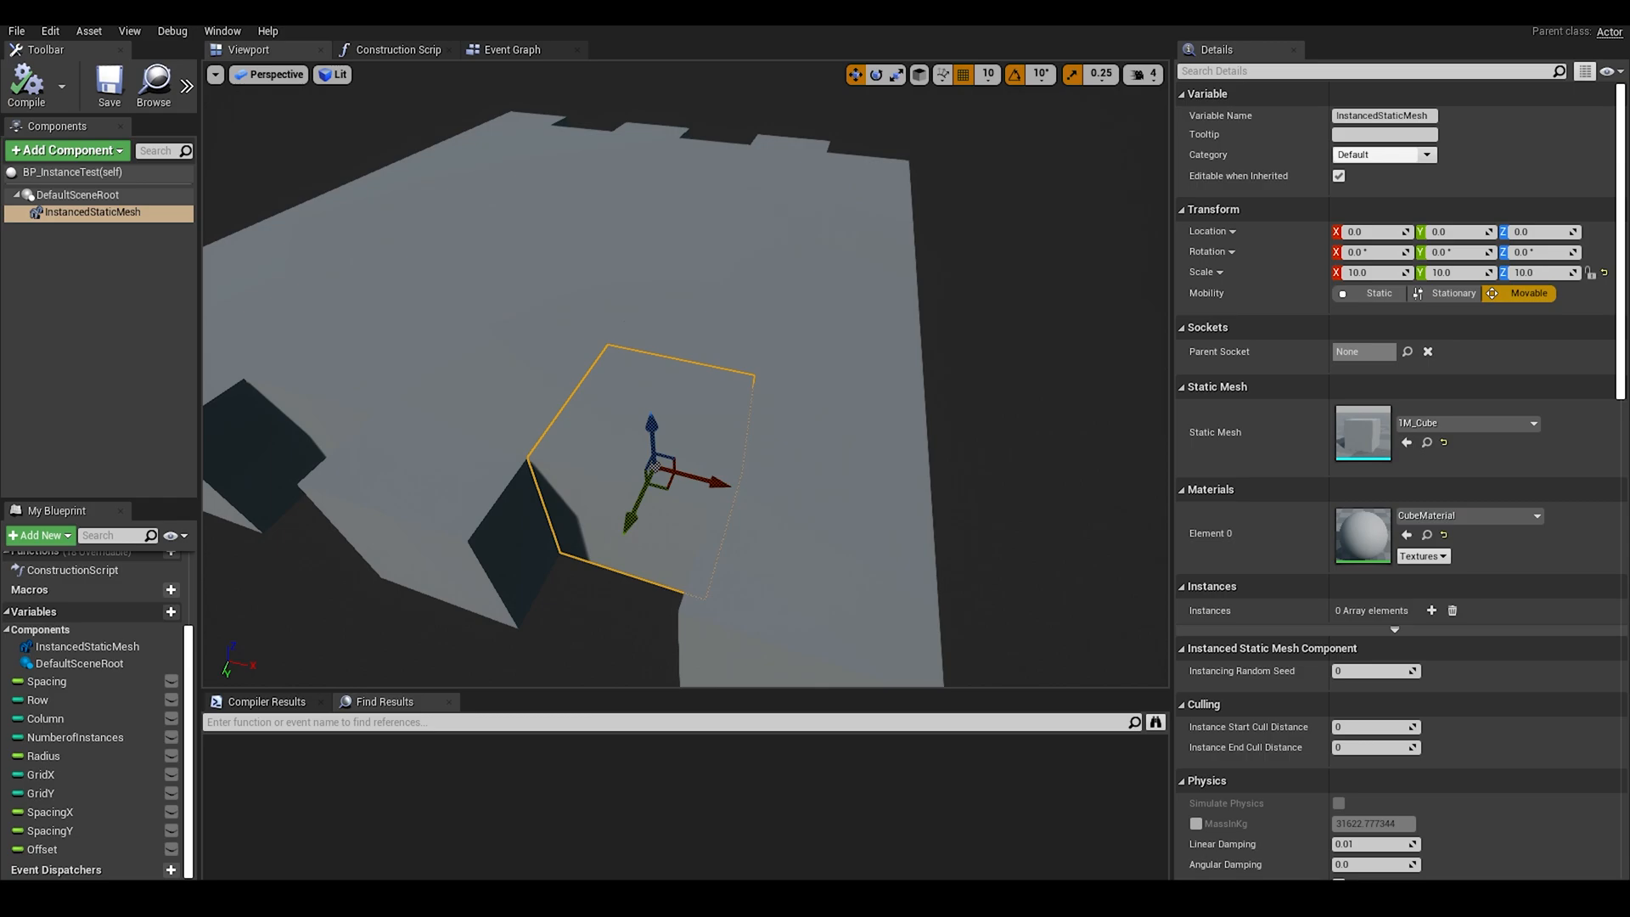
left_click(1534, 423)
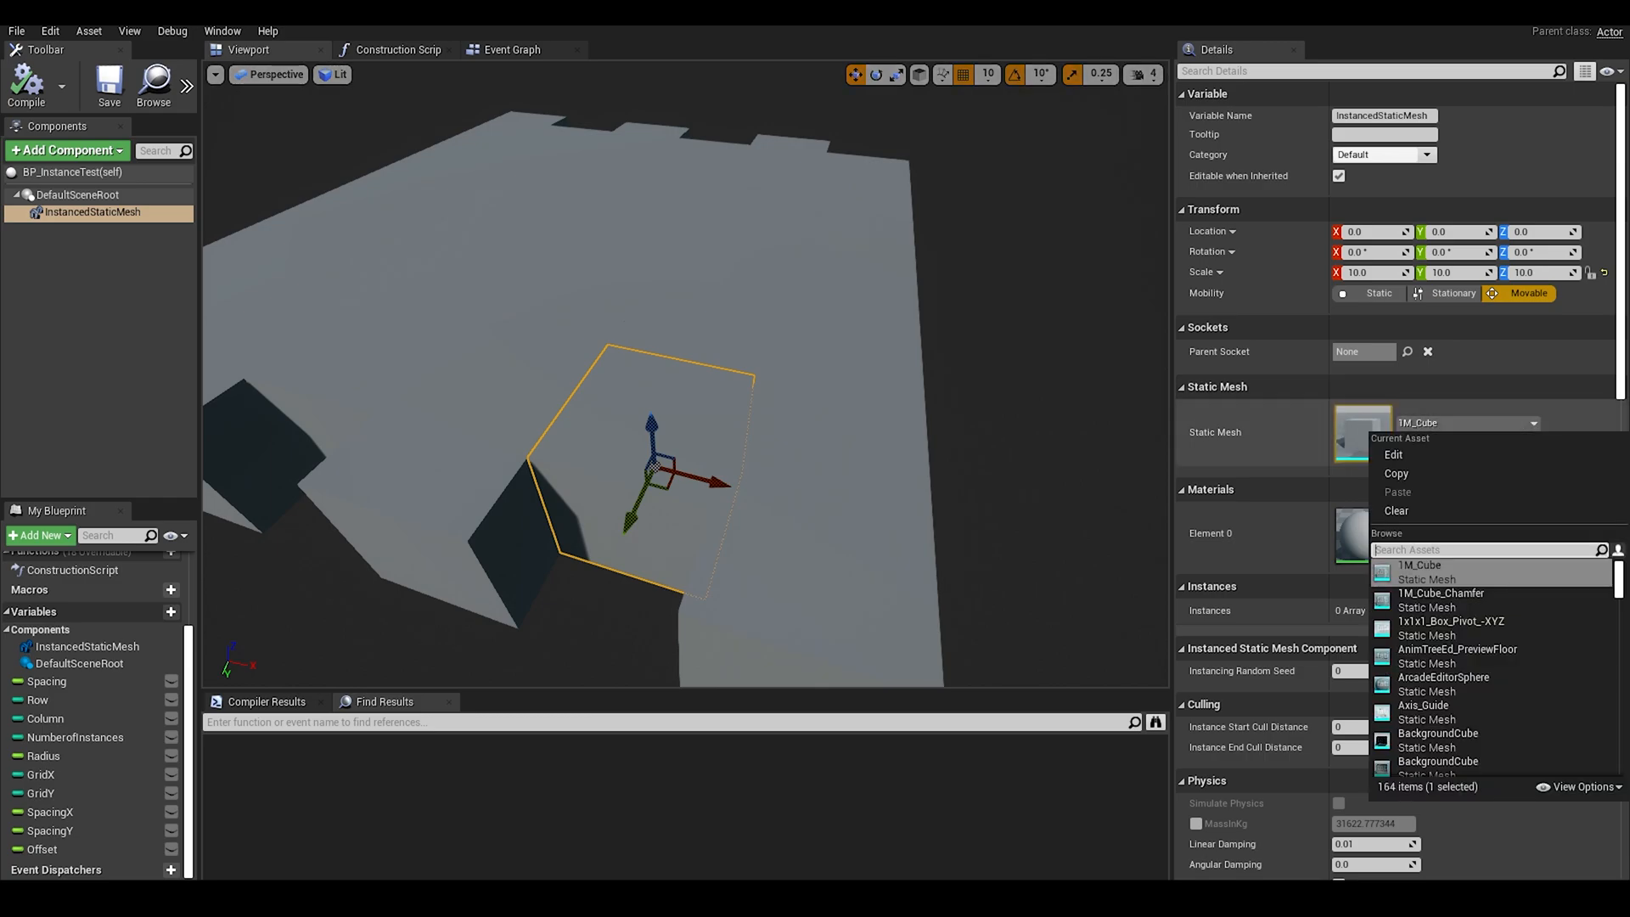
mouse_move(1440, 593)
type("hexa")
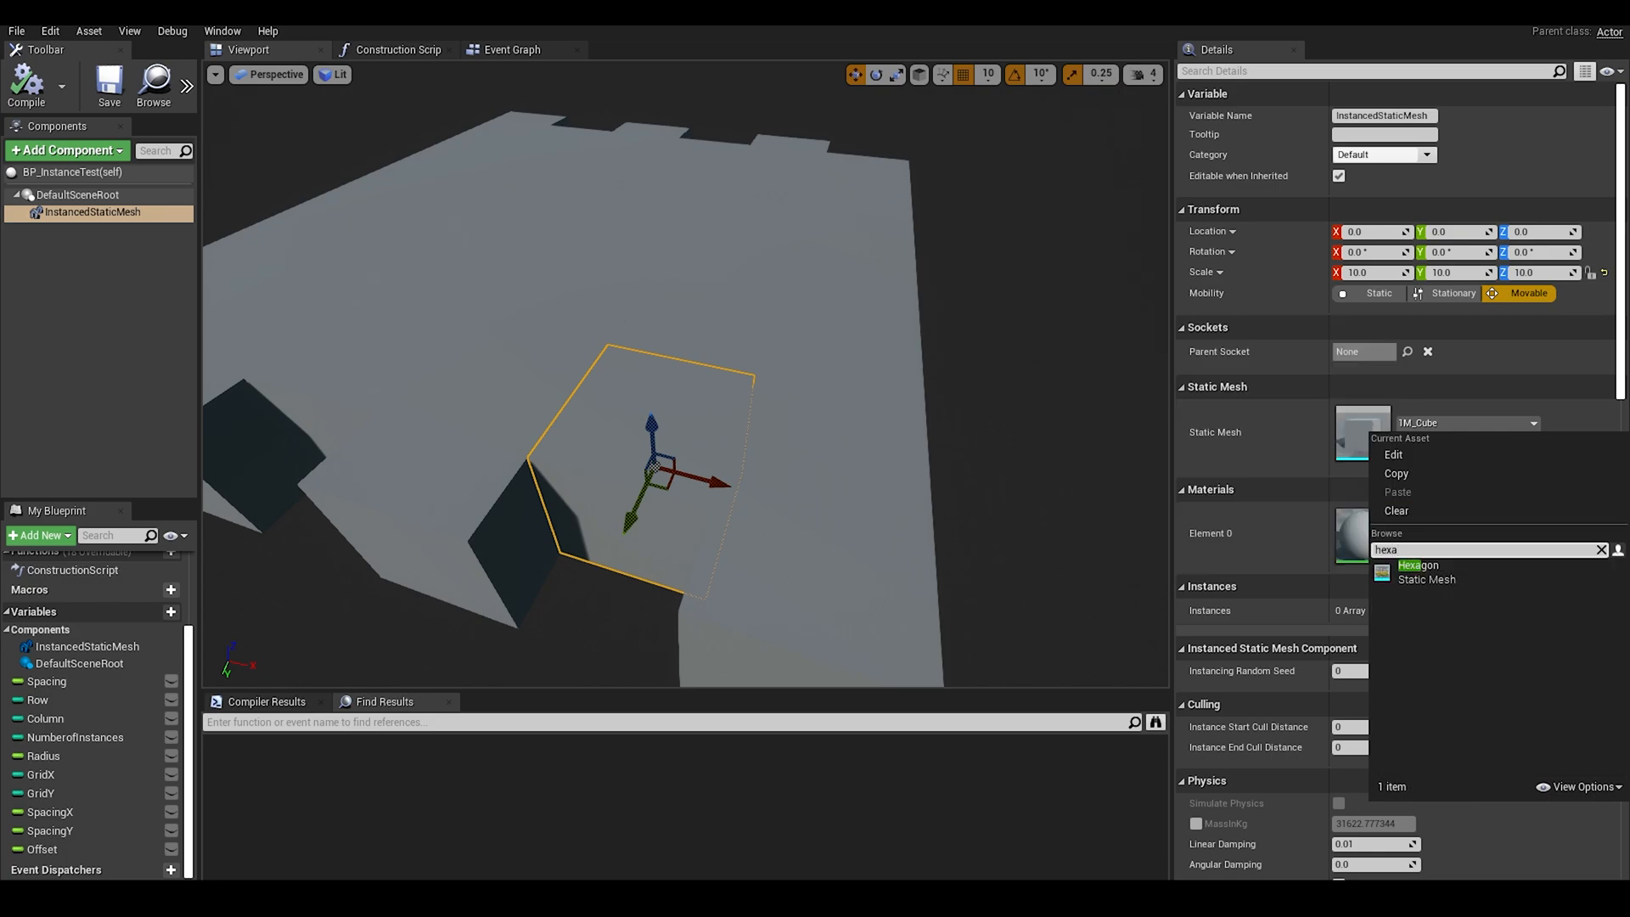
left_click(1417, 565)
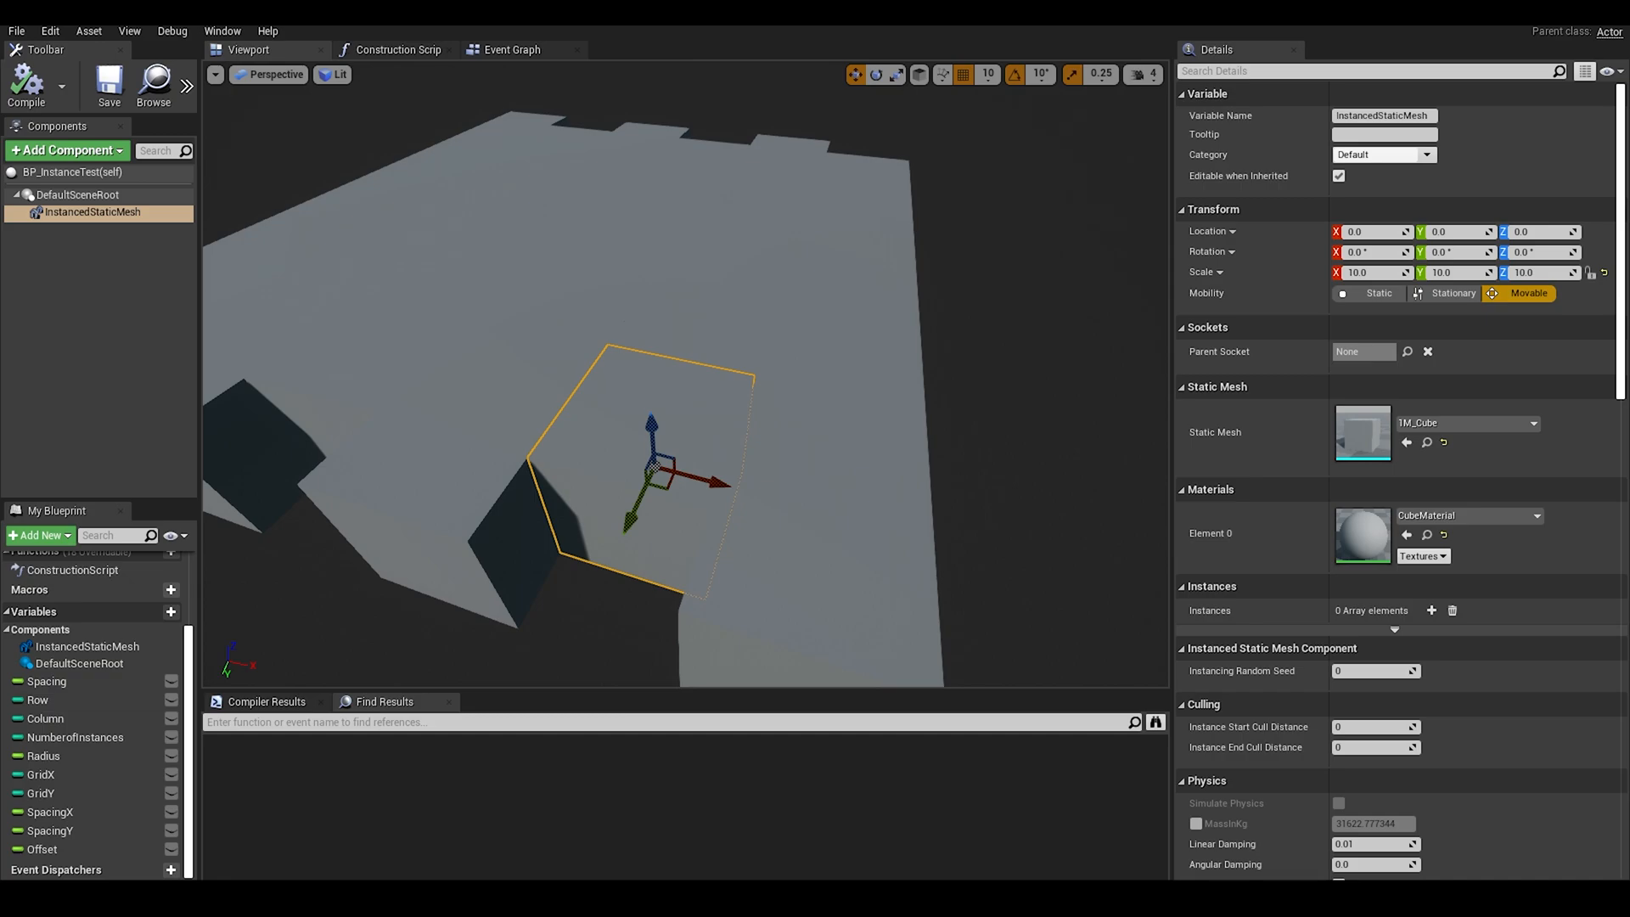
left_click(1533, 423)
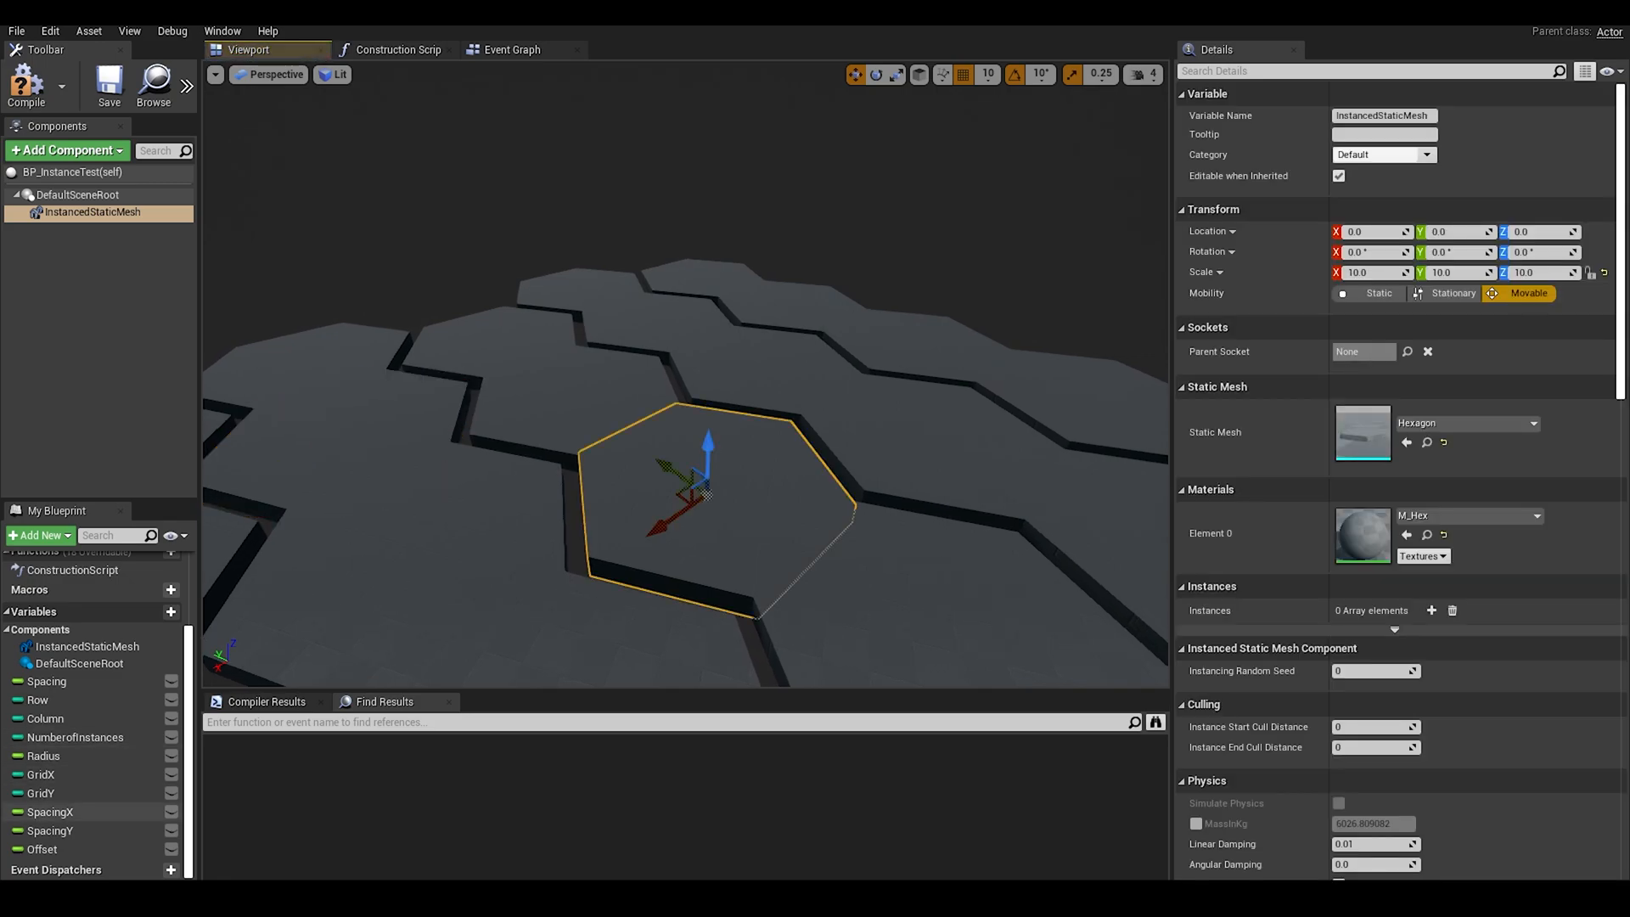
Step: Set SpacingY's default to 110, review GridX, GridY and Offset, and view the hexagon grid
left_click(41, 793)
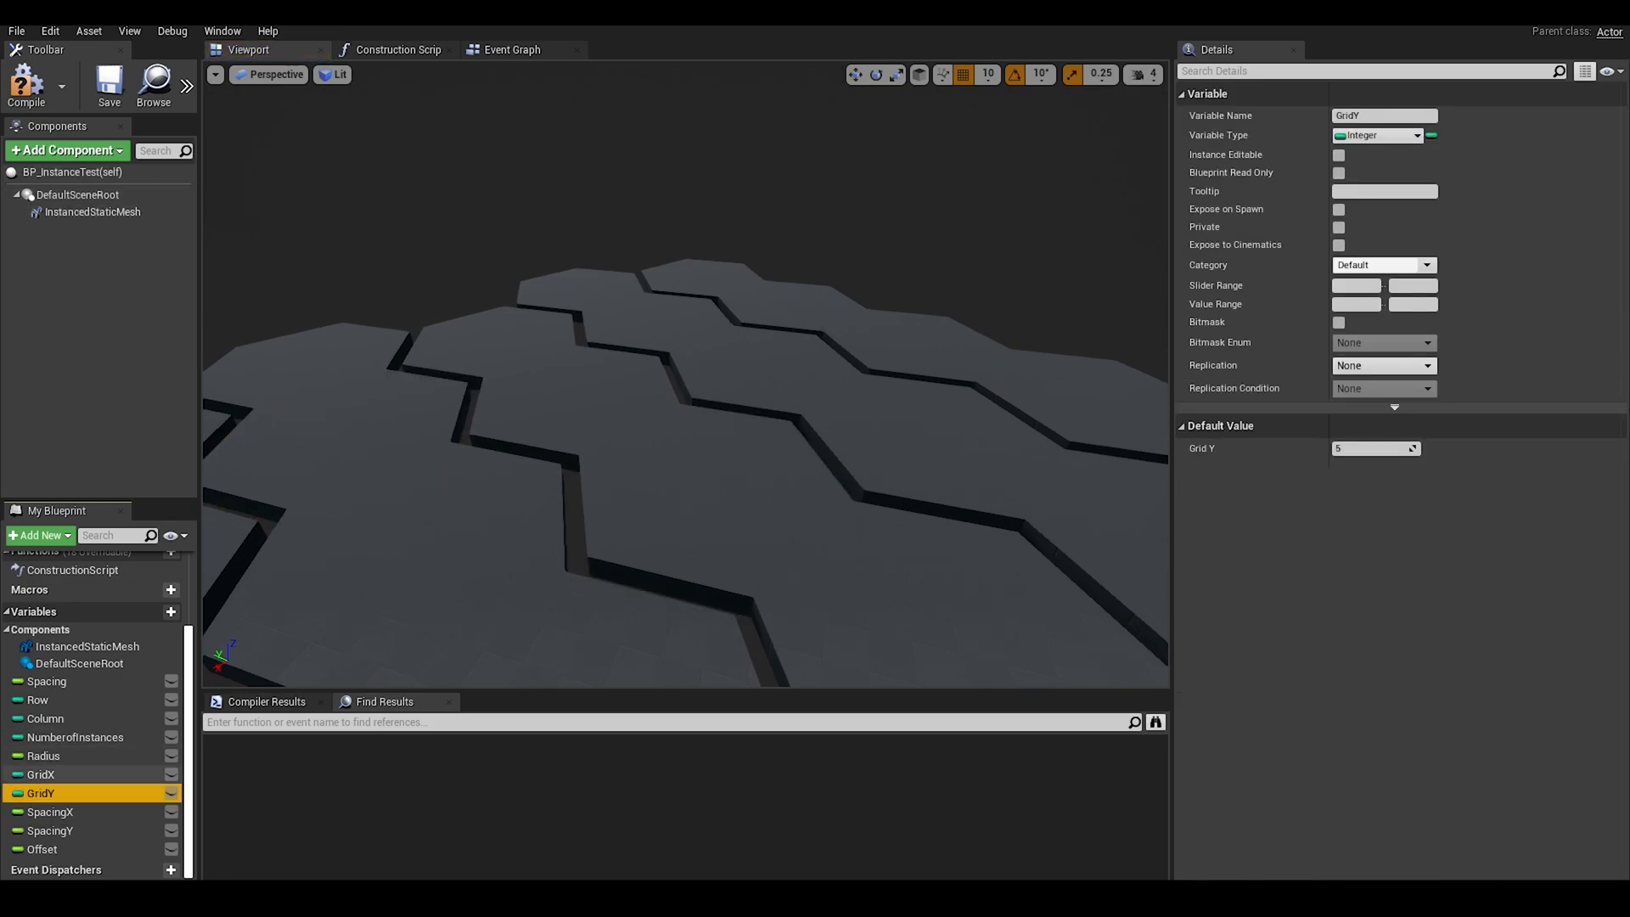
left_click(40, 774)
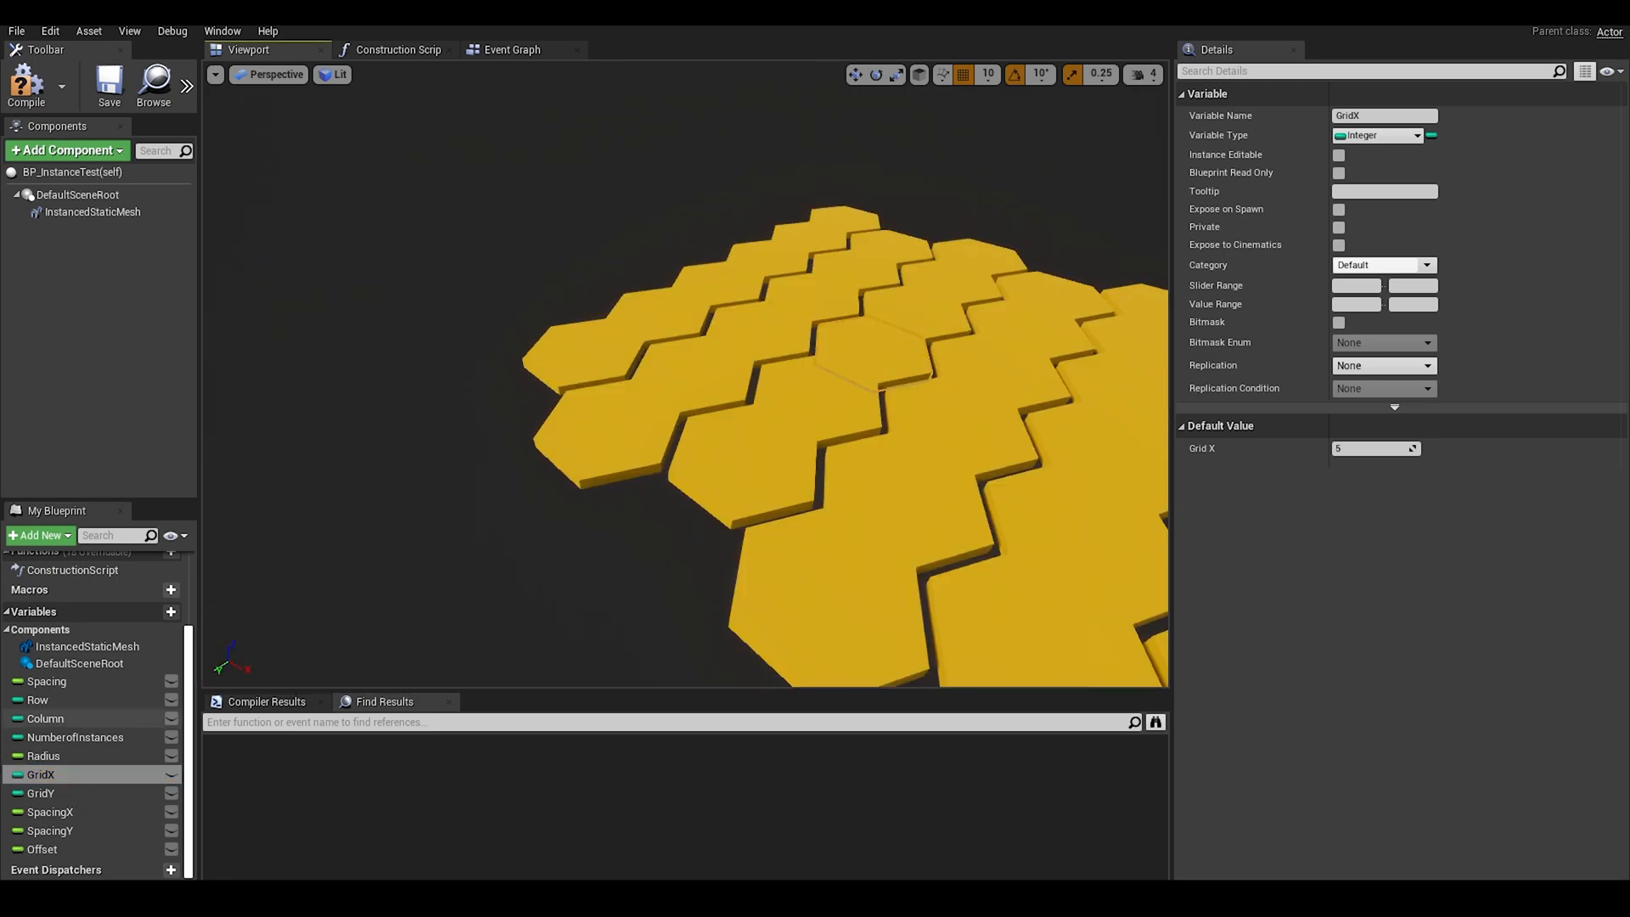
left_click(50, 829)
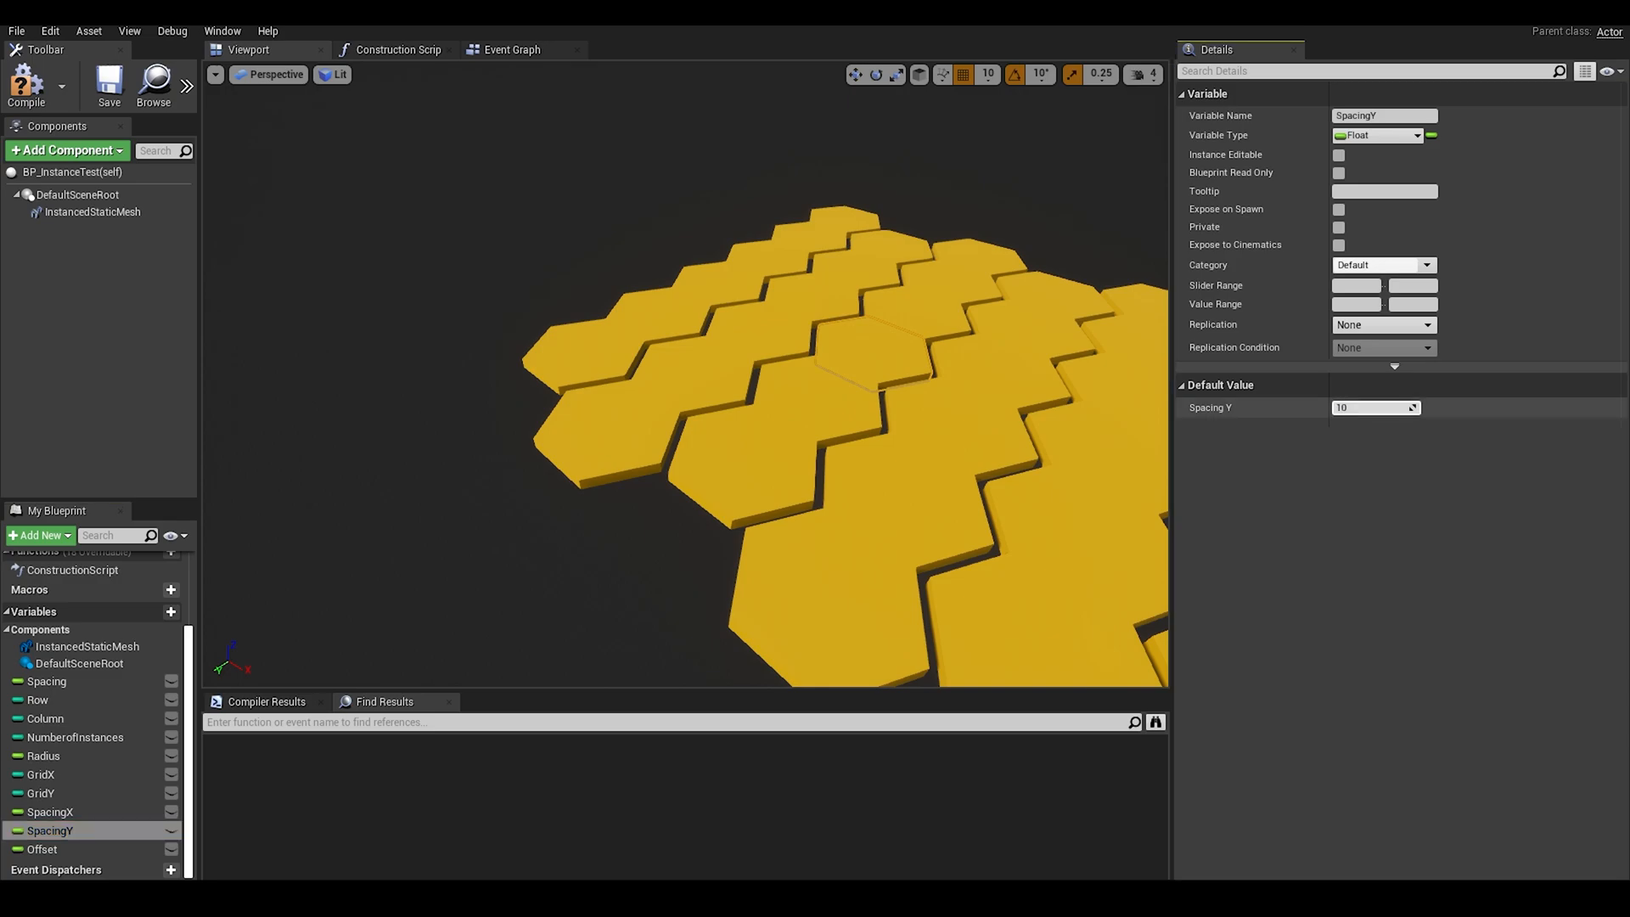
type("110.0")
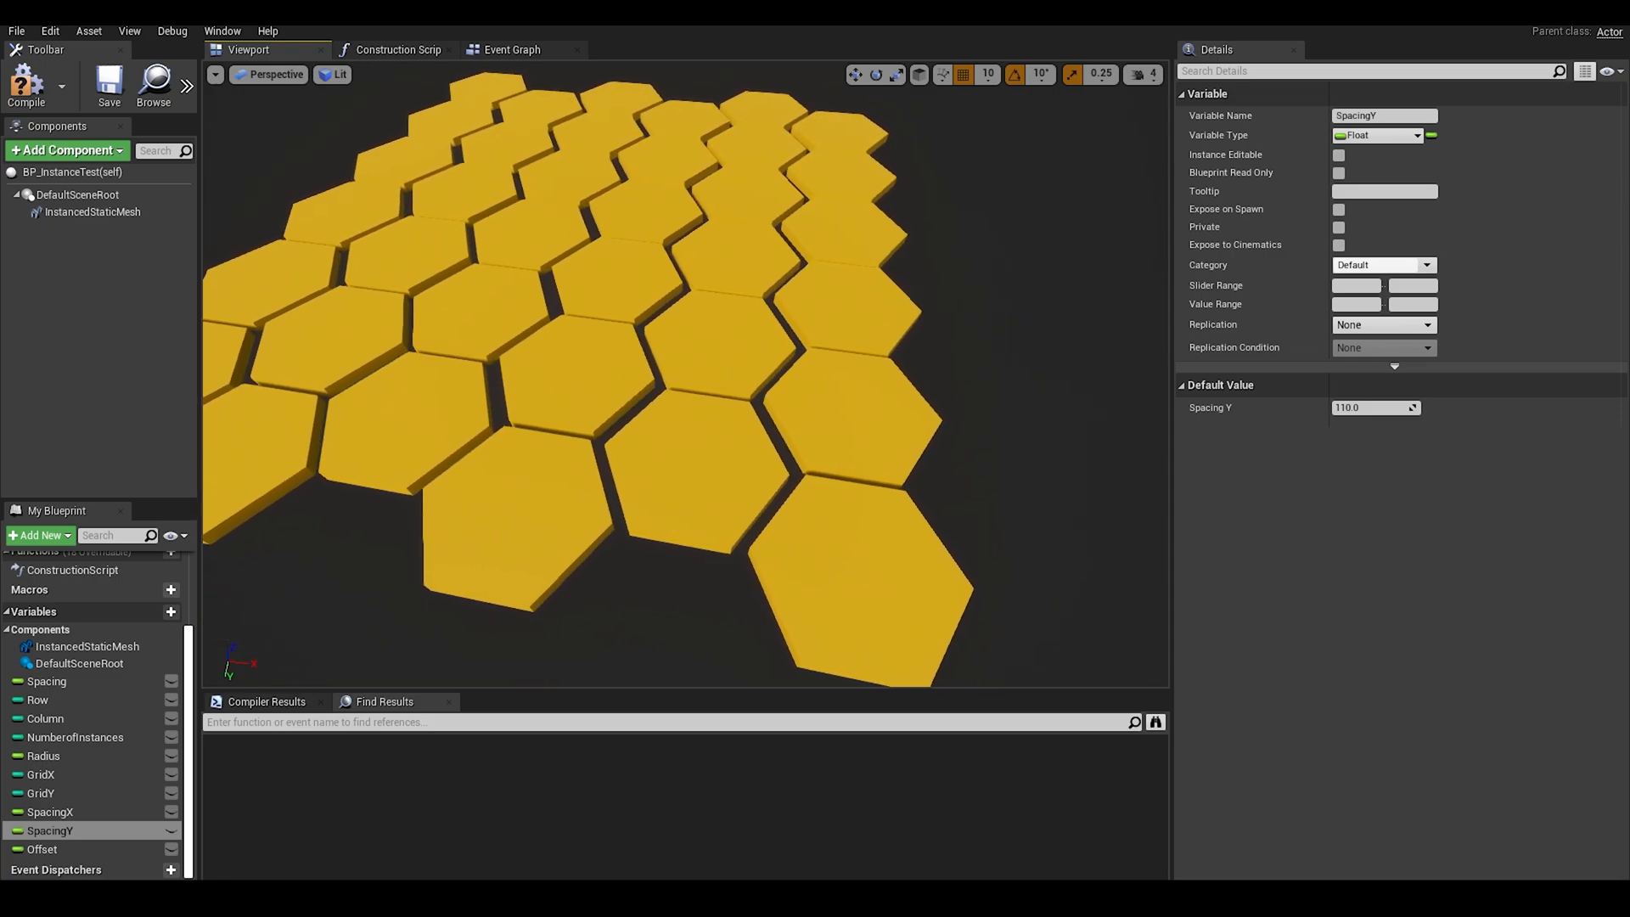
left_click(43, 849)
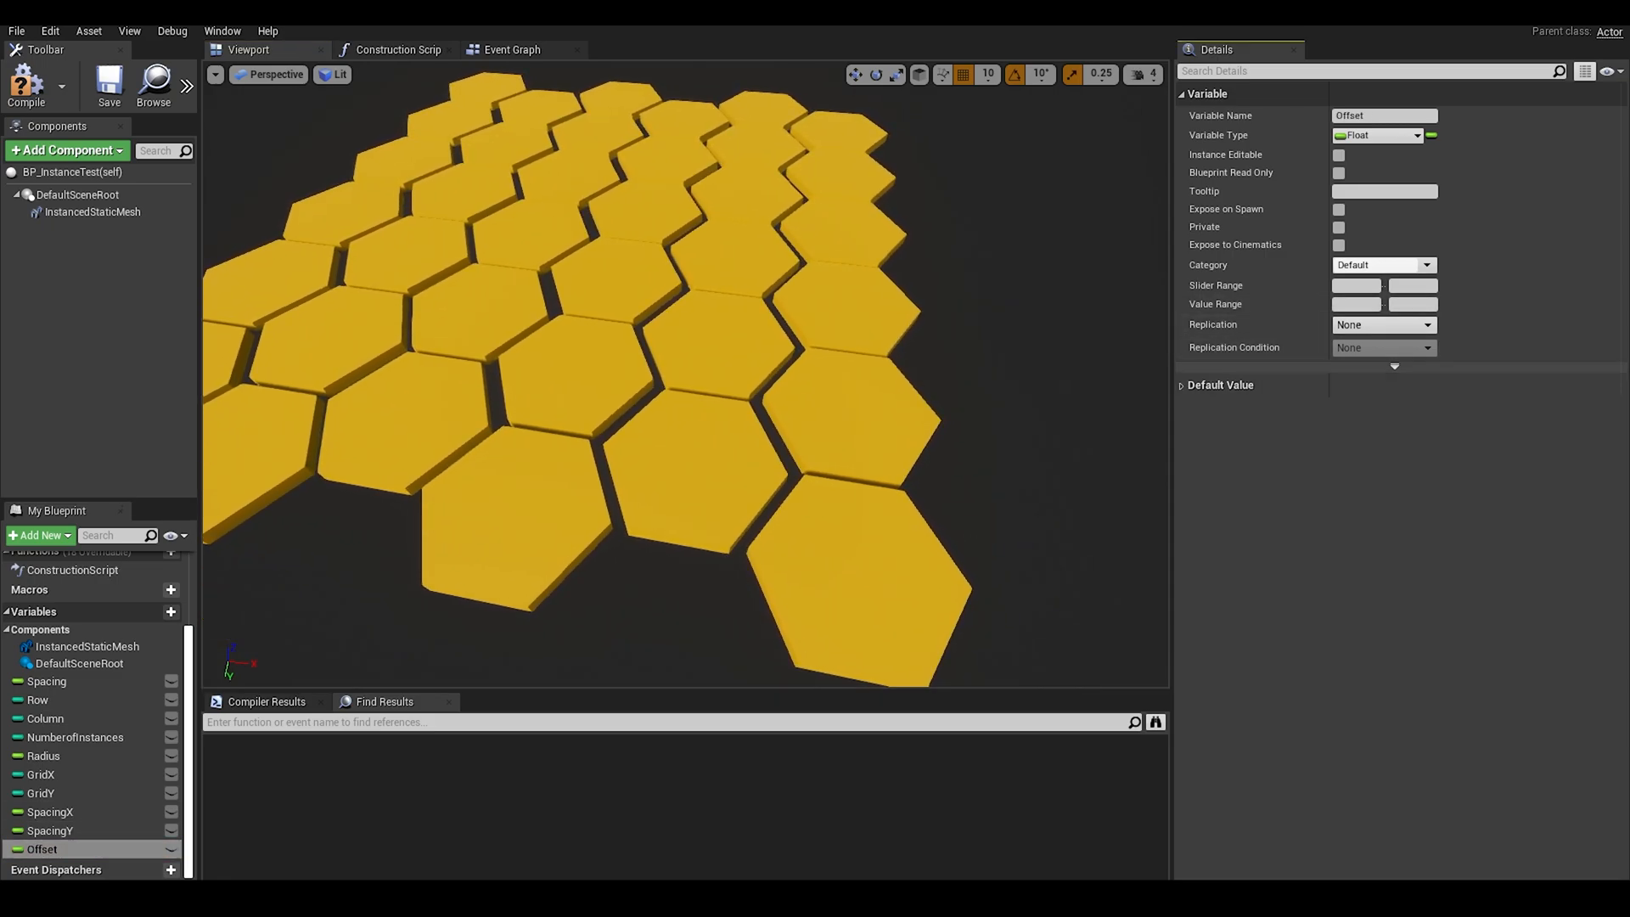
left_click(1394, 366)
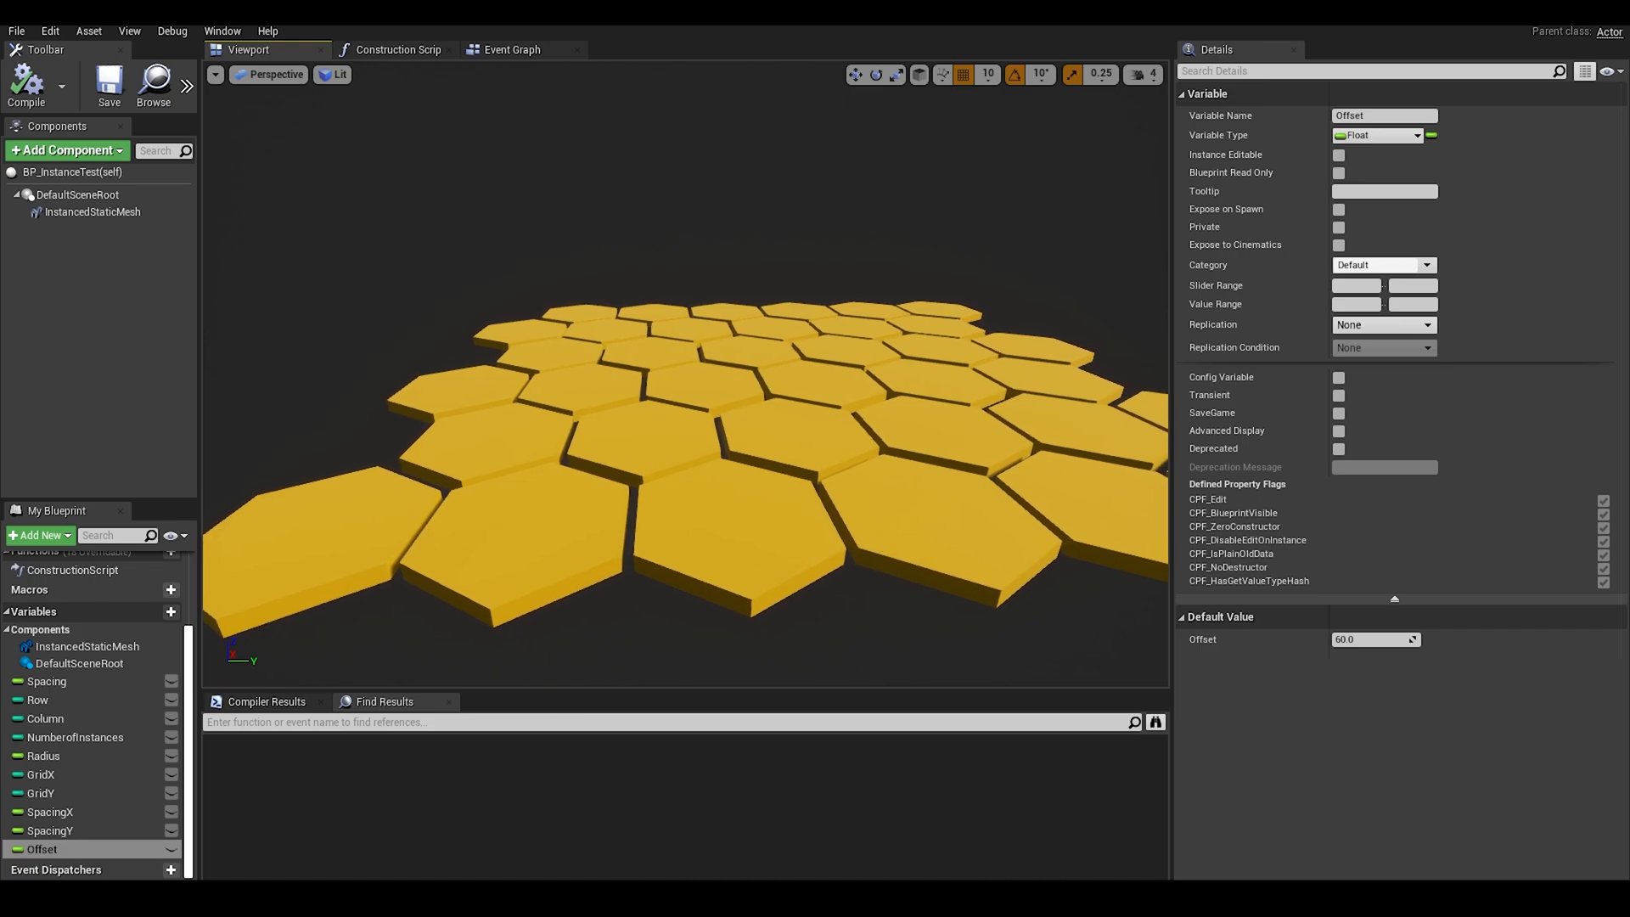
left_click(92, 212)
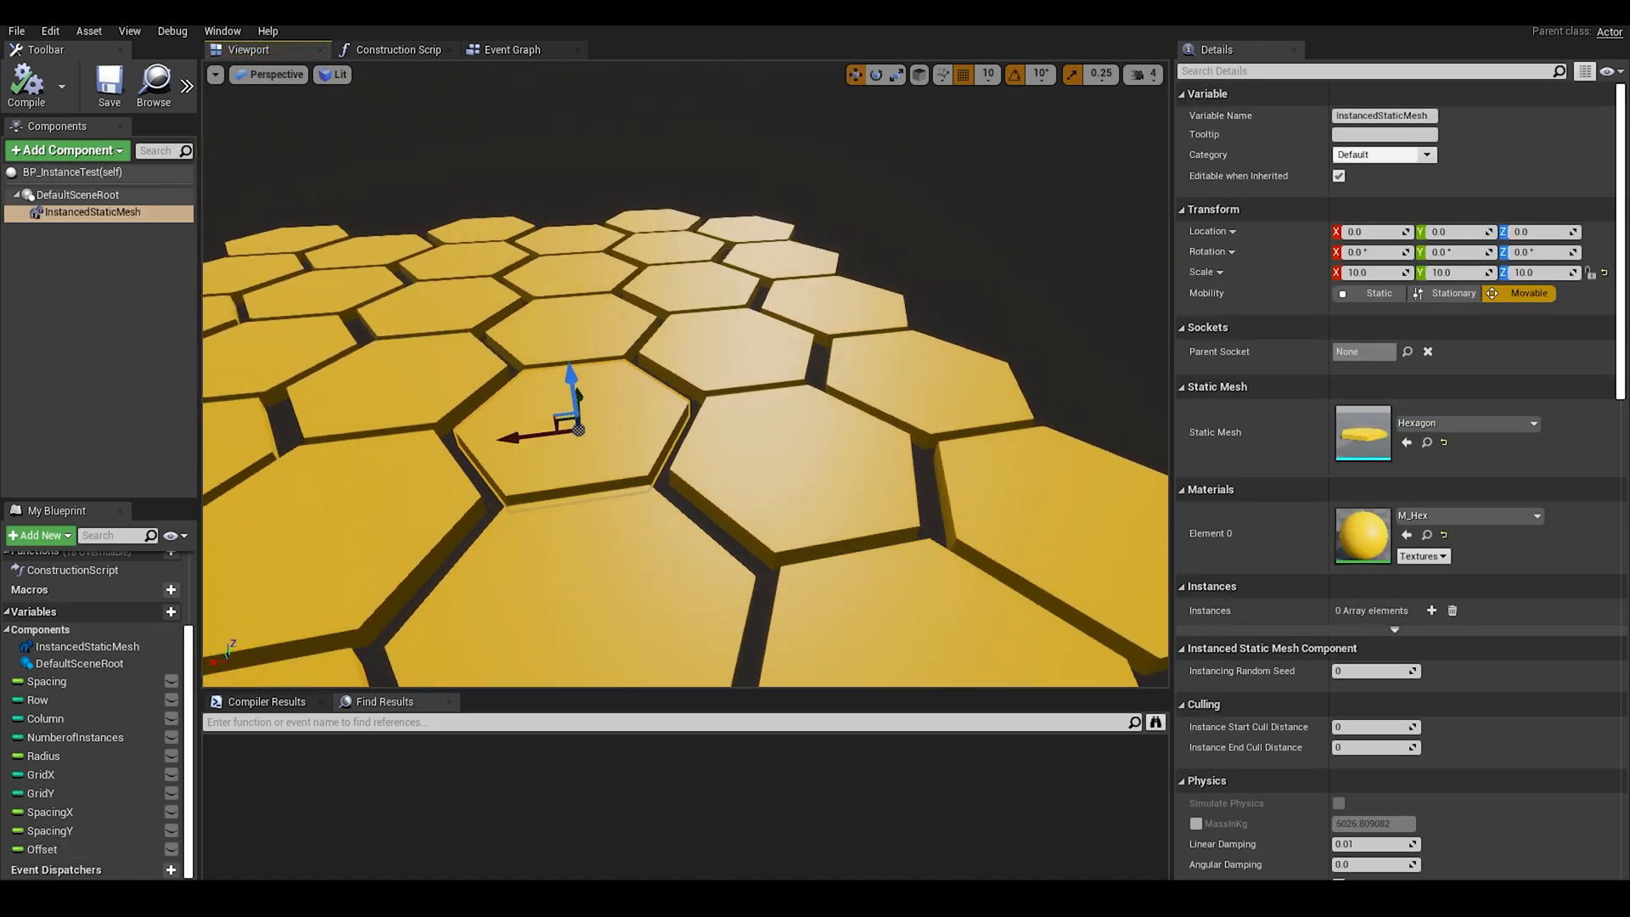
scroll("down", 3)
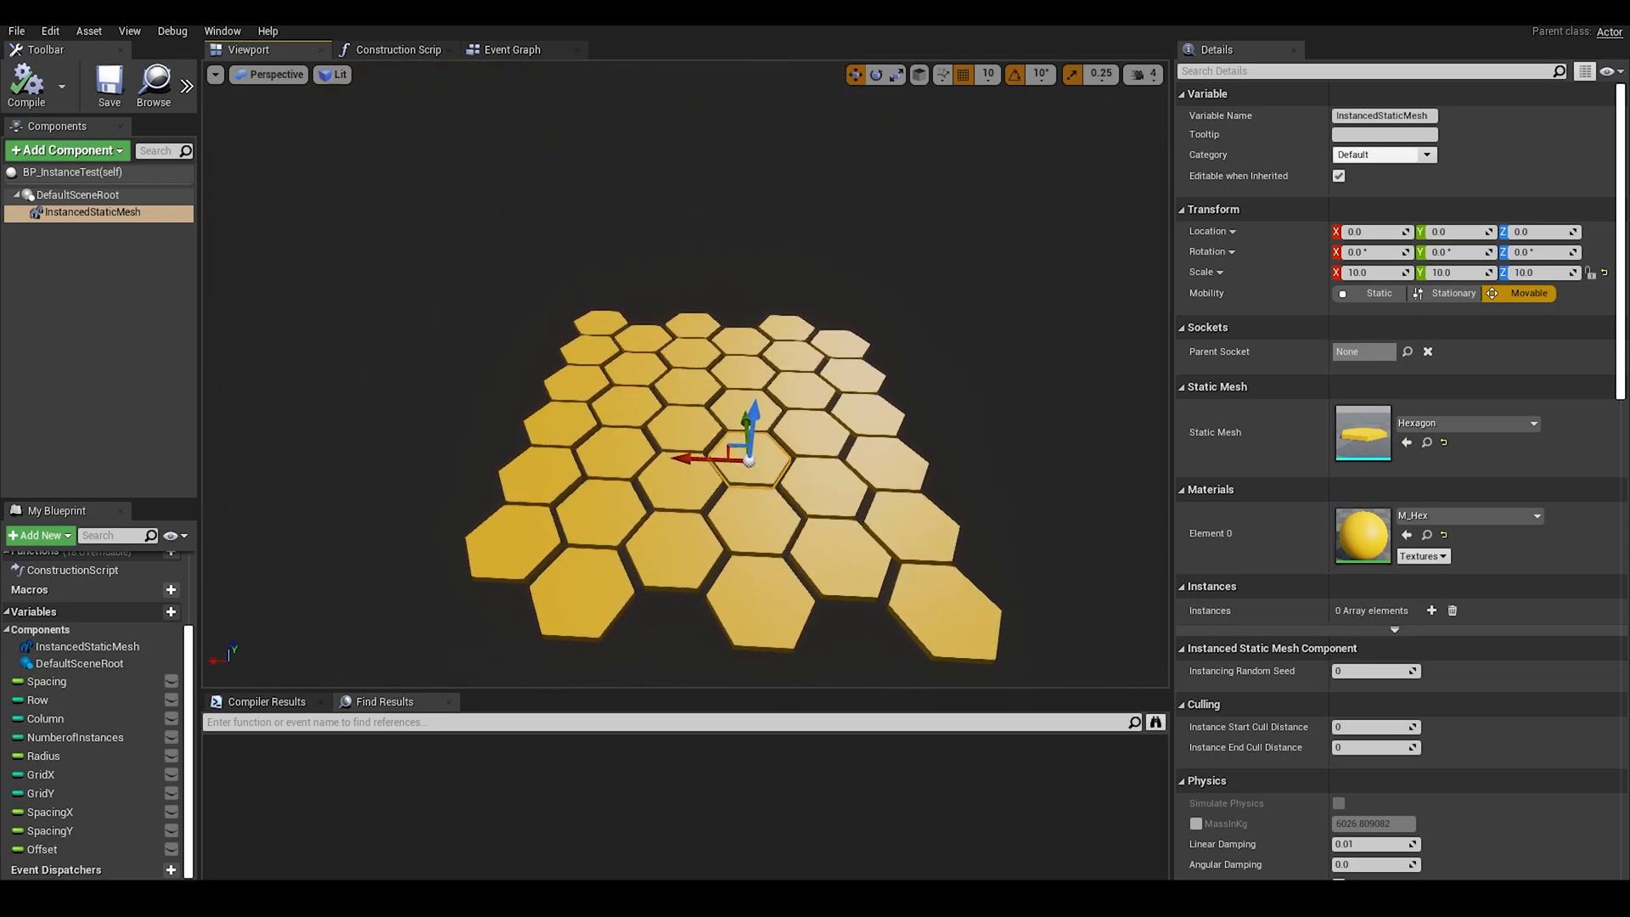